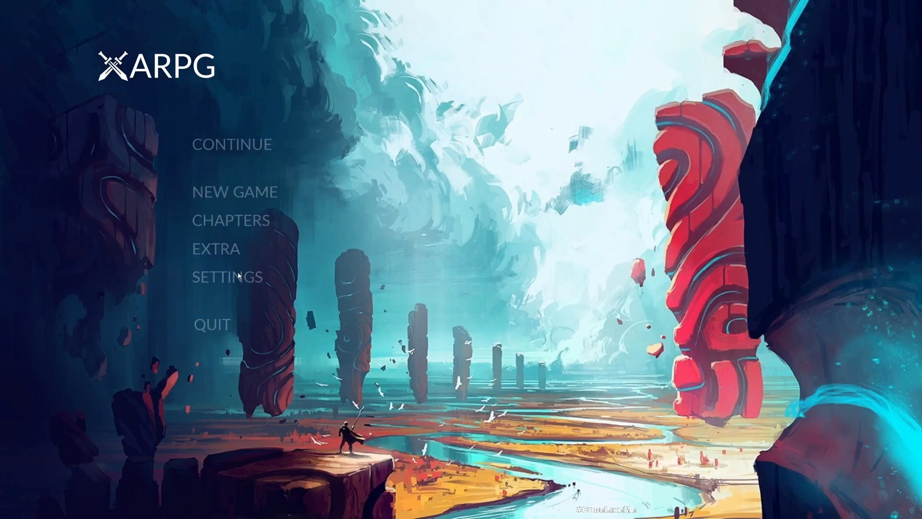
# In the game's Settings, choose Display 2, 2560x1440 resolution and Full Screen display mode.
pyautogui.click(227, 277)
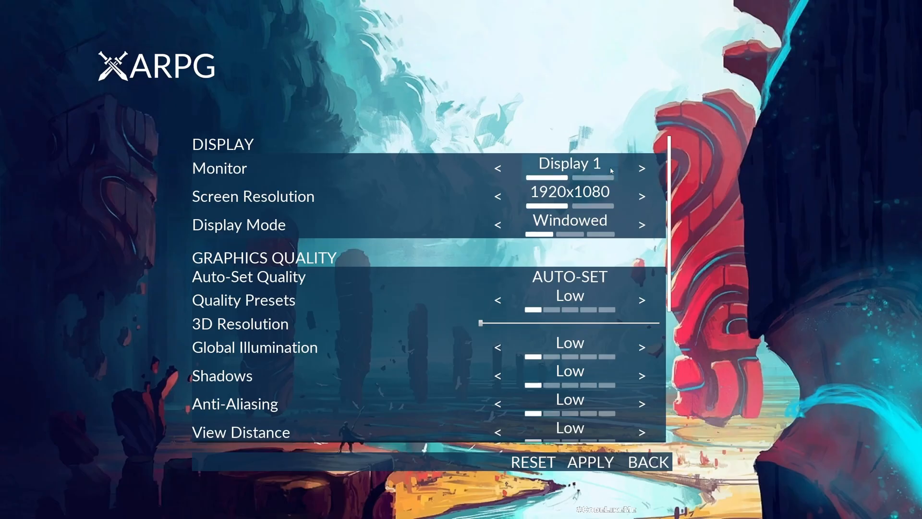
pyautogui.moveTo(630, 177)
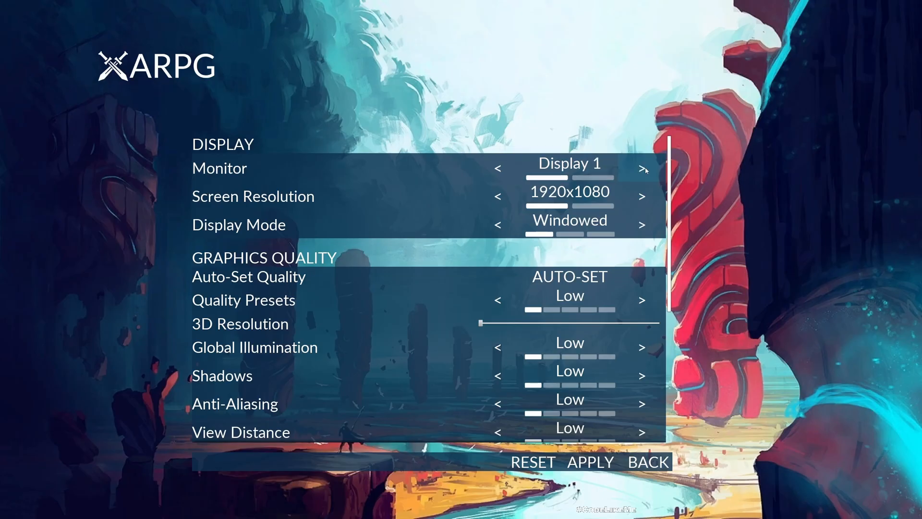
pyautogui.moveTo(544, 167)
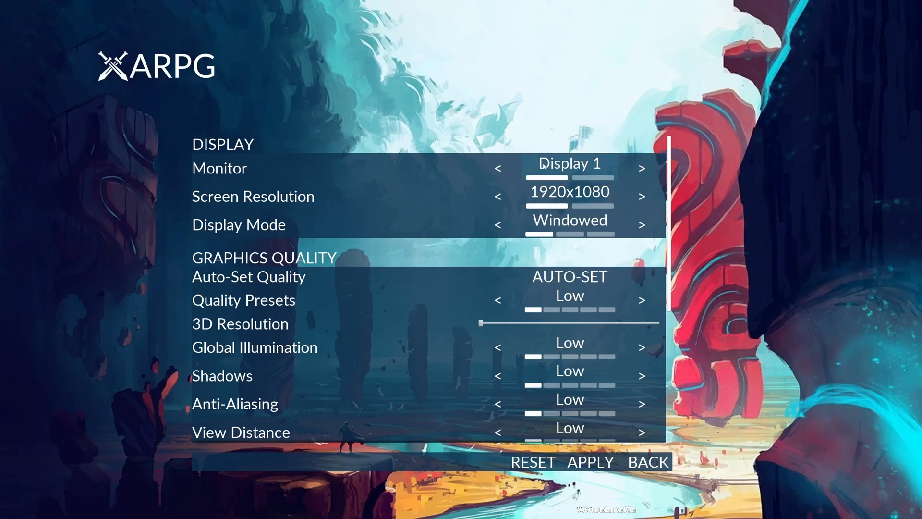
pyautogui.click(641, 168)
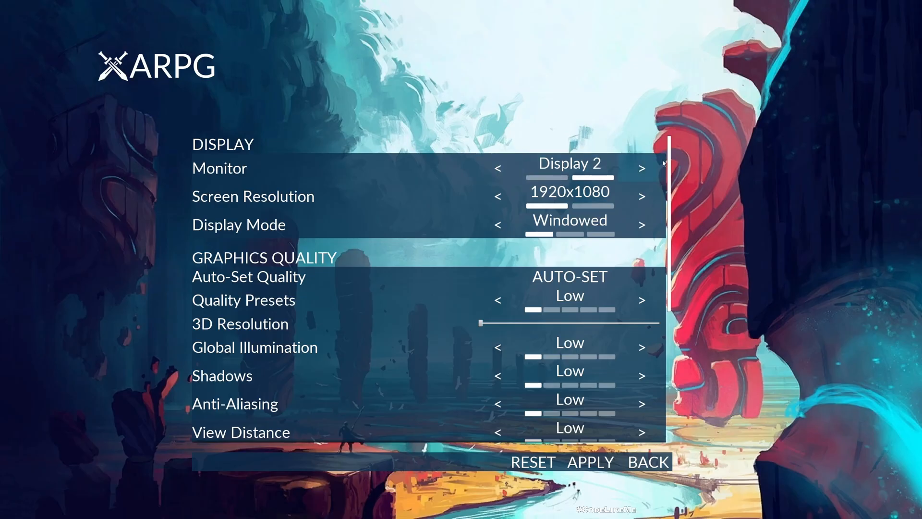
pyautogui.click(641, 195)
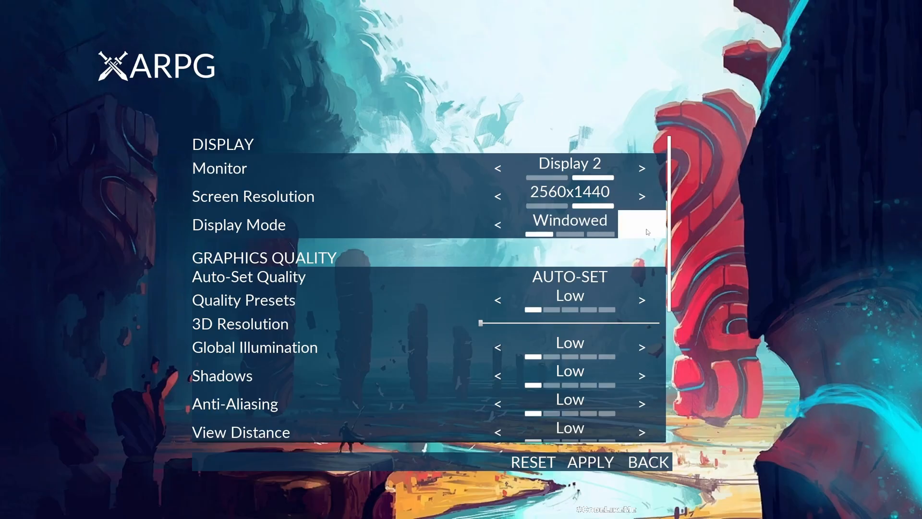
pyautogui.click(642, 225)
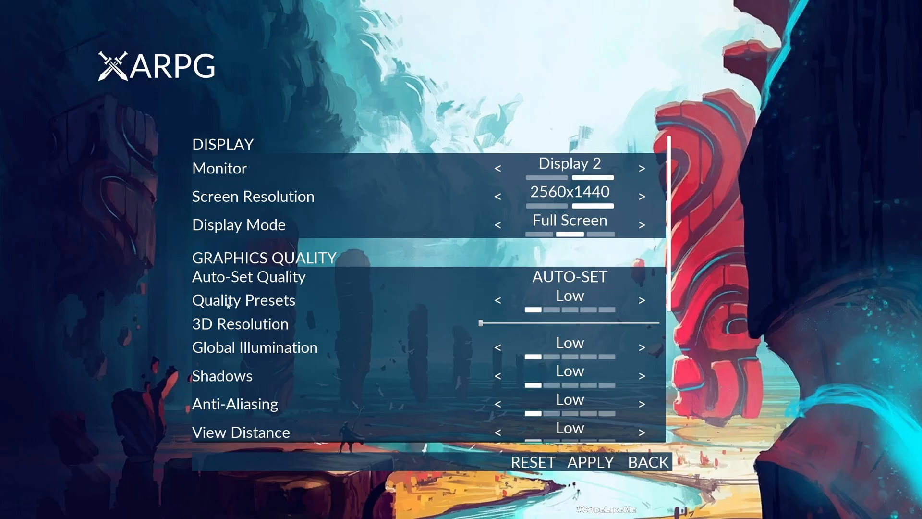
pyautogui.moveTo(619, 343)
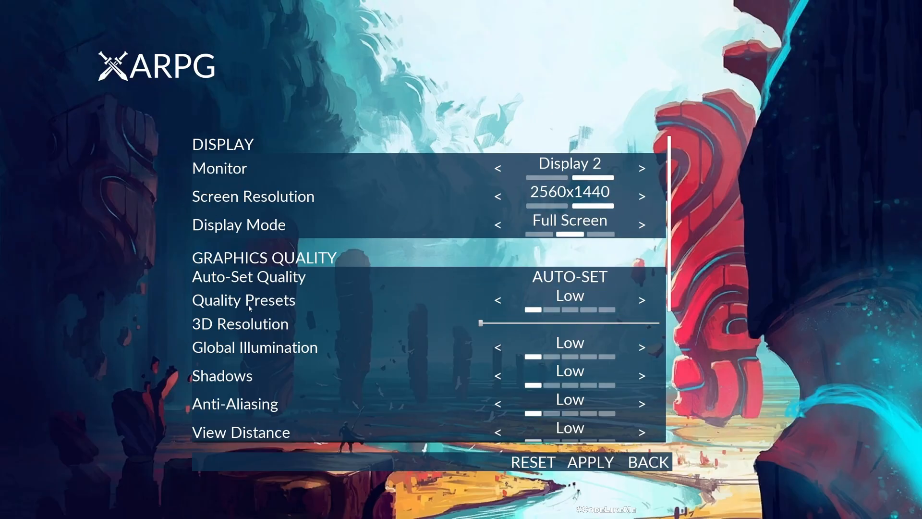
# Cycle the Quality Presets row up through Epic and Cinematic and around again.
pyautogui.click(641, 299)
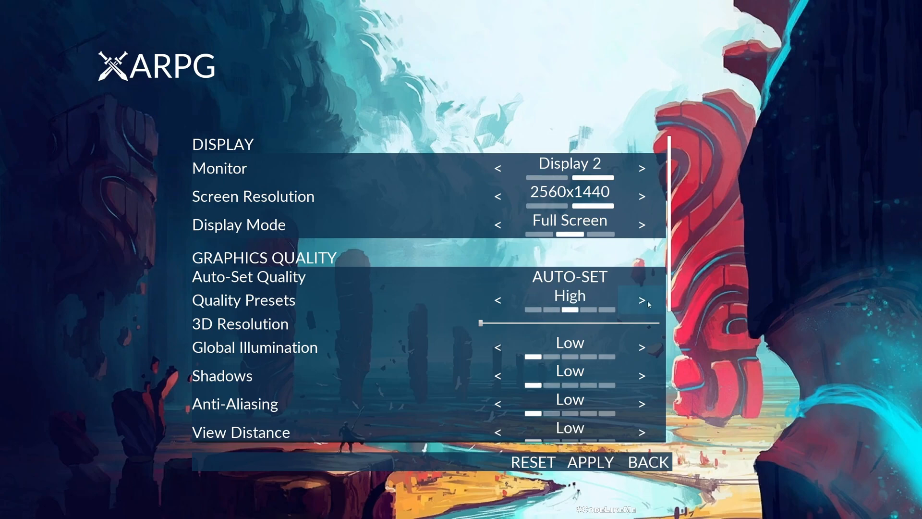
pyautogui.click(642, 300)
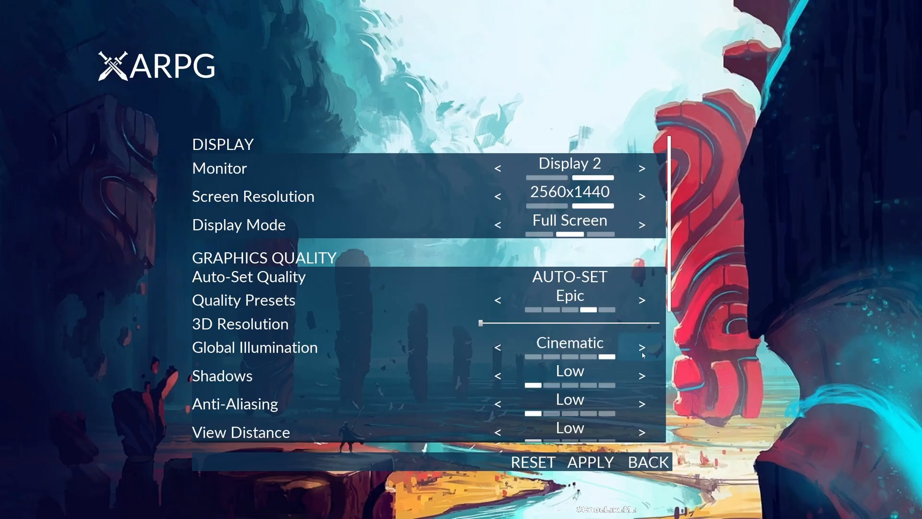
pyautogui.moveTo(810, 37)
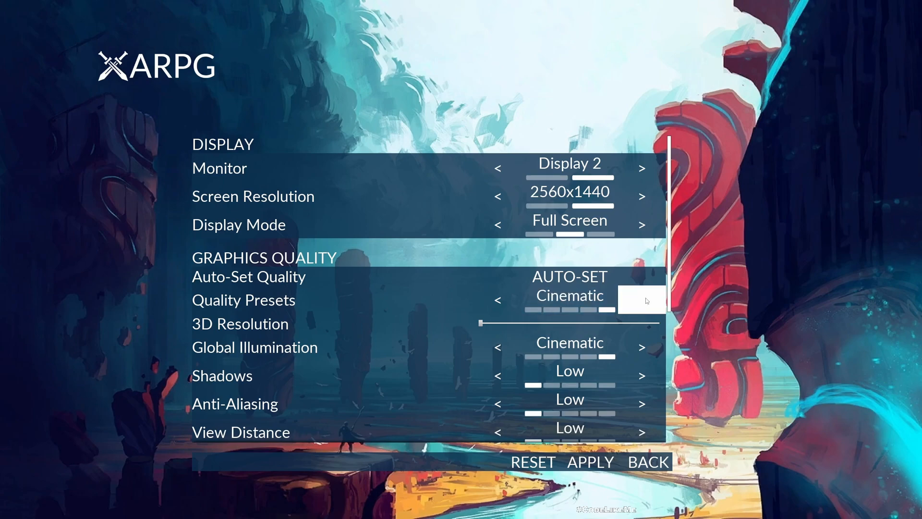
pyautogui.click(642, 299)
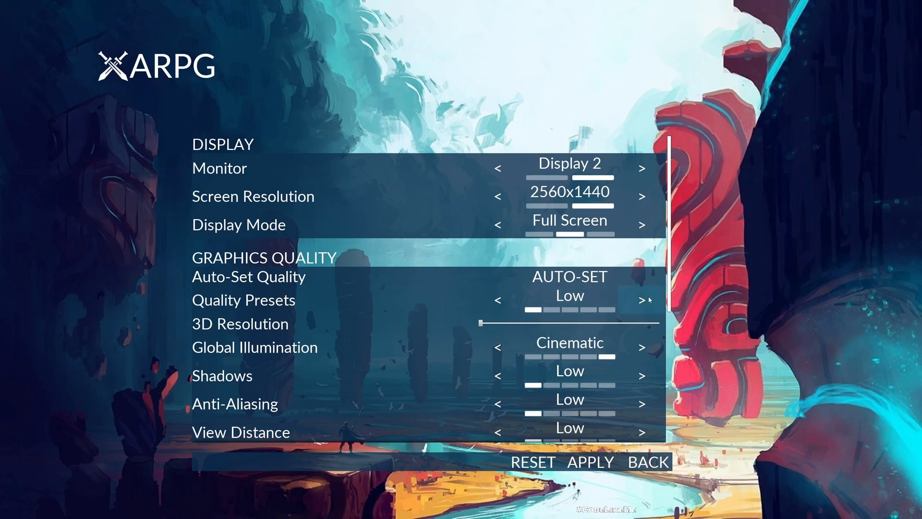
pyautogui.click(641, 299)
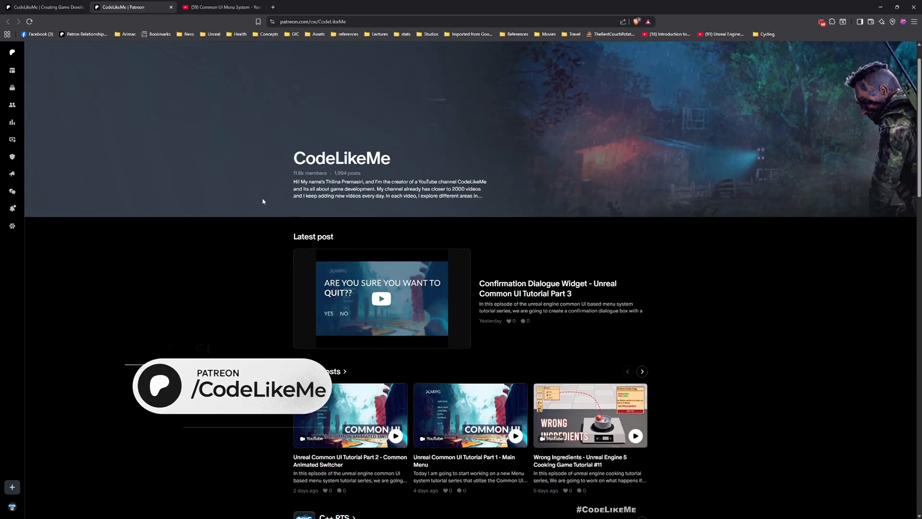
# Scroll the CodeLikeMe Patreon page down to its feed of Action RPG tutorial posts.
pyautogui.scroll(-3)
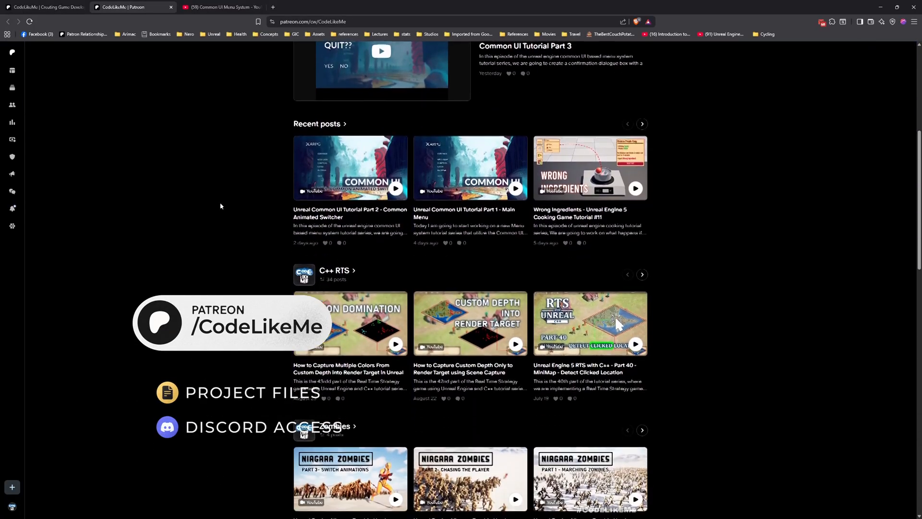
pyautogui.scroll(-3)
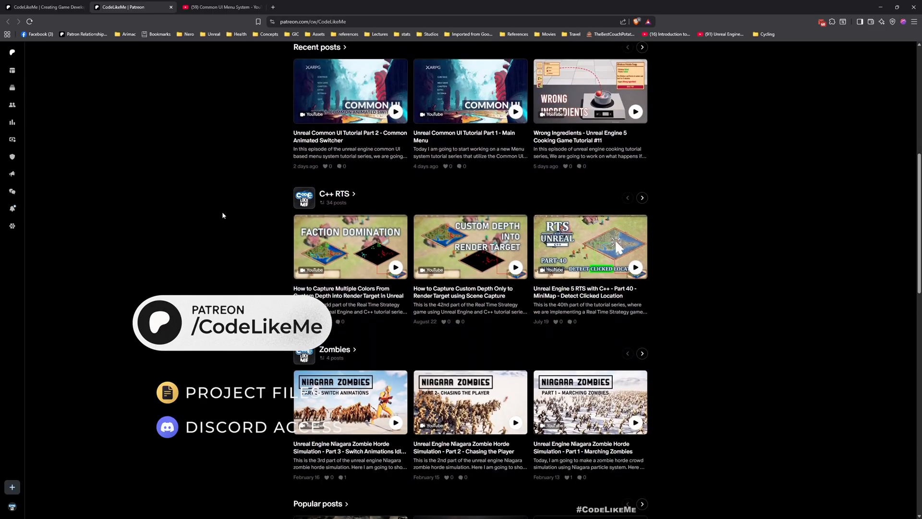
pyautogui.scroll(-3)
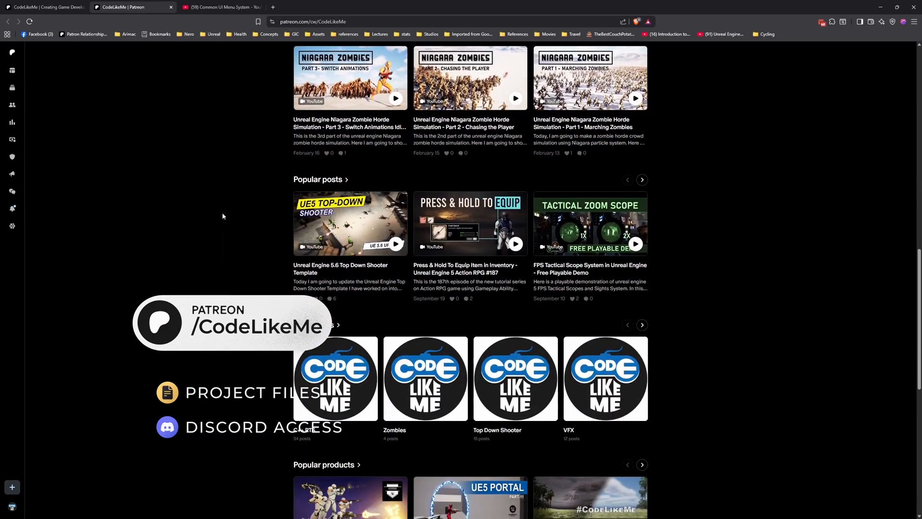
pyautogui.scroll(-3)
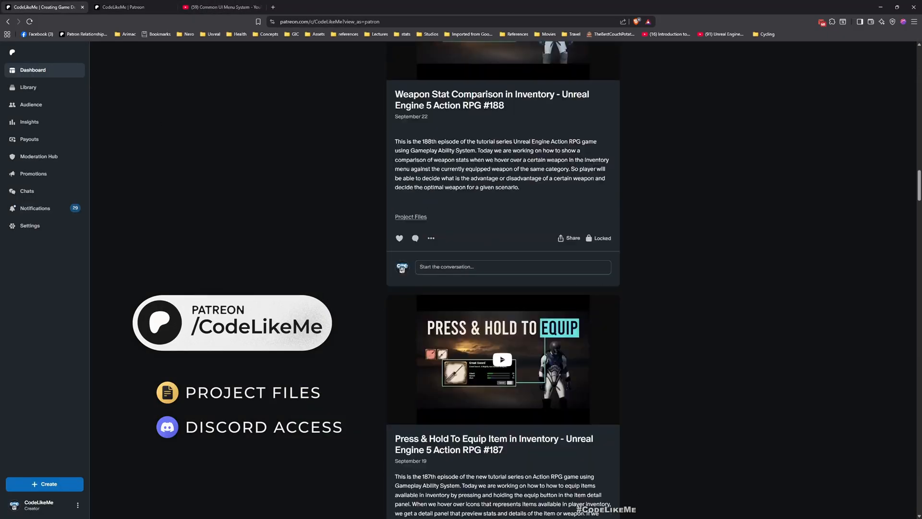
pyautogui.scroll(-3)
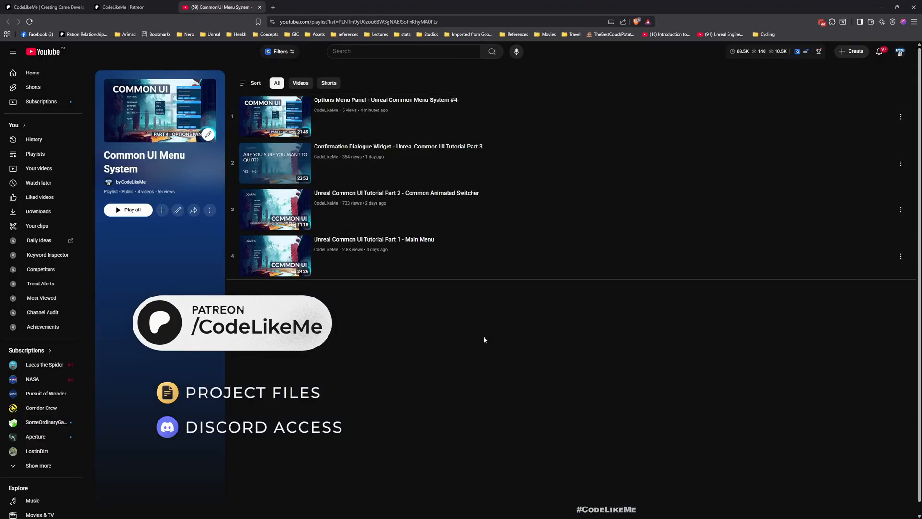
pyautogui.moveTo(466, 324)
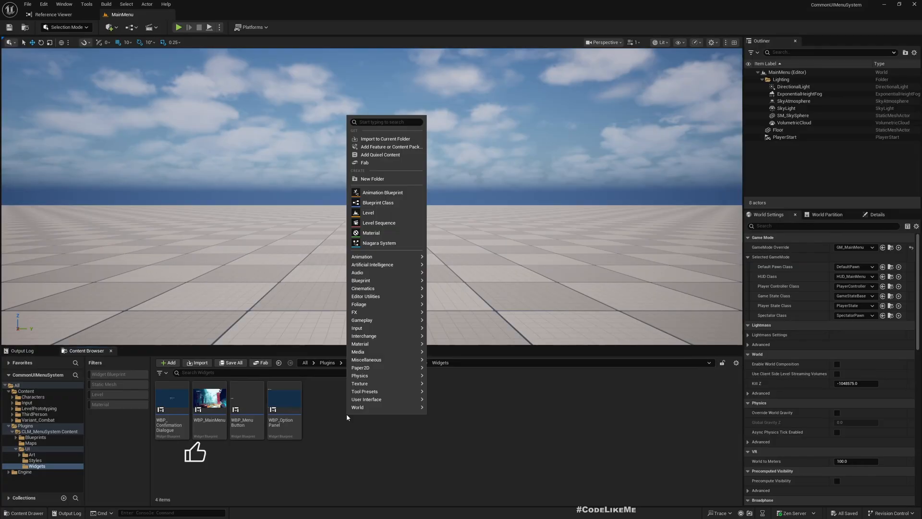
# Create a SubWidgets folder in Widgets, move WBP_MenuButton into it and enter the folder.
pyautogui.click(371, 179)
pyautogui.write('SubWidgets')
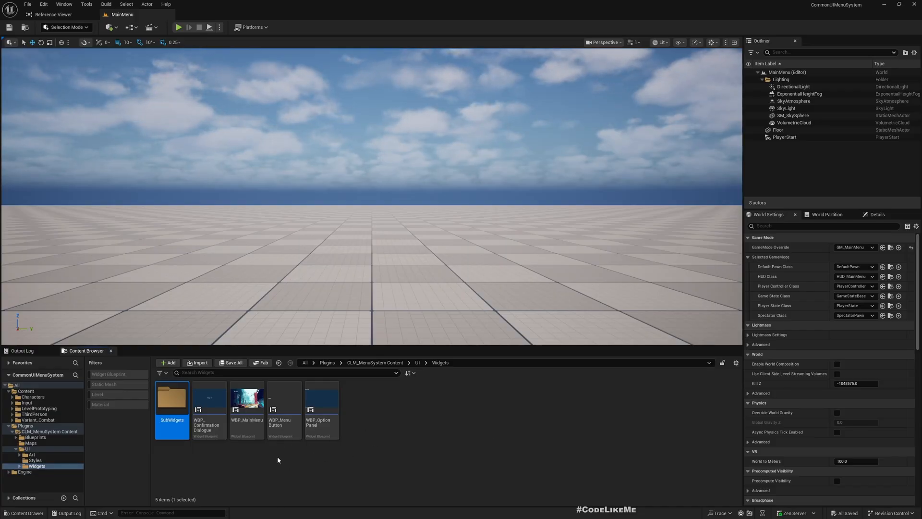
pyautogui.click(283, 398)
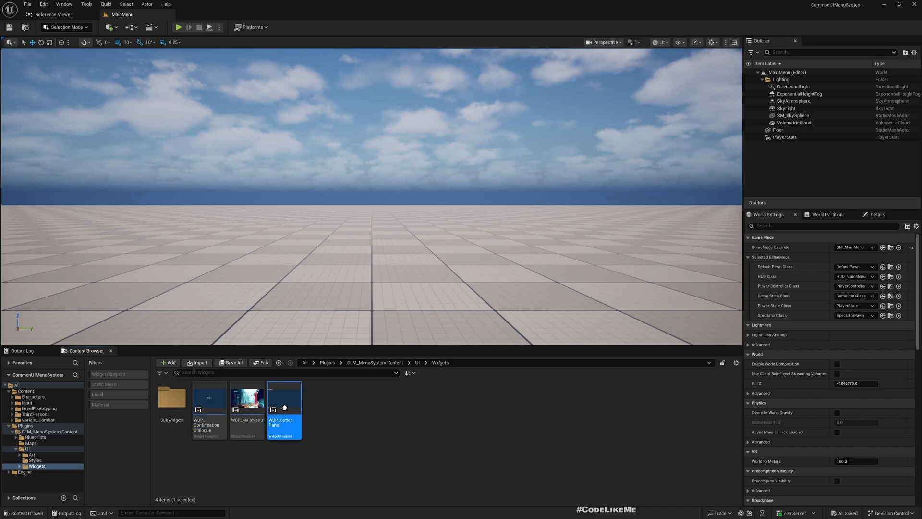
pyautogui.moveTo(247, 406)
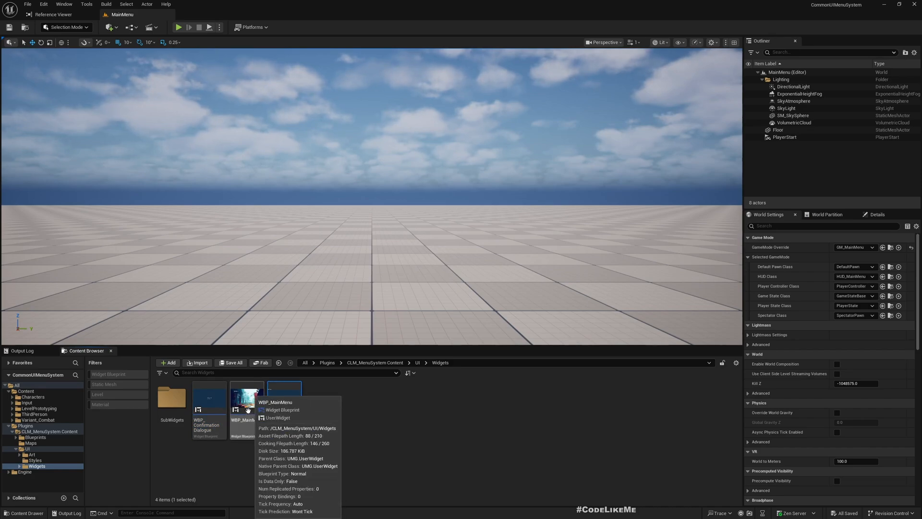
pyautogui.doubleClick(172, 397)
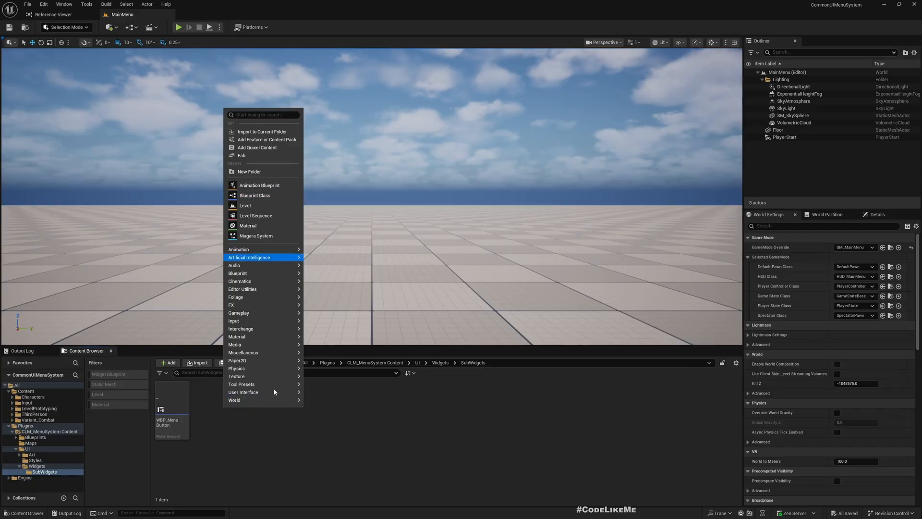
pyautogui.moveTo(243, 391)
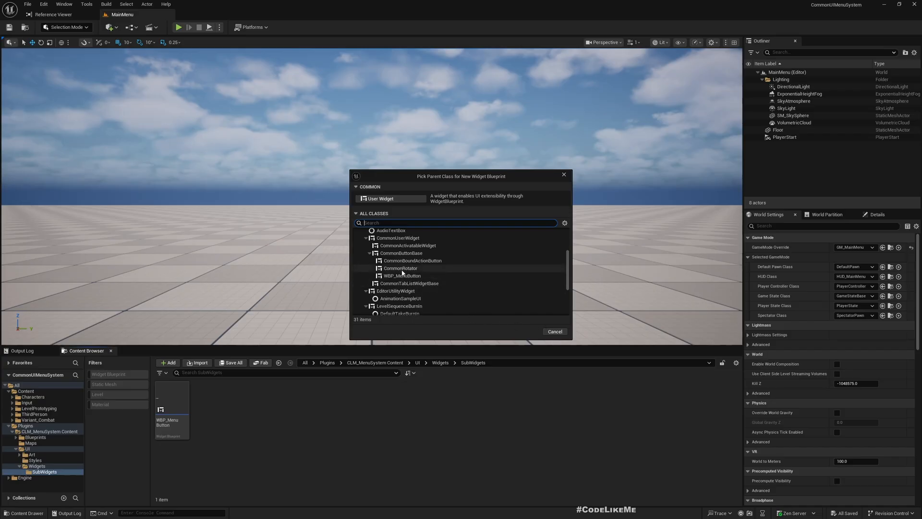
# Create a CommonRotator-based widget blueprint named WBP_OptionRotator in SubWidgets and open it.
pyautogui.click(400, 268)
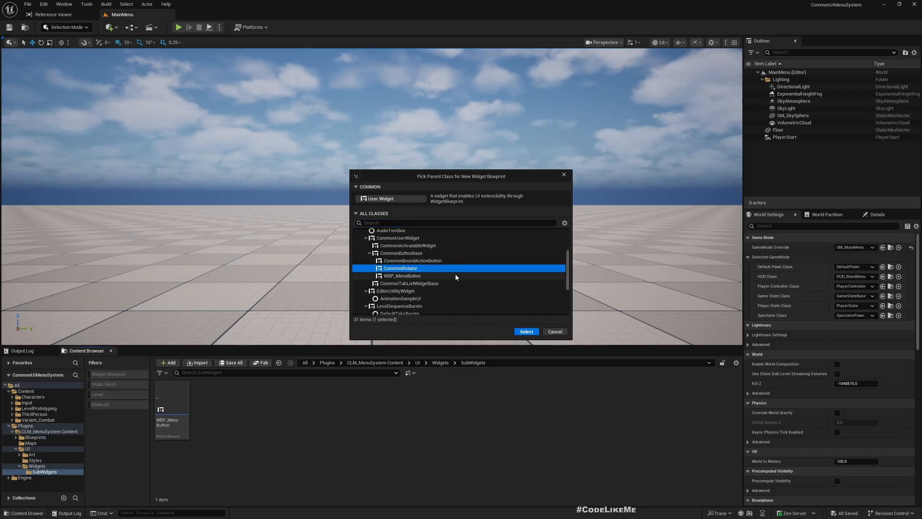
pyautogui.click(524, 331)
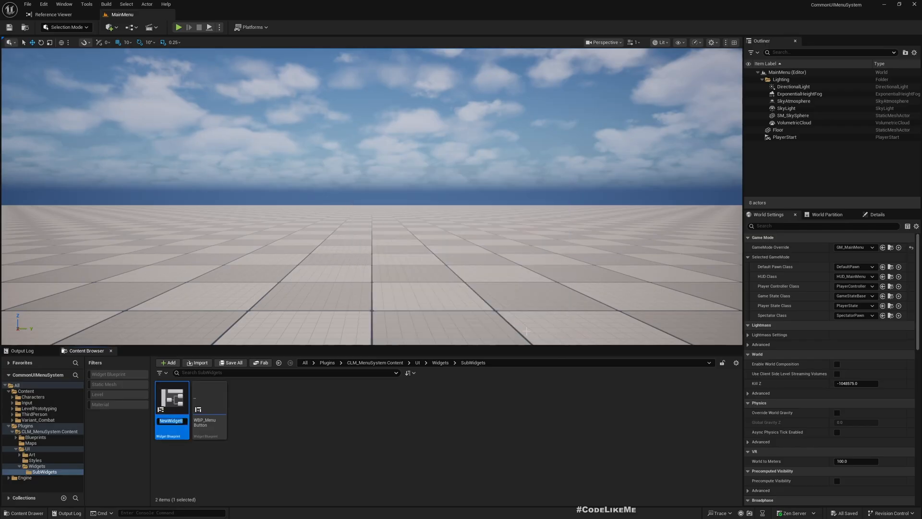
pyautogui.write('WBP')
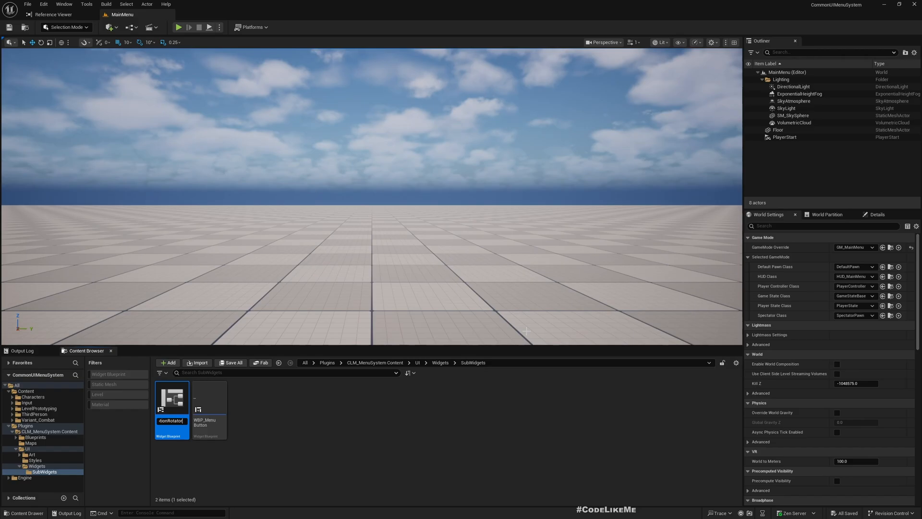
pyautogui.doubleClick(171, 397)
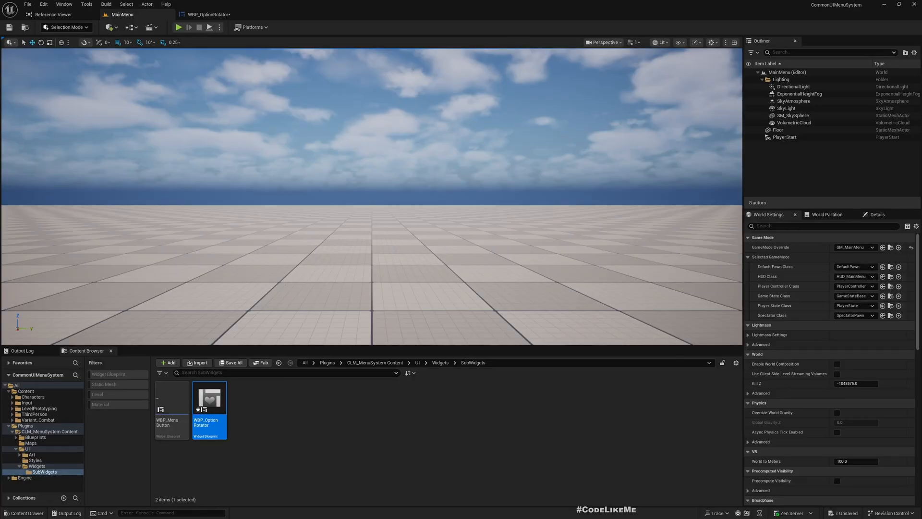
pyautogui.doubleClick(208, 398)
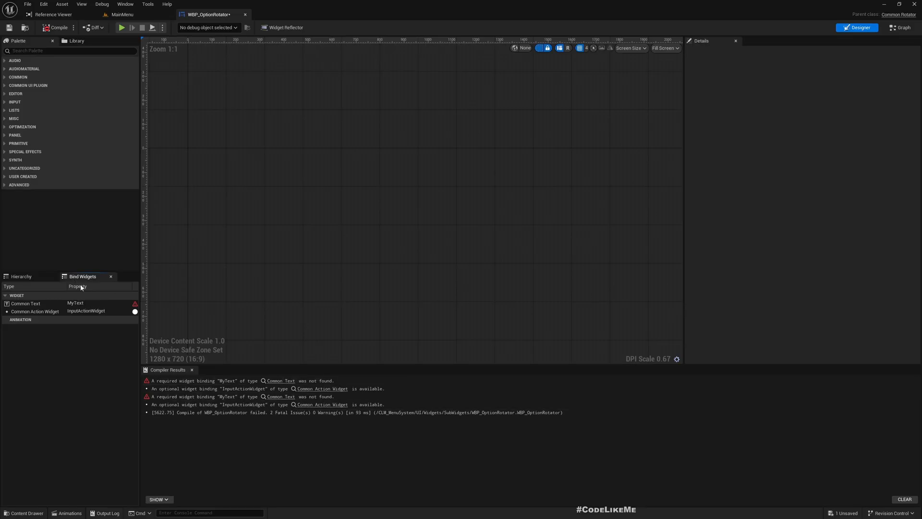
# Review the Bind Widgets list showing the required MyText Common Text binding.
pyautogui.click(26, 303)
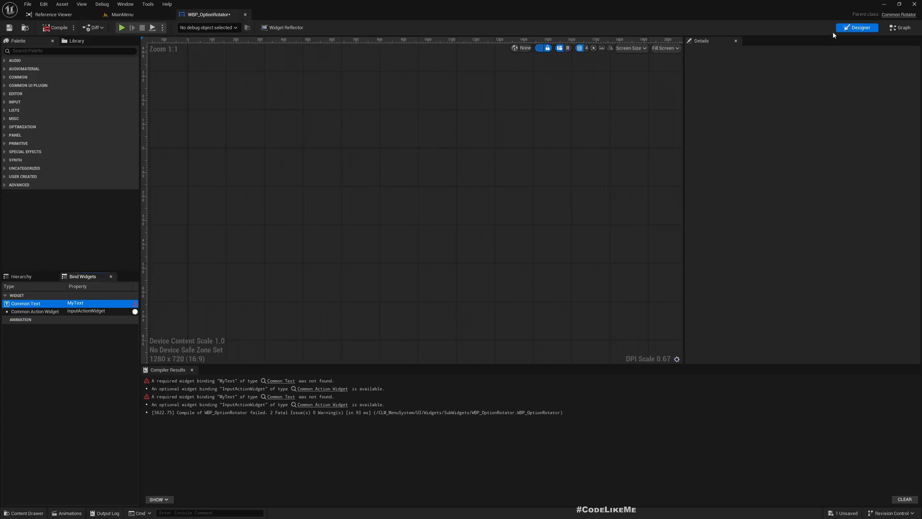
pyautogui.moveTo(902, 26)
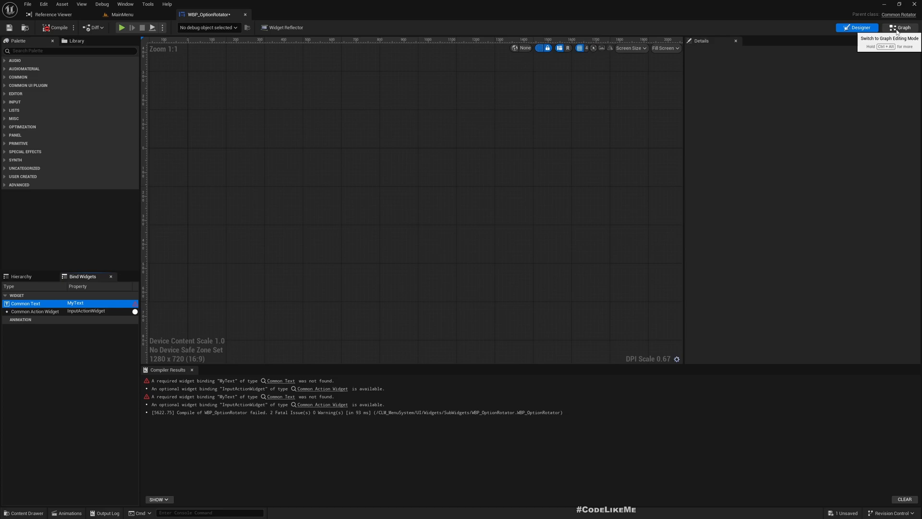
pyautogui.moveTo(215, 323)
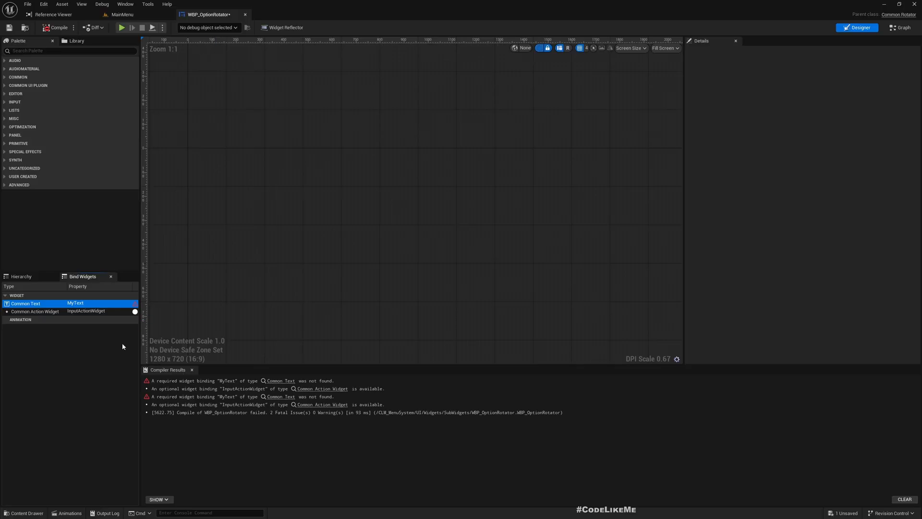
# Add an Overlay from the Palette as the root of WBP_OptionRotator and select it.
pyautogui.click(21, 276)
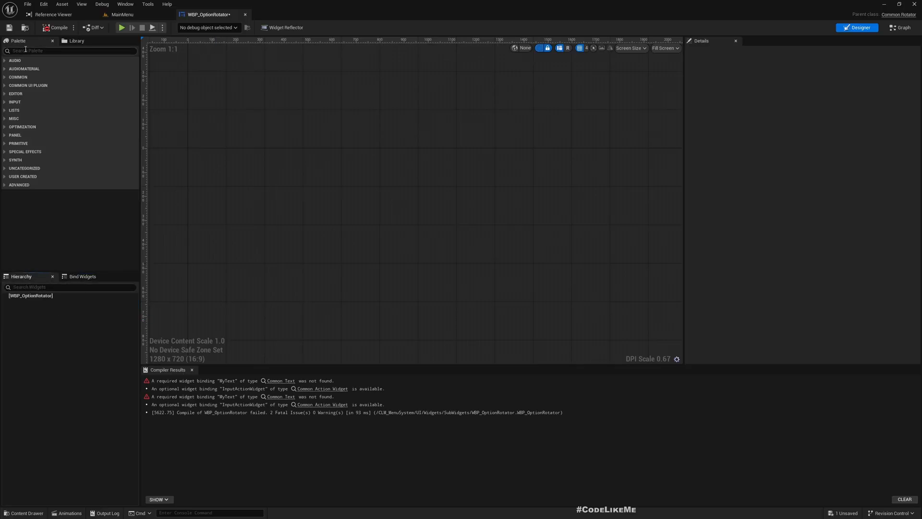
pyautogui.write('overl')
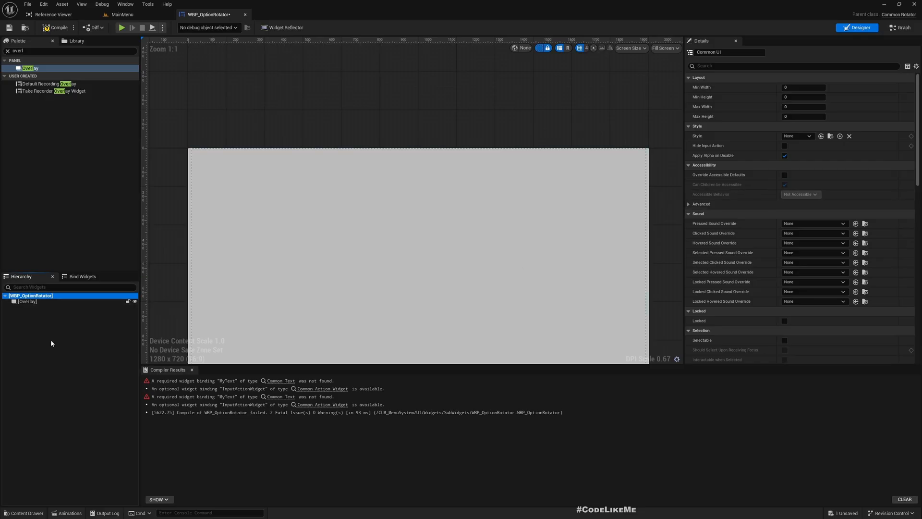
pyautogui.click(796, 136)
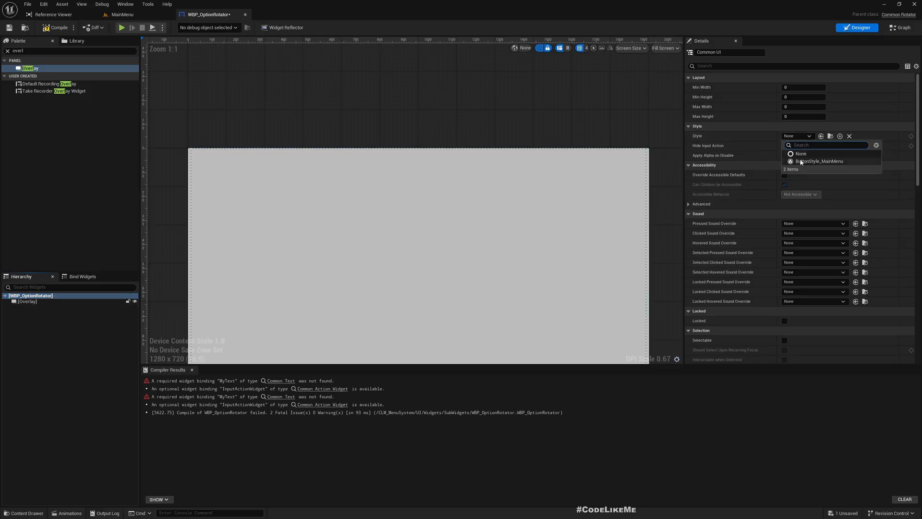
pyautogui.click(820, 161)
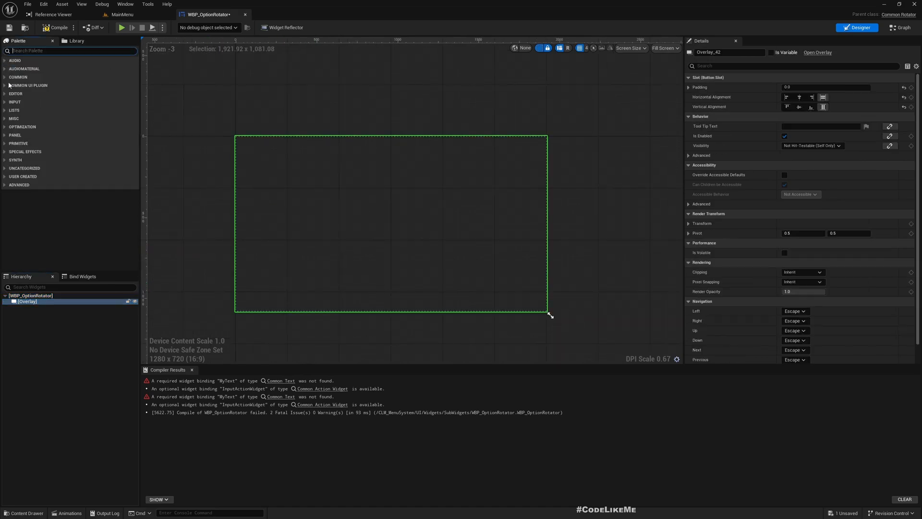
# Add a Common Text named MyText inside the Overlay and expose it as a variable.
pyautogui.click(27, 85)
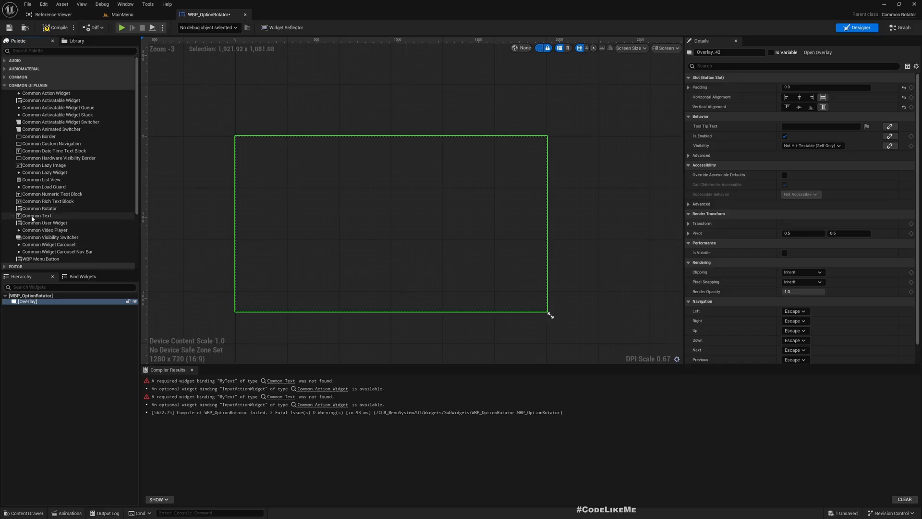
pyautogui.doubleClick(37, 215)
pyautogui.write('MyText')
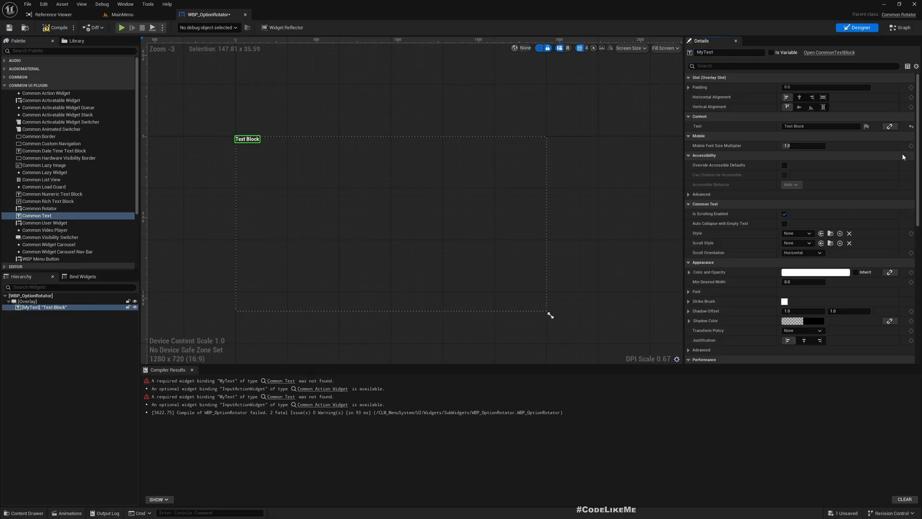
pyautogui.click(771, 52)
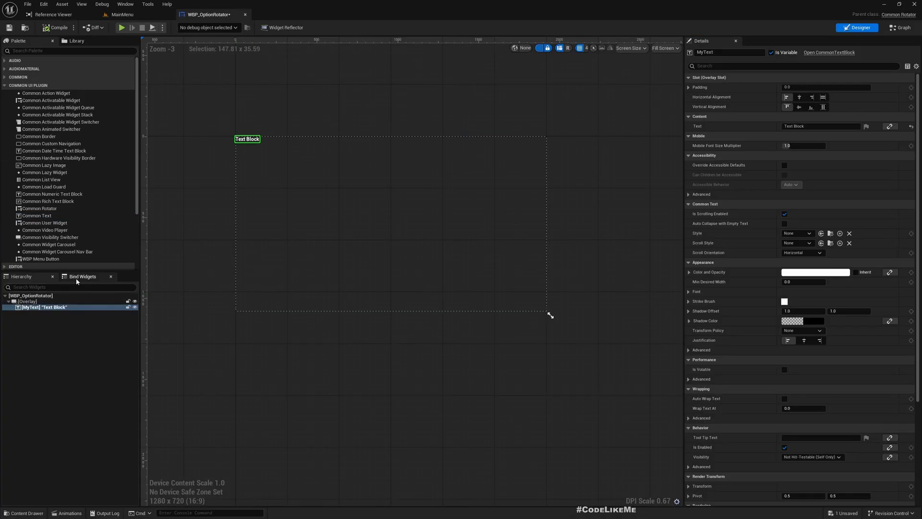
pyautogui.click(81, 276)
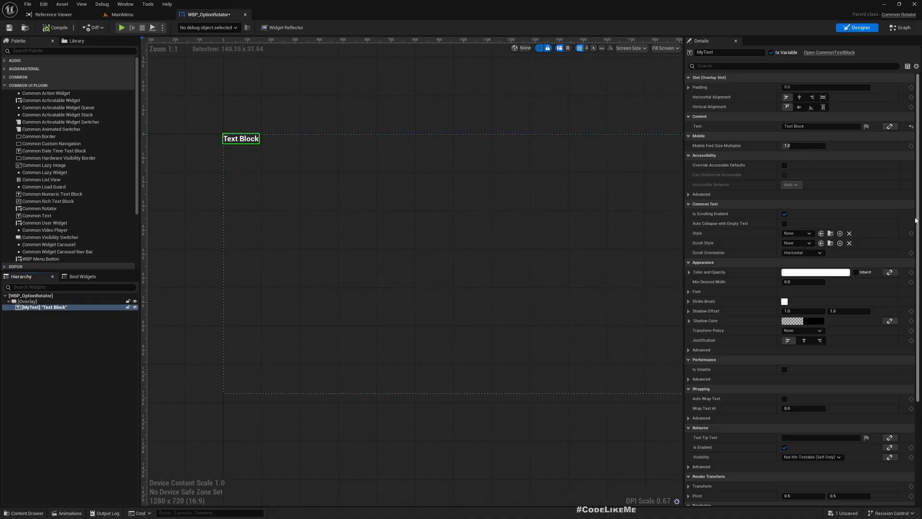
# Set MyText's text to {Option} and apply the menu text style to it.
pyautogui.click(820, 126)
pyautogui.write('{Option}')
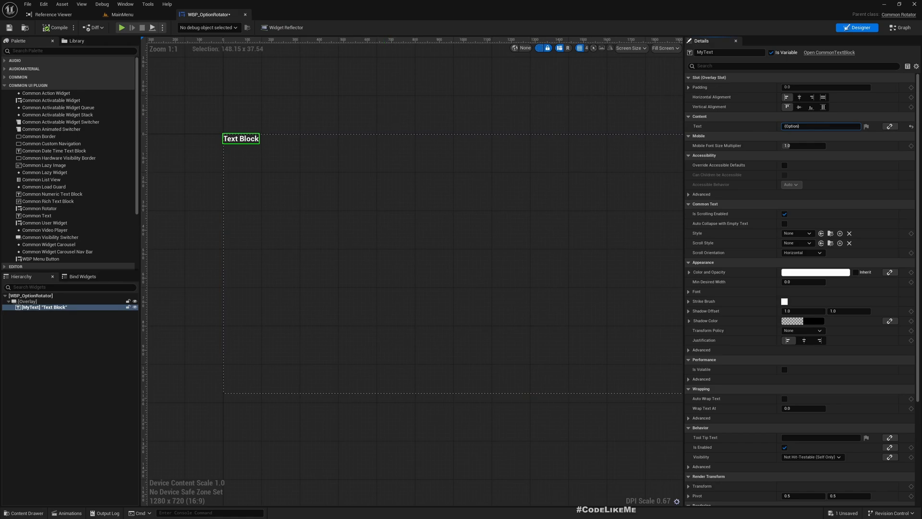
pyautogui.click(799, 97)
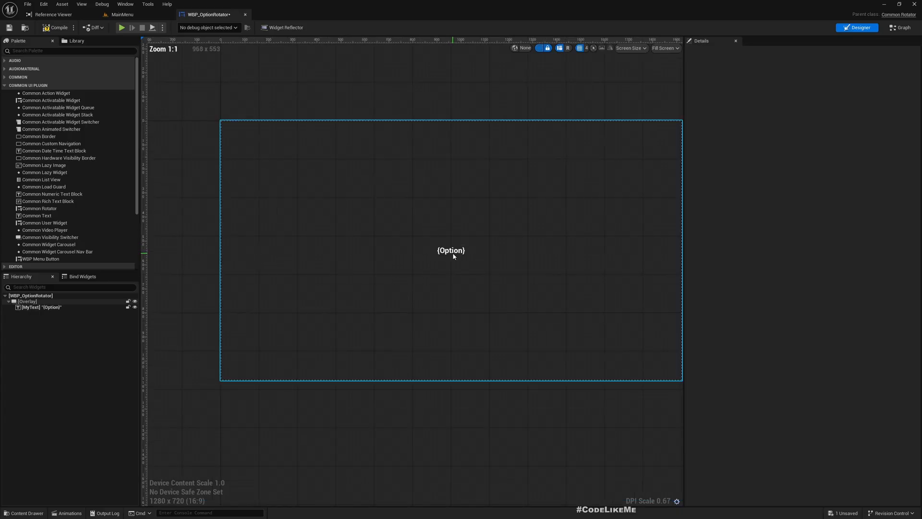
pyautogui.click(450, 250)
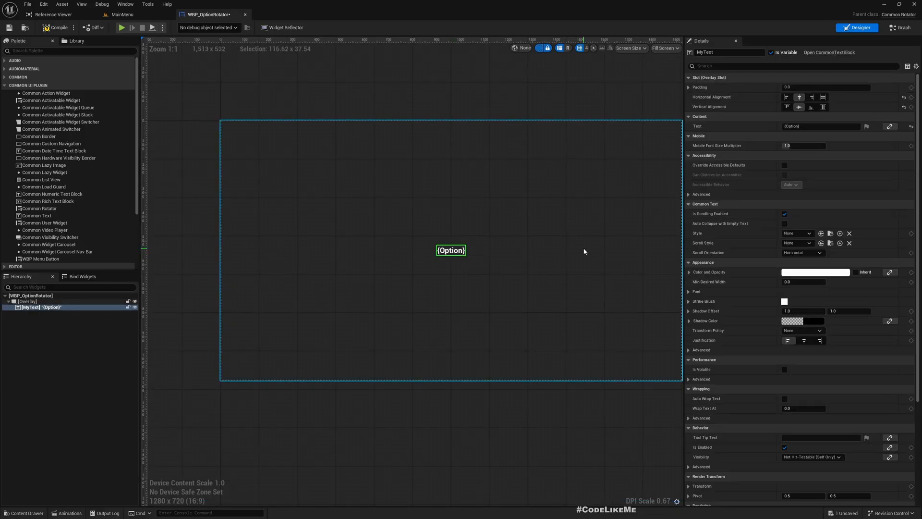
pyautogui.click(796, 234)
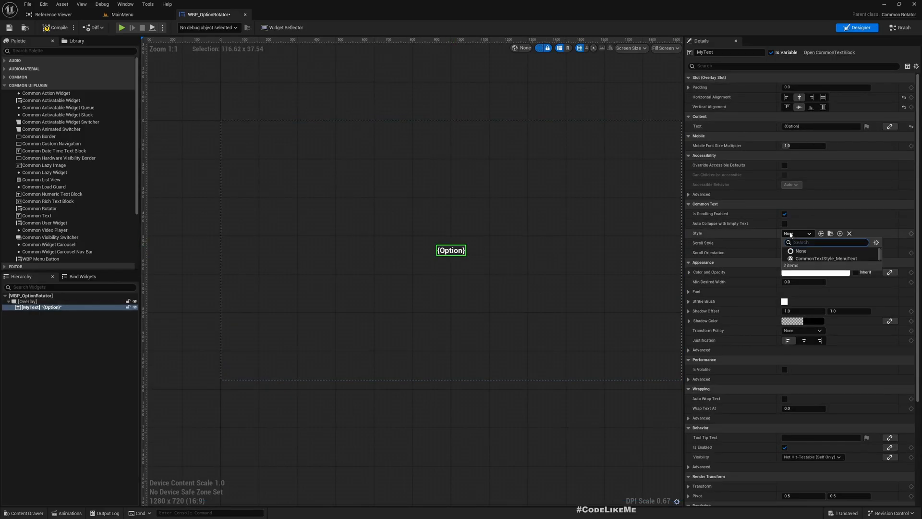
pyautogui.click(826, 259)
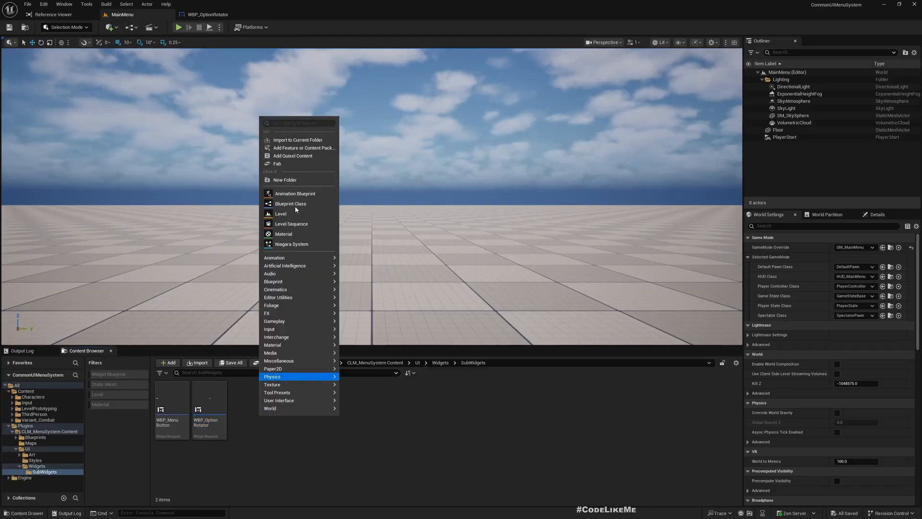
pyautogui.moveTo(279, 400)
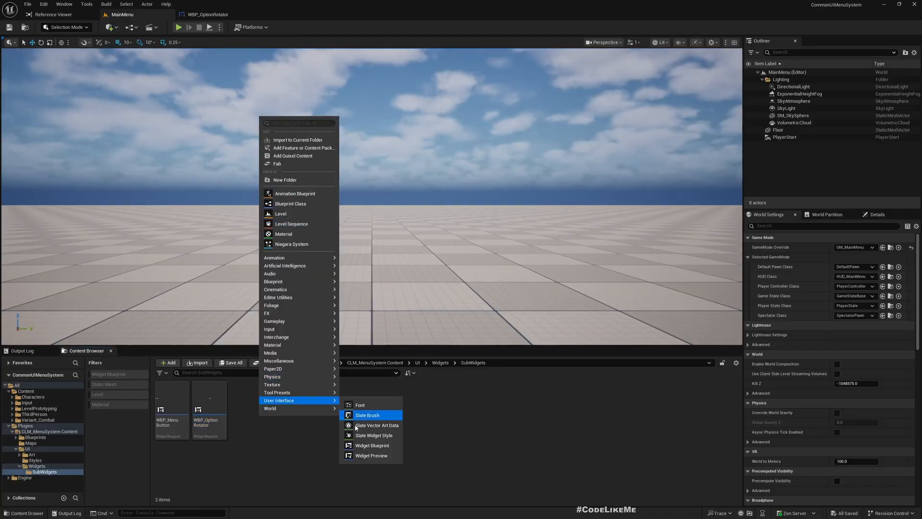
# Create a UserWidget-based widget blueprint named WBP_OptionCycle in SubWidgets.
pyautogui.click(372, 445)
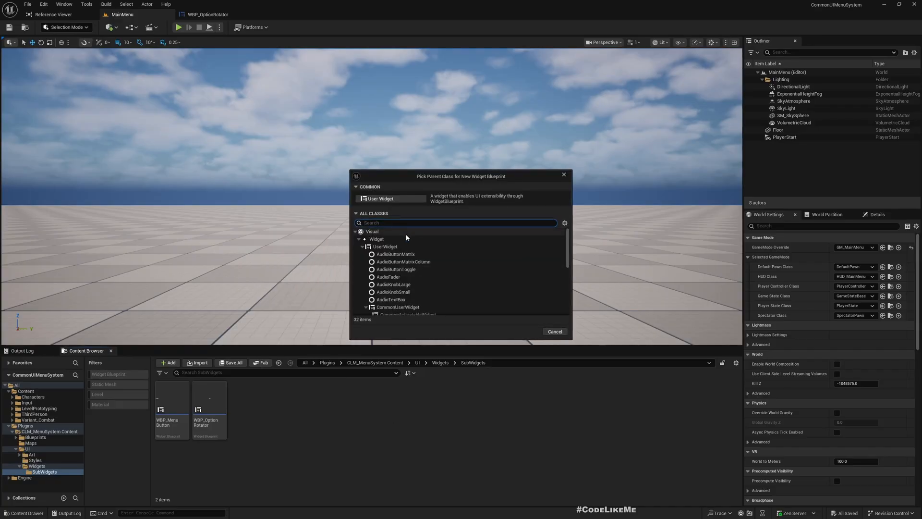
pyautogui.click(456, 222)
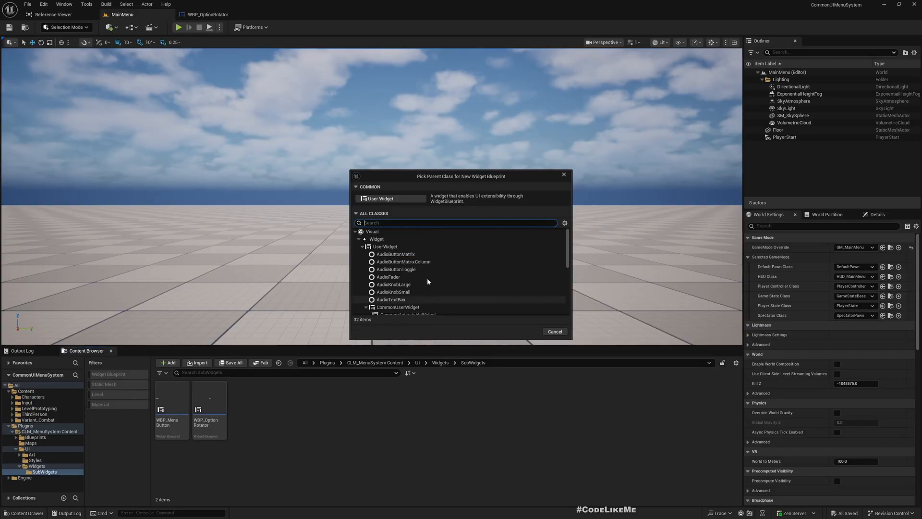
pyautogui.click(386, 247)
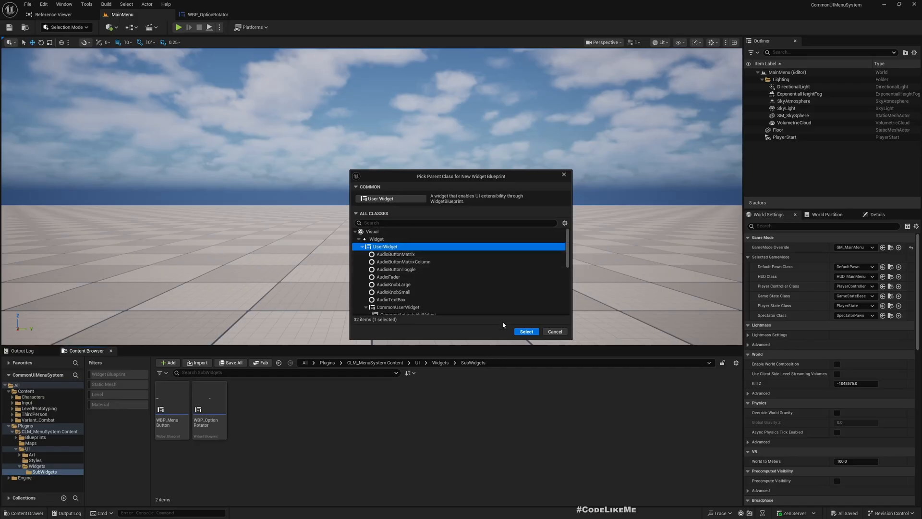
pyautogui.click(525, 331)
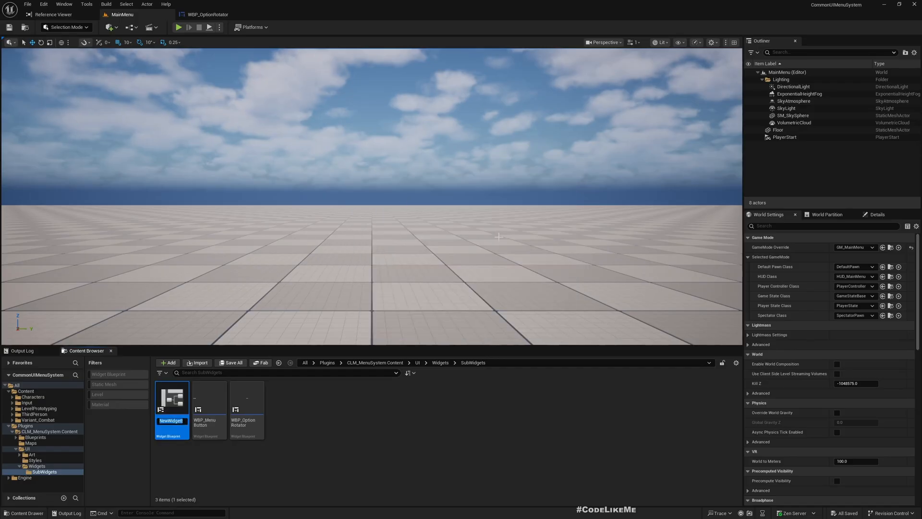
pyautogui.write('WBP_OptionCycle')
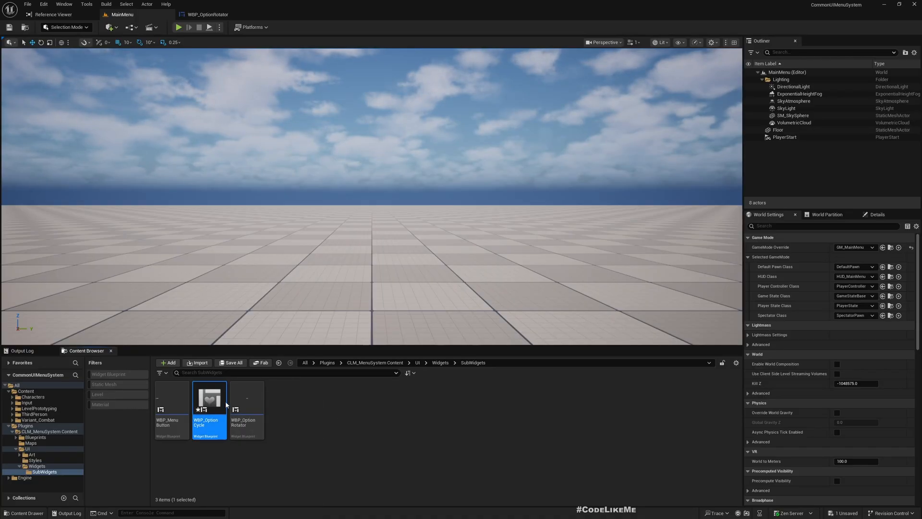
# Give WBP_OptionCycle a Horizontal Box root holding a Common Text from the Common UI palette.
pyautogui.doubleClick(209, 397)
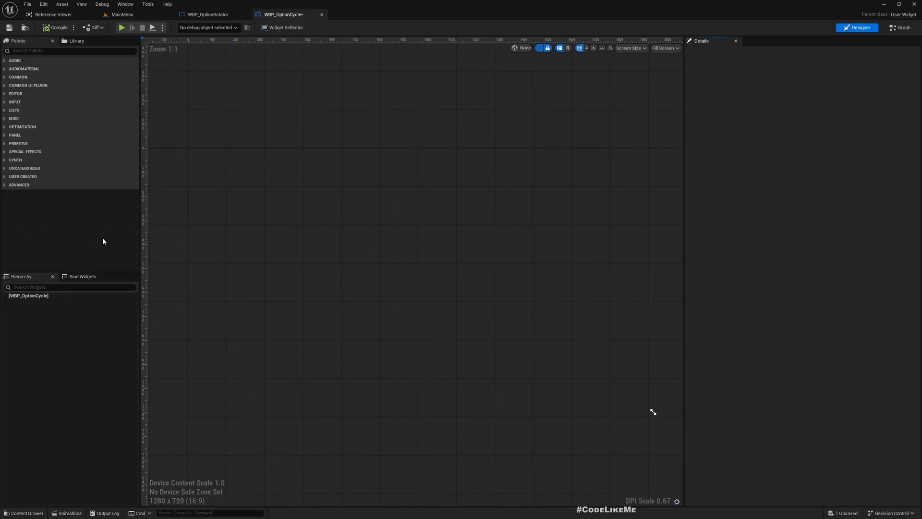
pyautogui.click(70, 50)
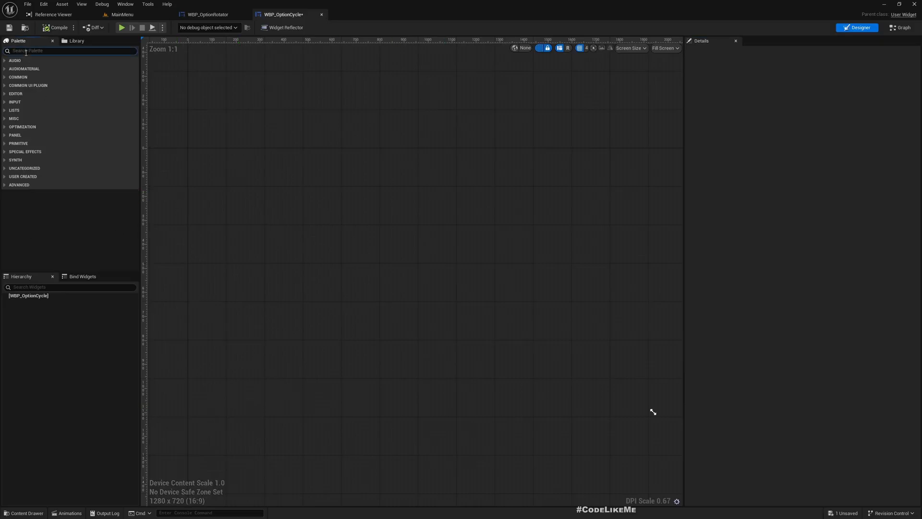
pyautogui.write('horiz')
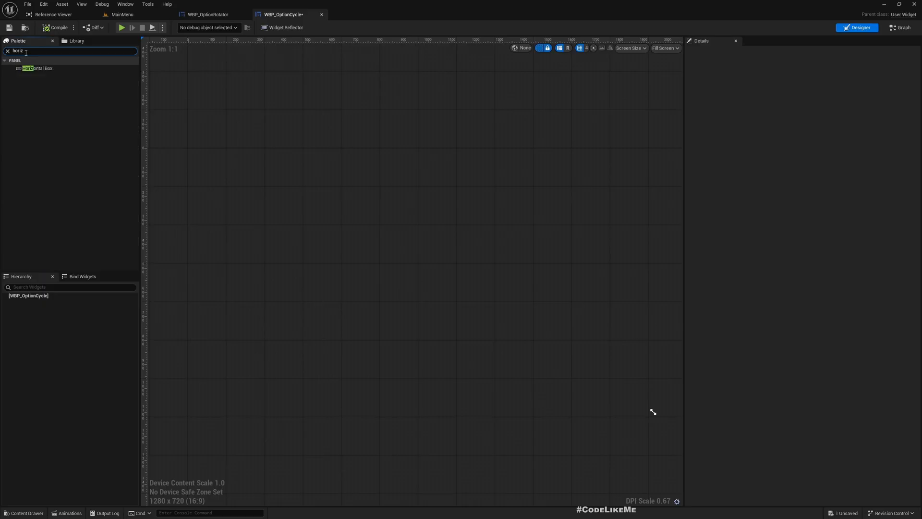
pyautogui.click(37, 68)
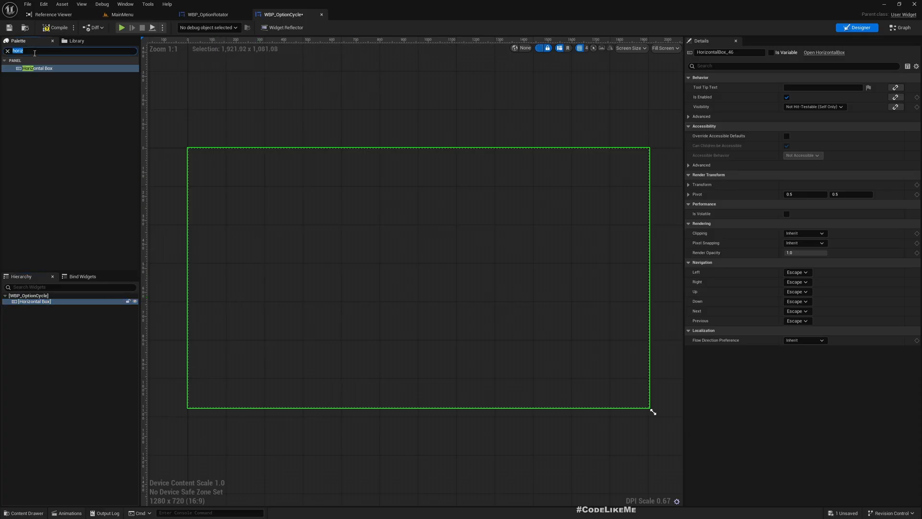
pyautogui.click(7, 50)
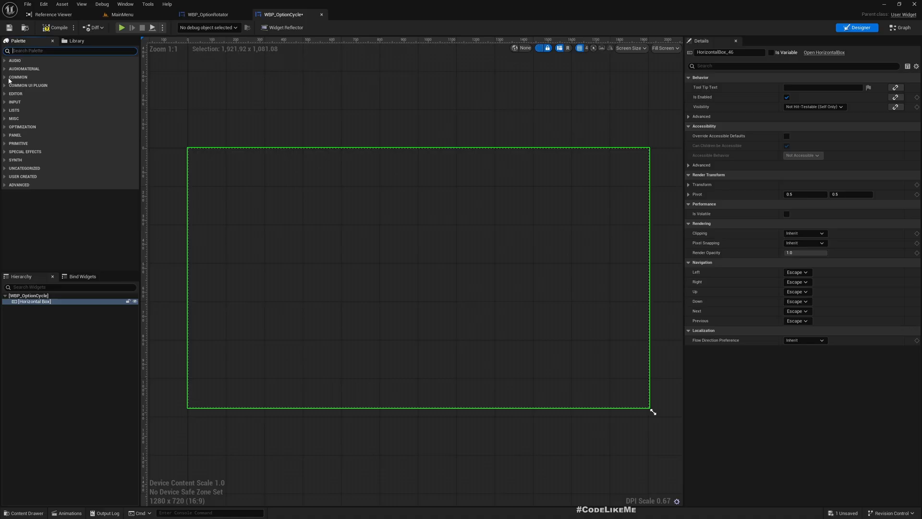
pyautogui.click(6, 85)
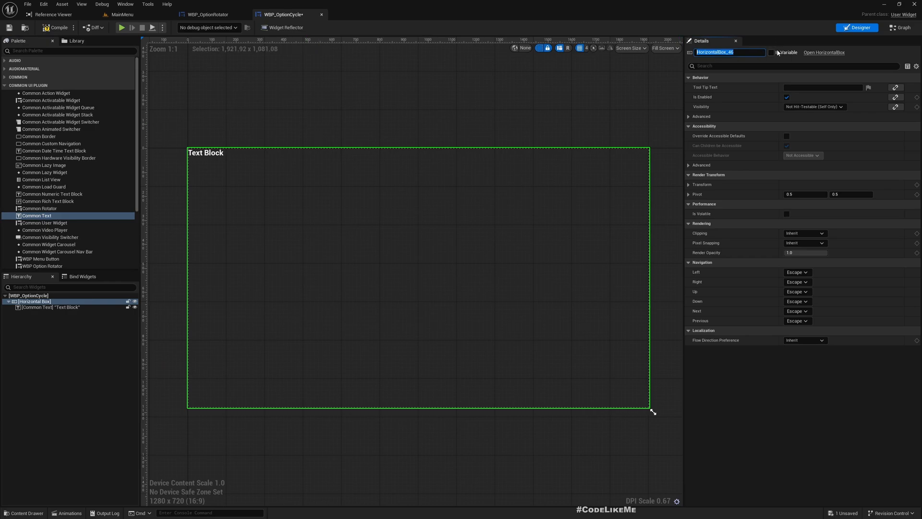
# Rename the Common Text to CT_OptionName and expose it as a variable.
pyautogui.click(772, 52)
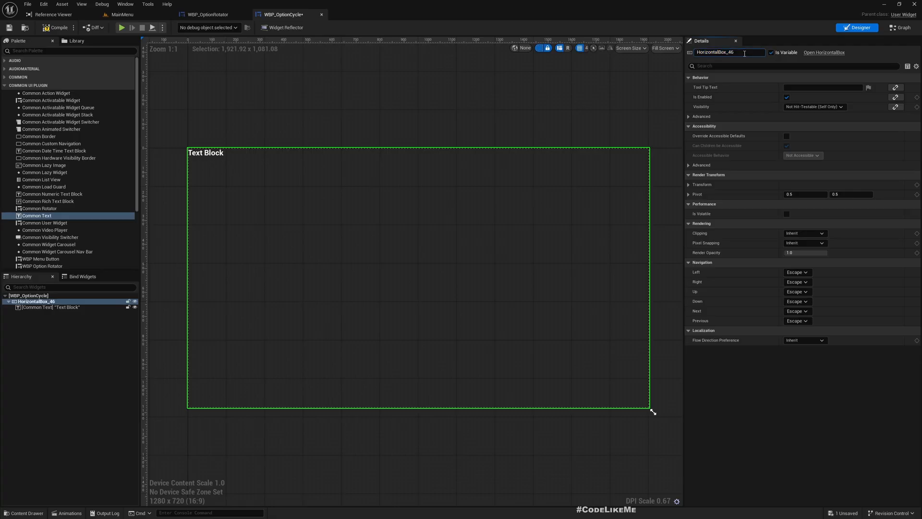
pyautogui.write('CT_')
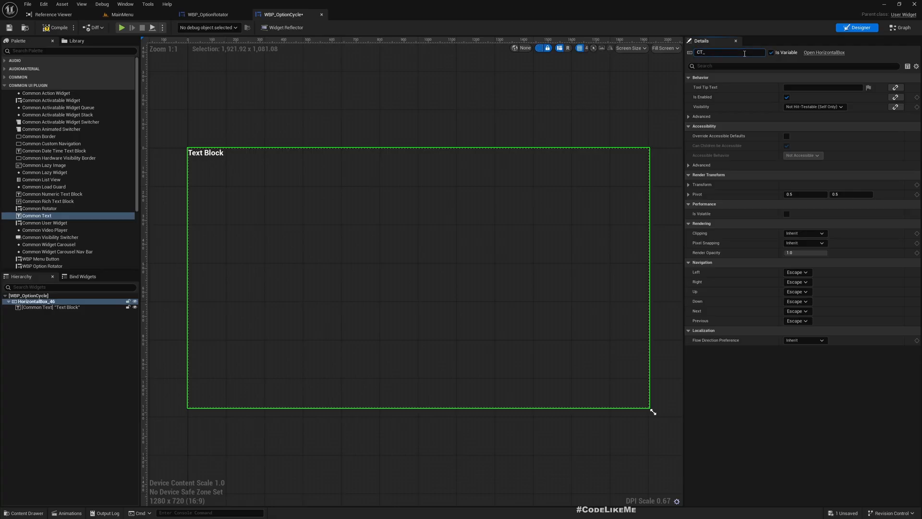
pyautogui.write('OptionName')
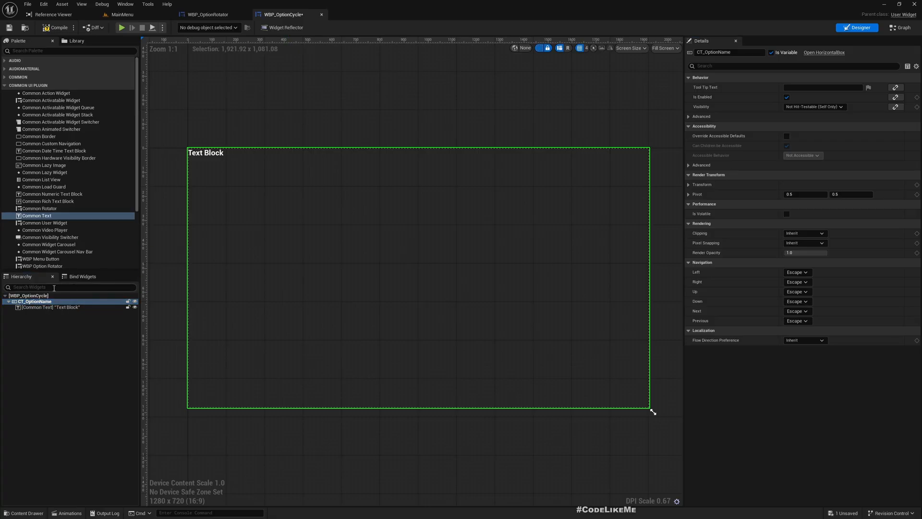
pyautogui.doubleClick(34, 301)
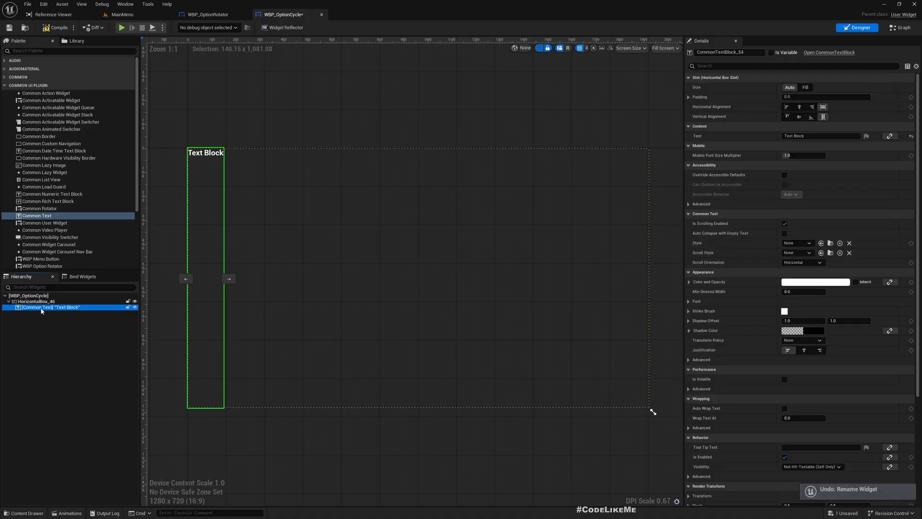
pyautogui.click(35, 301)
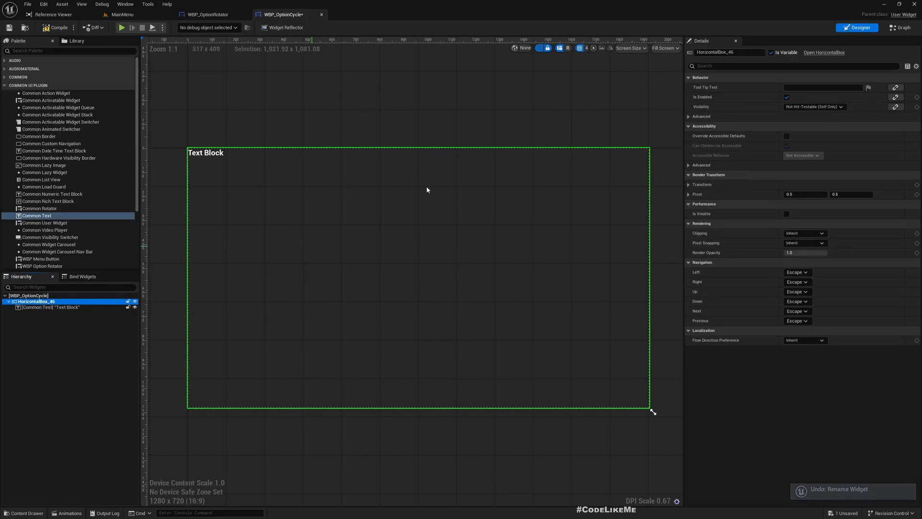
pyautogui.click(50, 307)
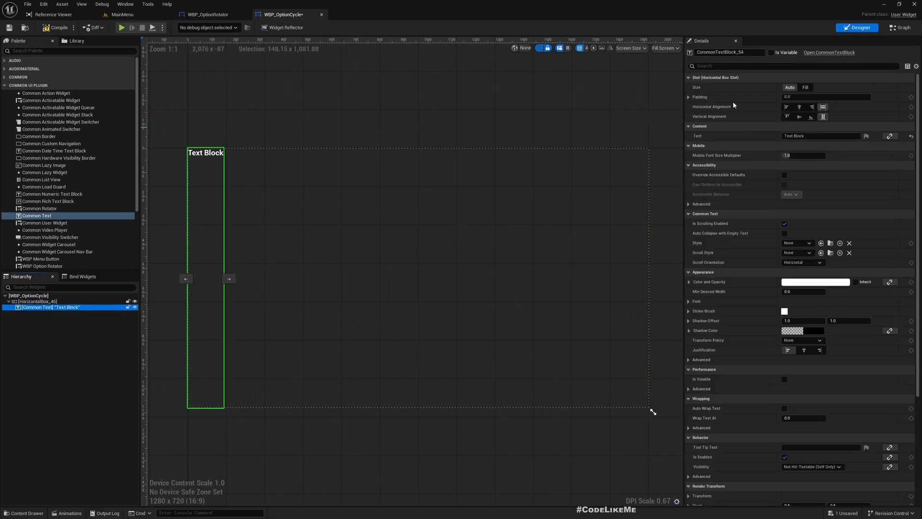
pyautogui.write('CT_OptionName')
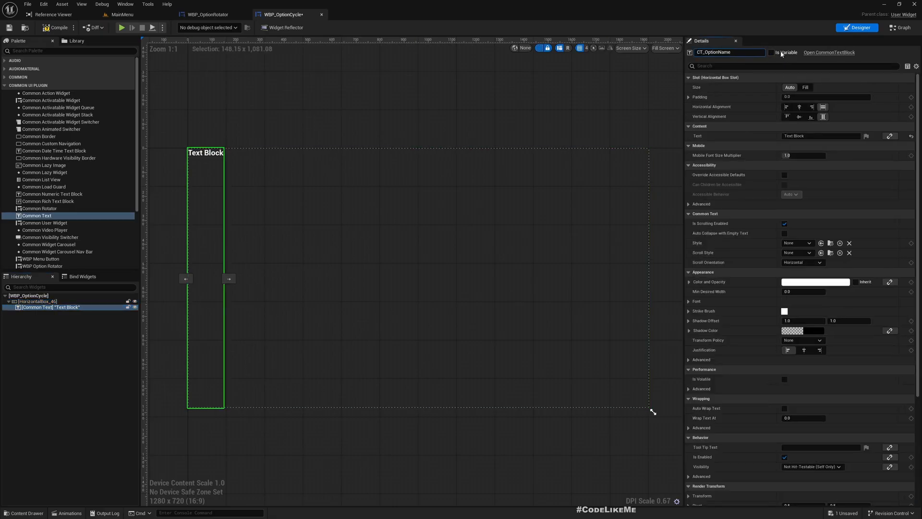
pyautogui.click(772, 52)
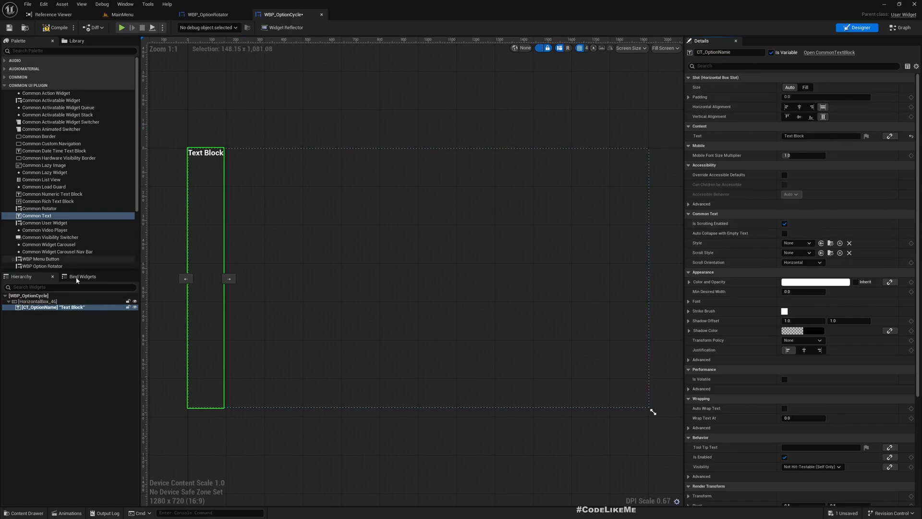
# Set CT_OptionName's vertical alignment to Center within the Horizontal Box.
pyautogui.click(36, 301)
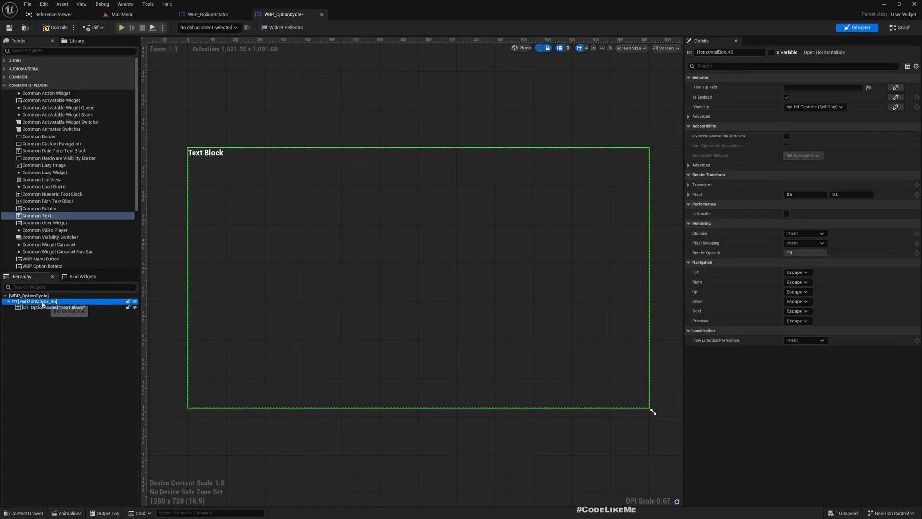
pyautogui.click(52, 307)
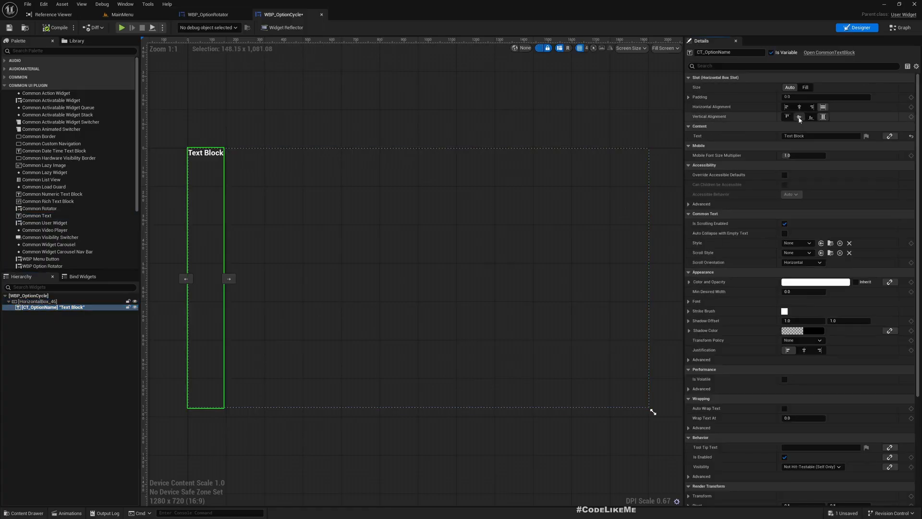
pyautogui.click(798, 116)
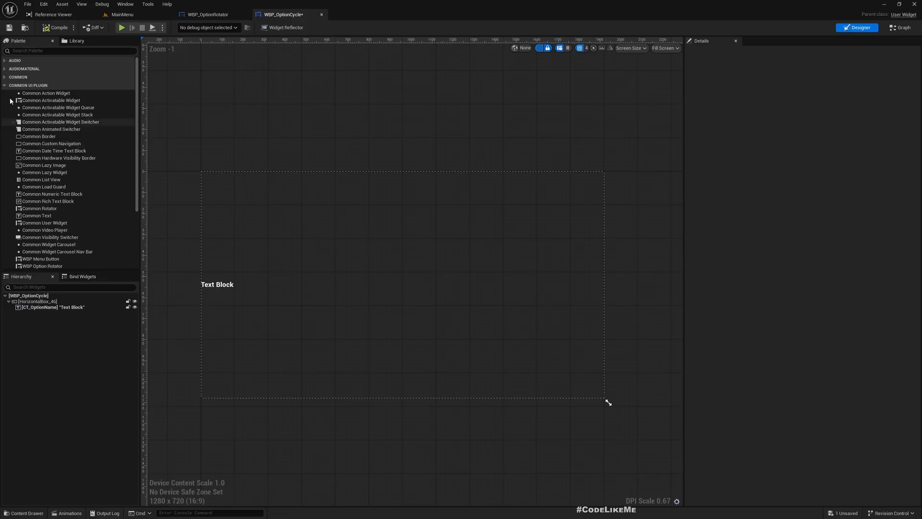
# Add a WBP_MenuButton after CT_OptionName in the row and label it '<'.
pyautogui.scroll(-3)
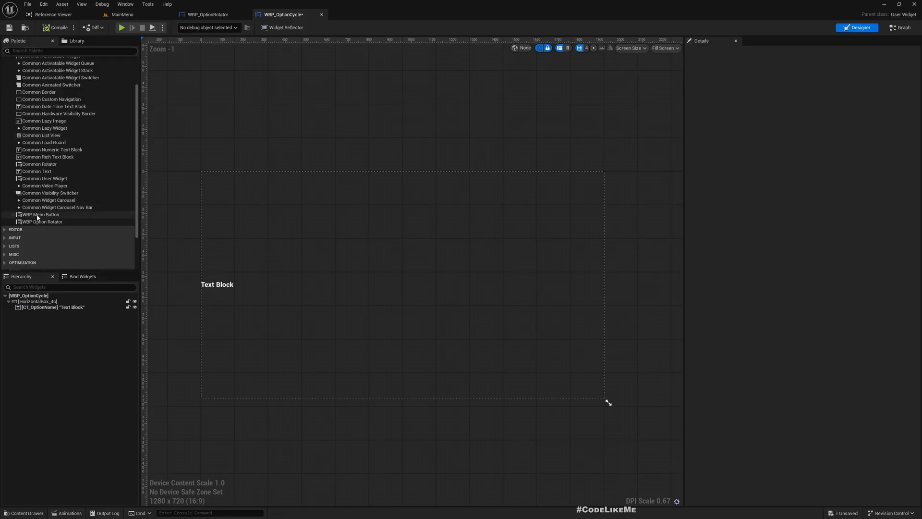
pyautogui.click(40, 215)
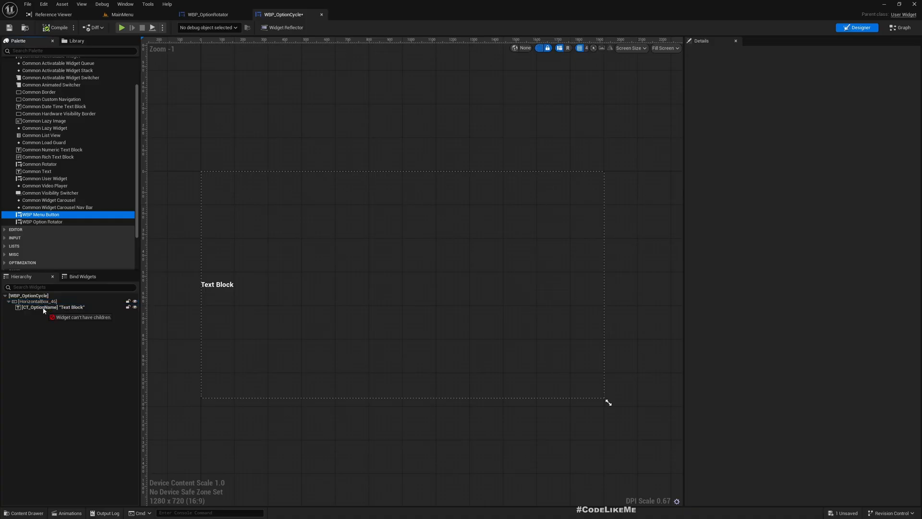
pyautogui.moveTo(40, 214); pyautogui.dragTo(253, 284)
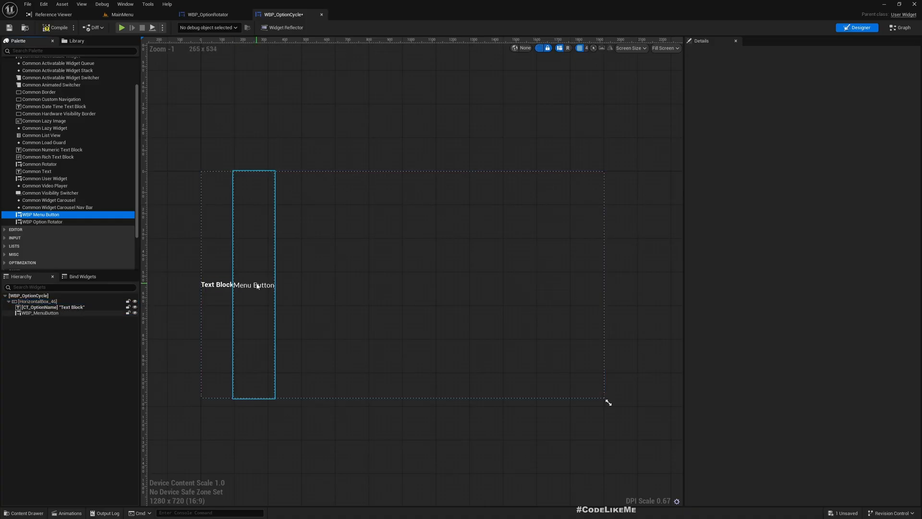
pyautogui.click(256, 285)
pyautogui.write('<')
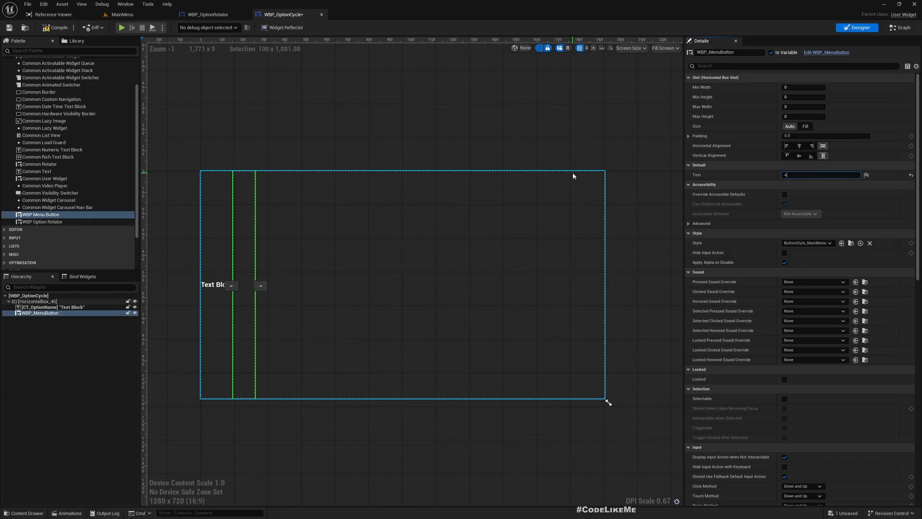
pyautogui.click(38, 301)
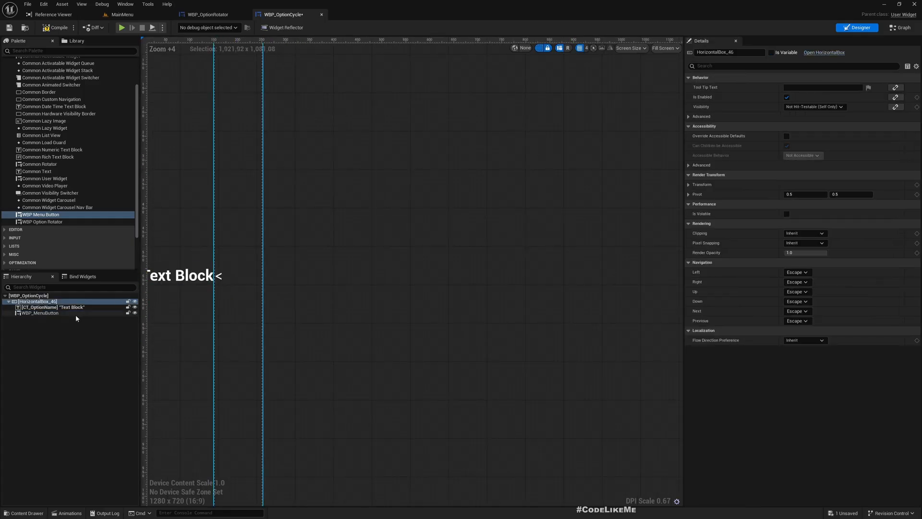
# Add a WBP_OptionRotator and a second WBP_MenuButton labelled '>' after it.
pyautogui.click(41, 312)
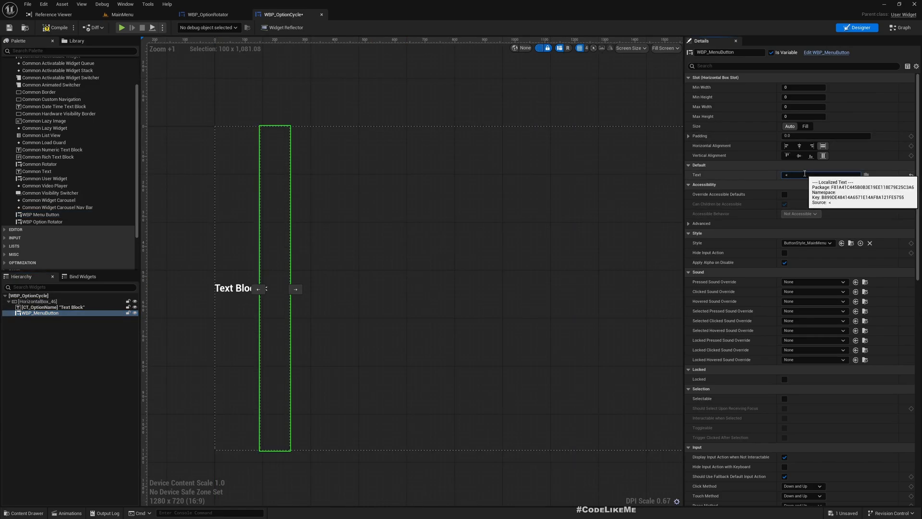
pyautogui.click(52, 307)
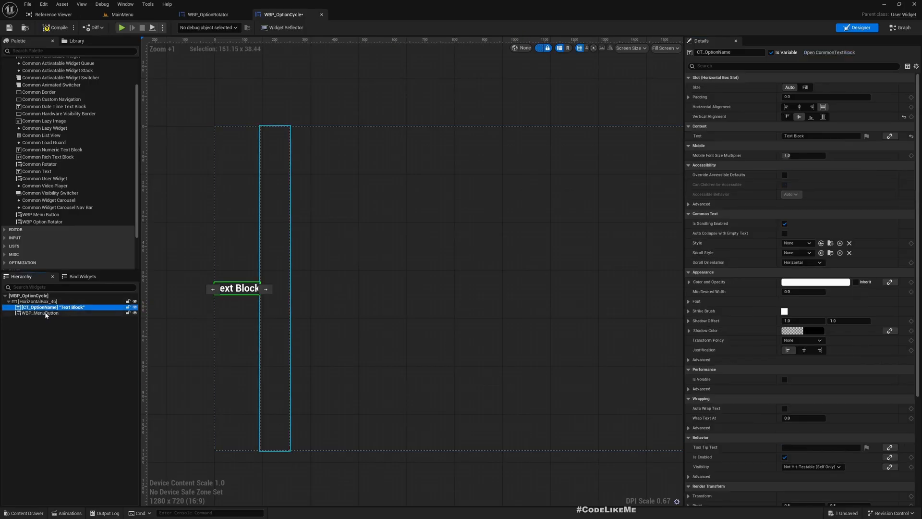
pyautogui.click(40, 312)
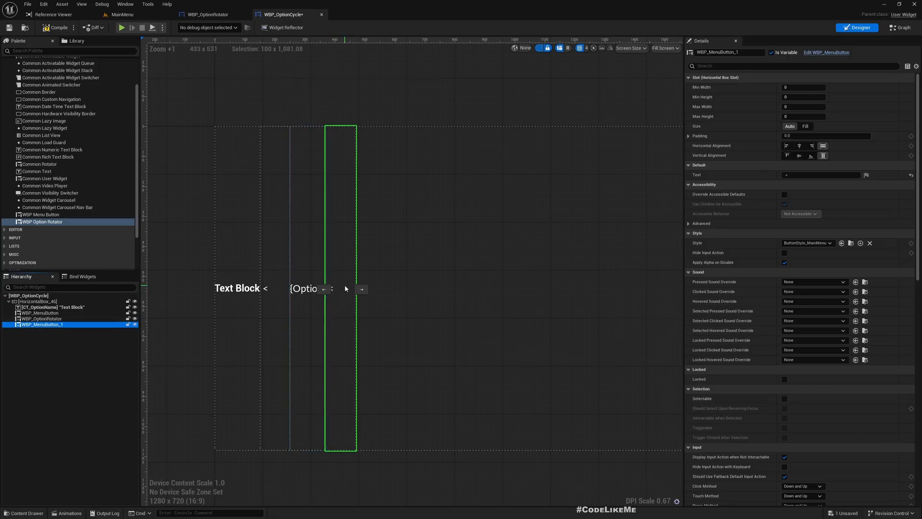
pyautogui.click(820, 174)
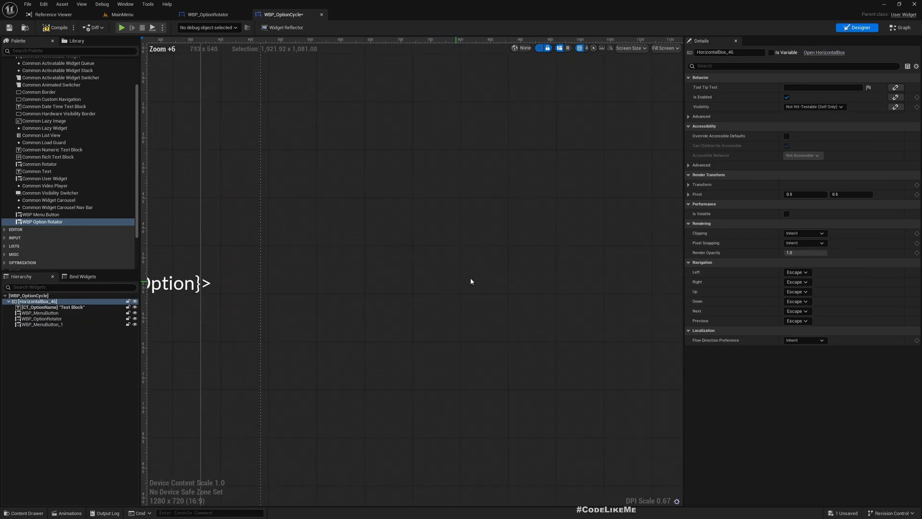
# Insert a Spacer after CT_OptionName with its slot Size set to Fill.
pyautogui.click(42, 324)
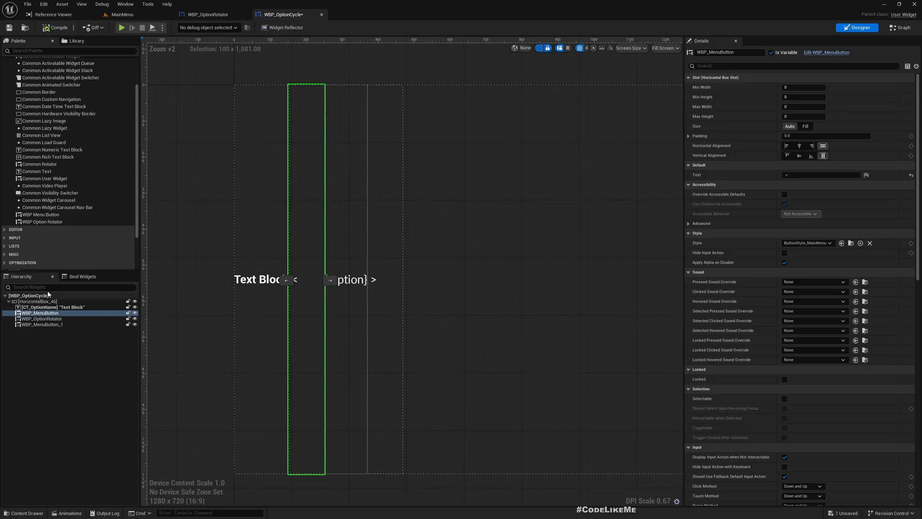
pyautogui.write('space')
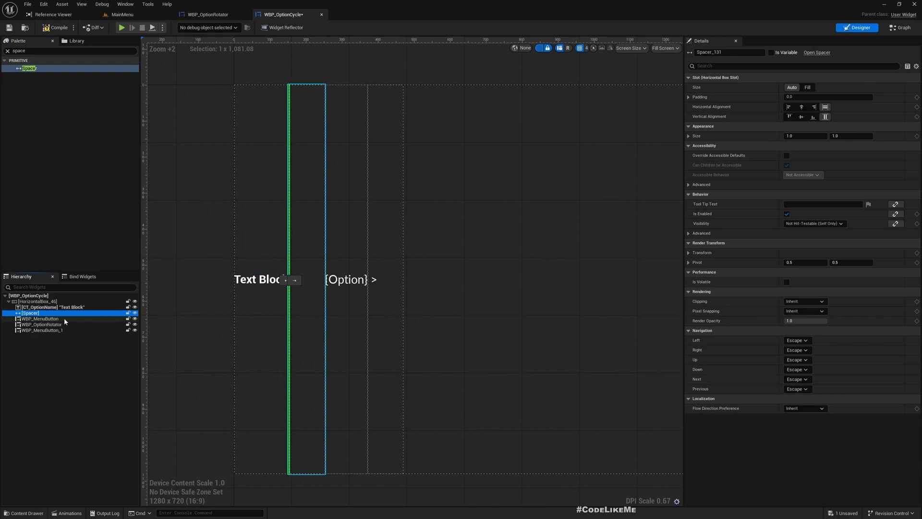
pyautogui.click(806, 86)
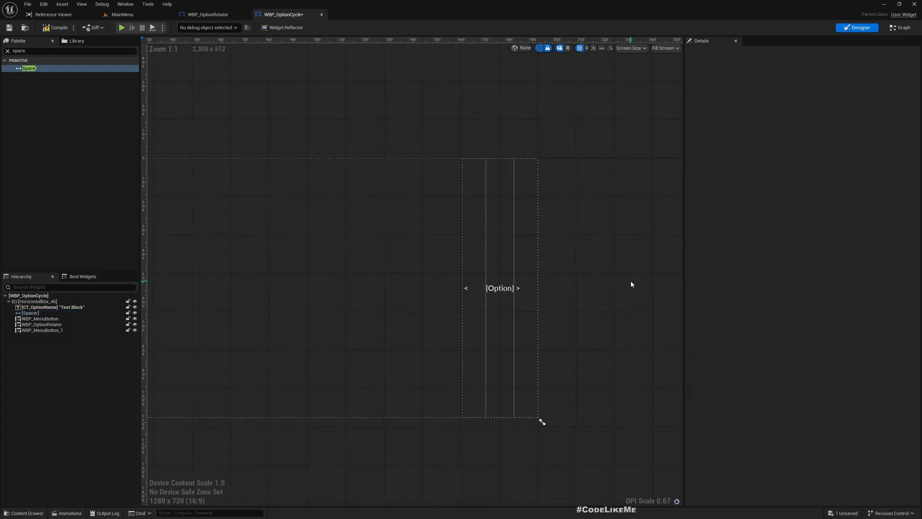
pyautogui.click(41, 318)
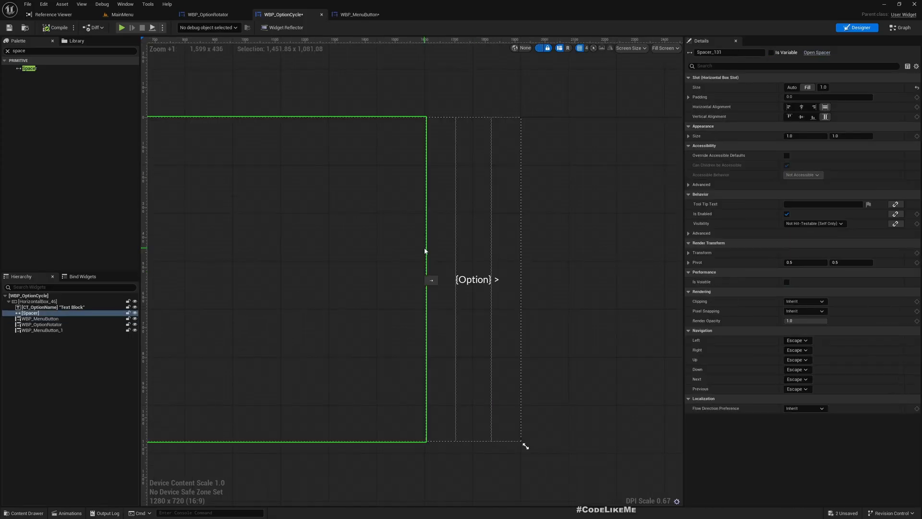
pyautogui.click(40, 318)
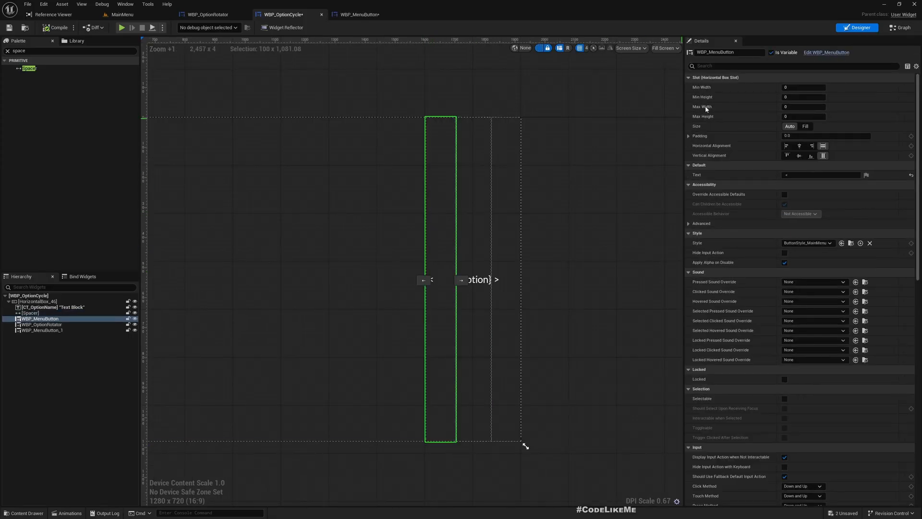
# View WBP_MenuButton's graph, then open WBP_MainMenu from the Widgets folder.
pyautogui.click(900, 28)
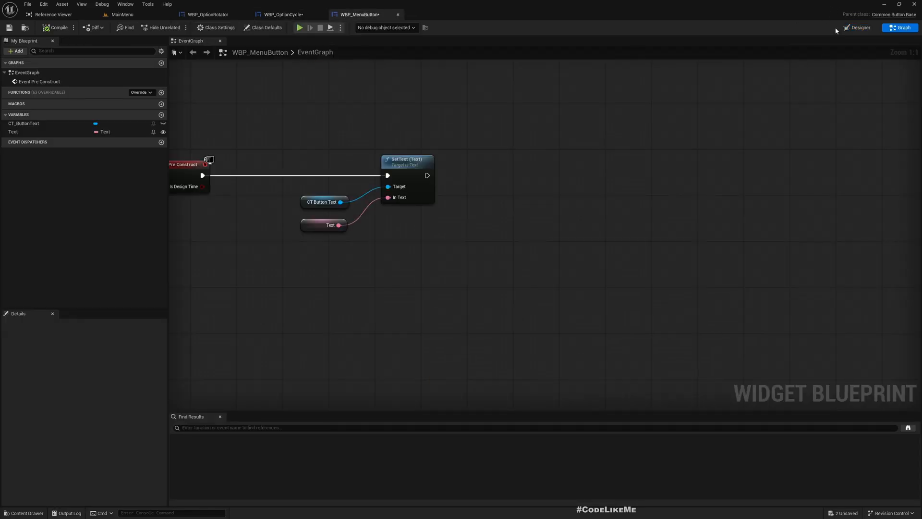
pyautogui.click(859, 28)
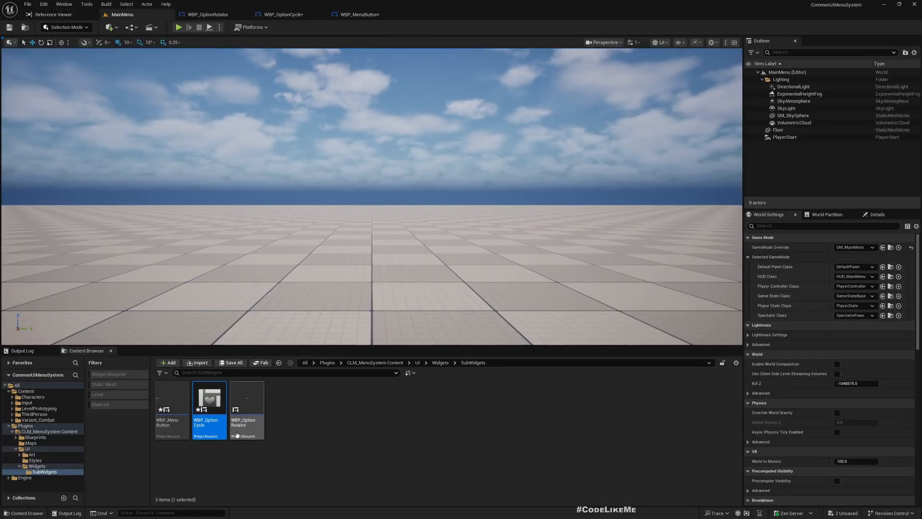
pyautogui.click(36, 466)
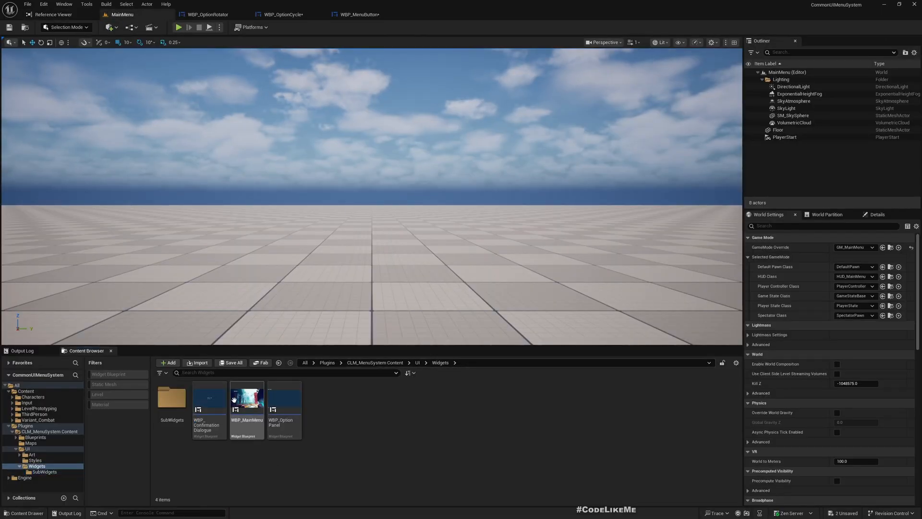
pyautogui.doubleClick(246, 395)
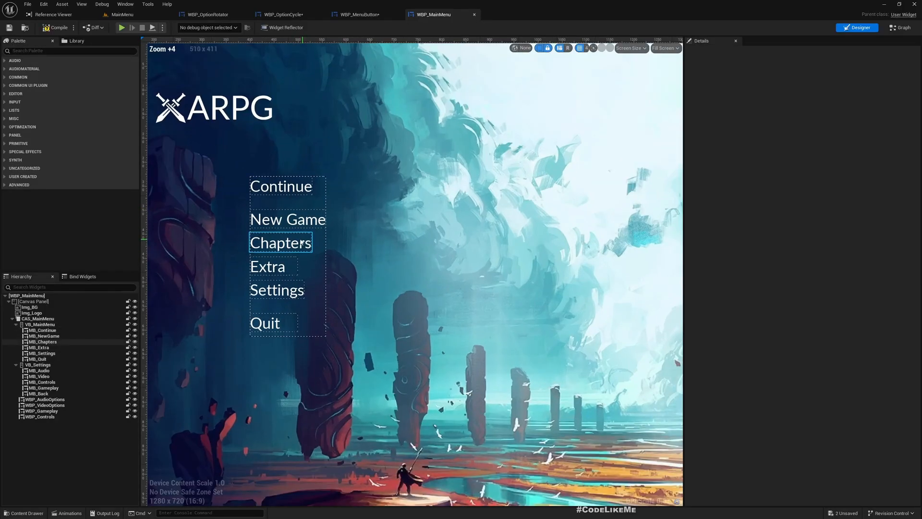
# Inspect the main menu's Settings button and compare it with WBP_MenuButton's graph.
pyautogui.click(277, 289)
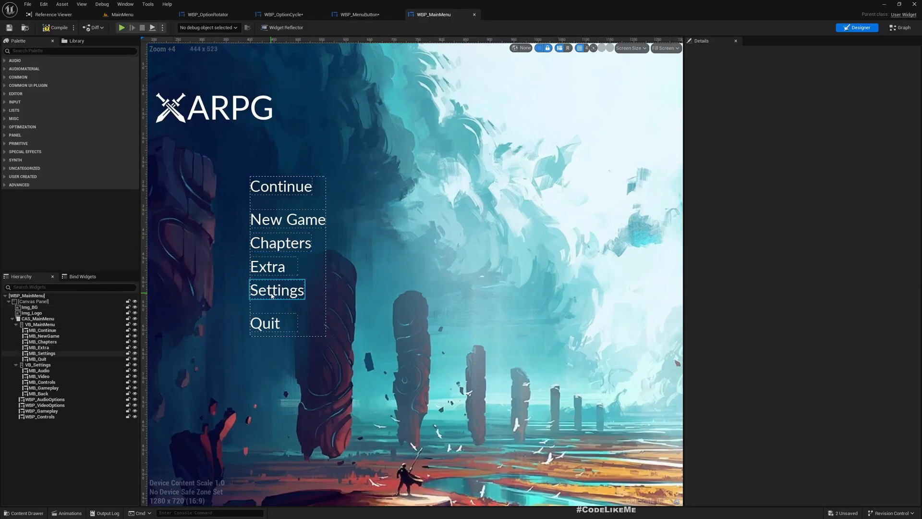
pyautogui.click(359, 14)
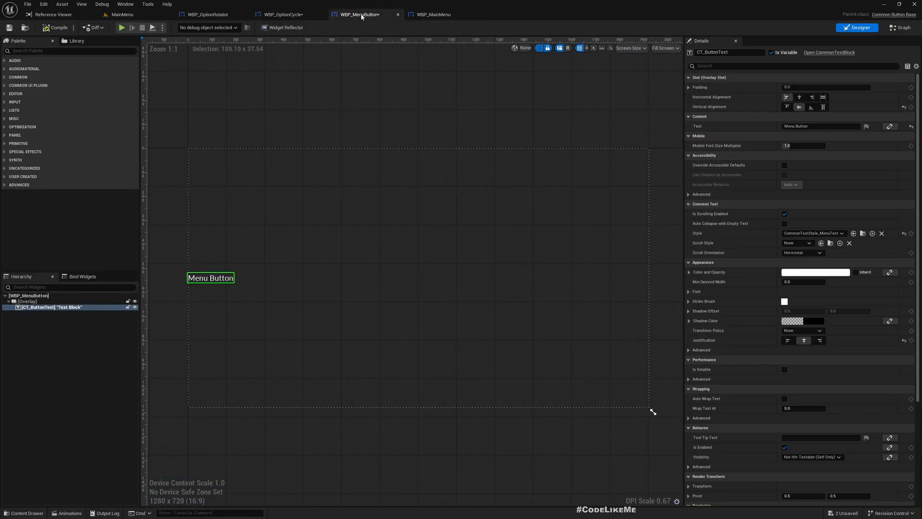
pyautogui.click(435, 14)
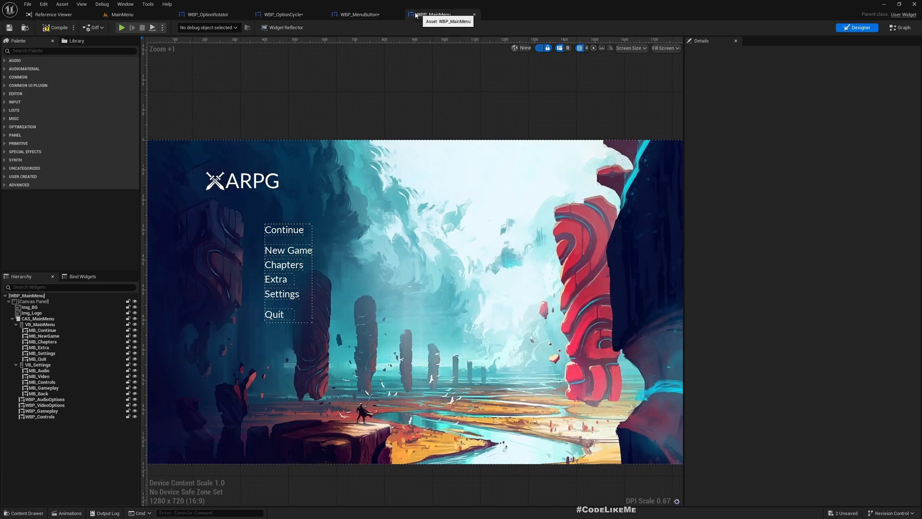
pyautogui.click(357, 14)
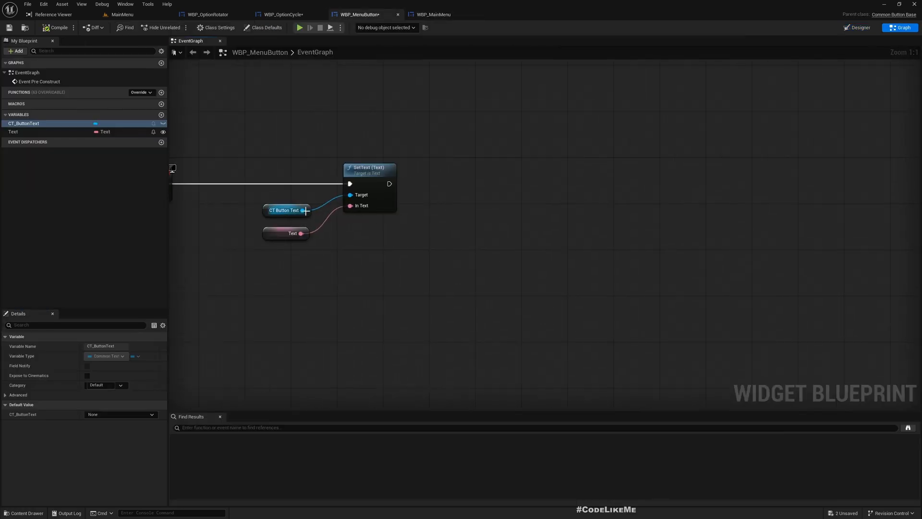
# Add a Set Horizontal Alignment node from Slot as Overlay Slot in WBP_MenuButton's graph.
pyautogui.write('slota')
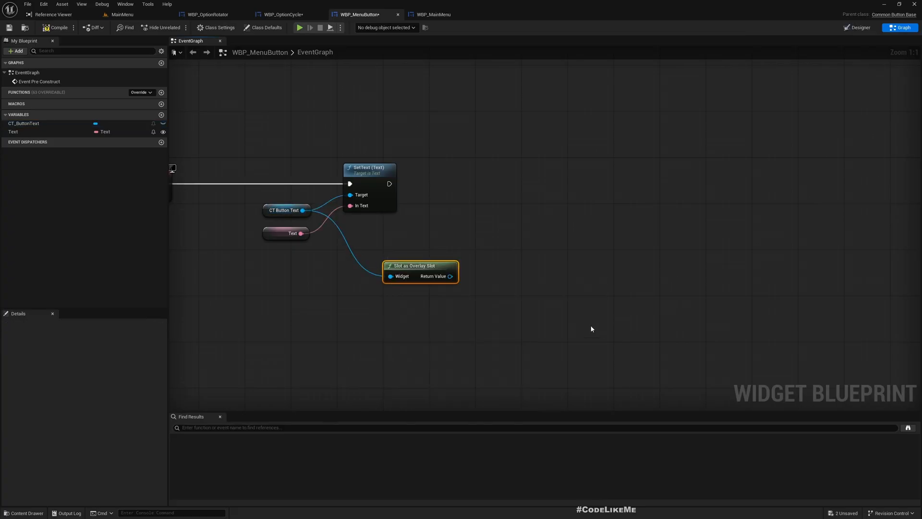
pyautogui.moveTo(451, 276); pyautogui.dragTo(516, 274)
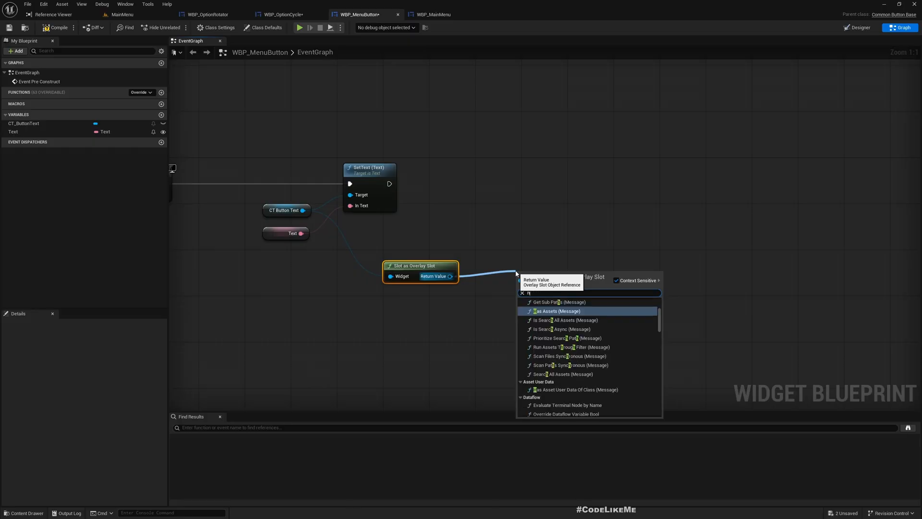
pyautogui.write('noriz')
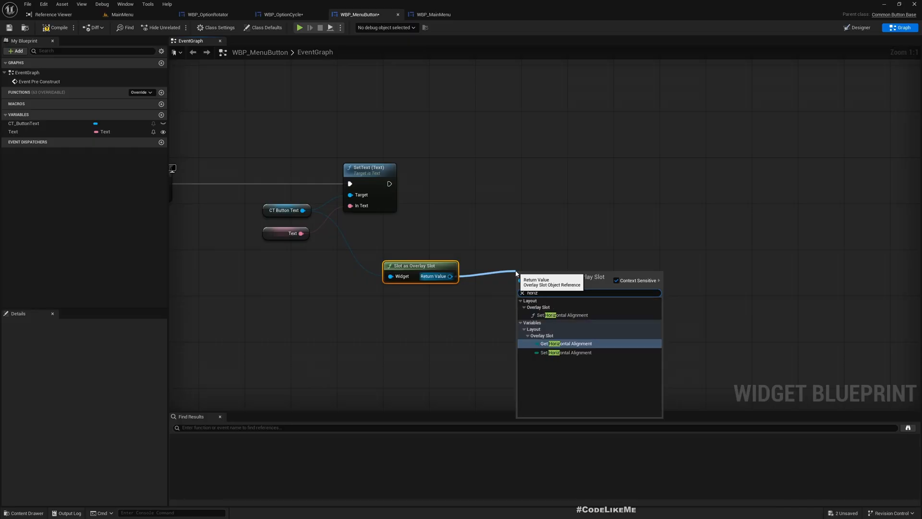
pyautogui.moveTo(565, 352)
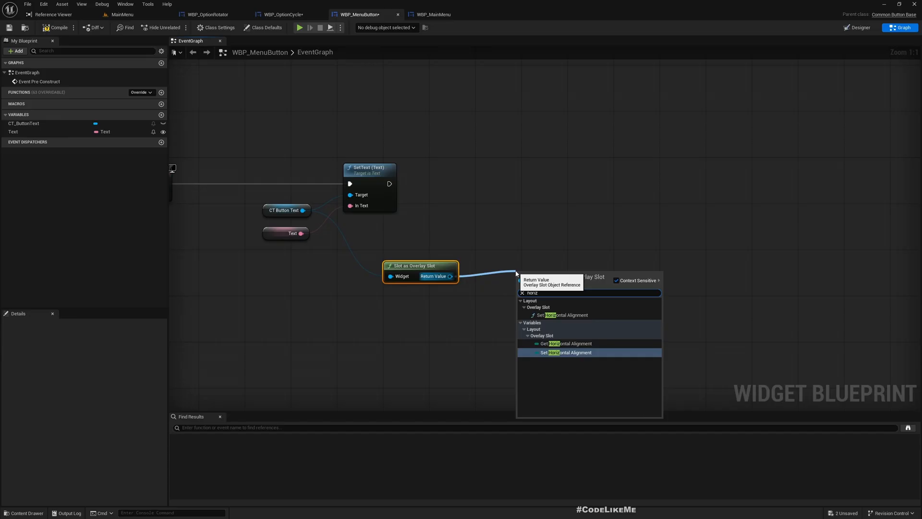
pyautogui.click(565, 352)
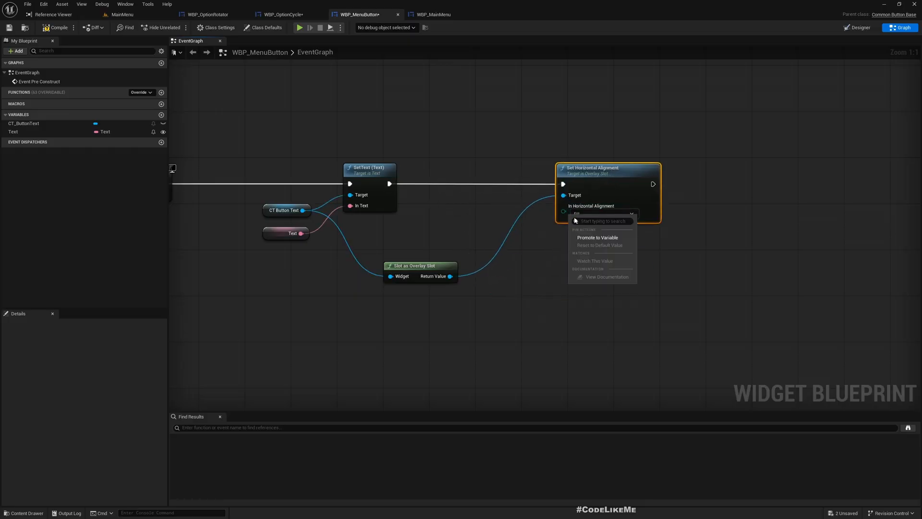
# Promote the alignment input to variable OverrideHorizontalAlignment, then compile and save.
pyautogui.click(597, 237)
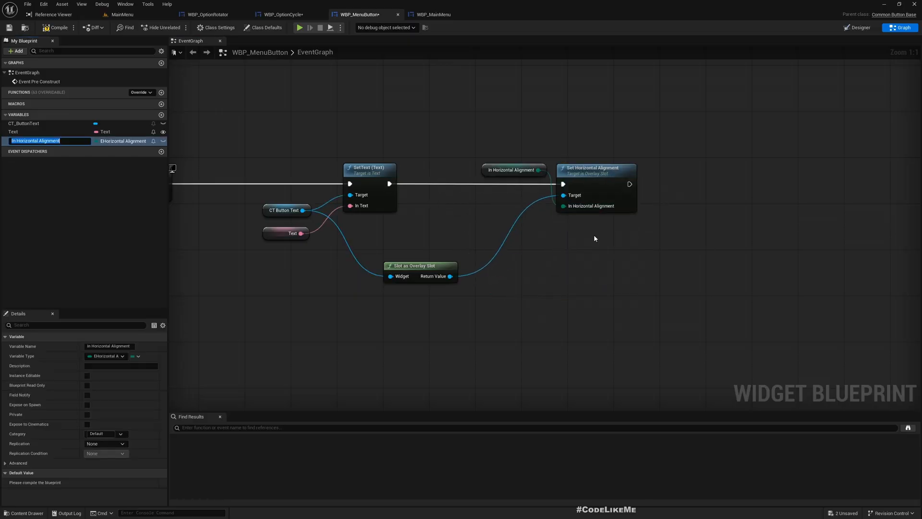
pyautogui.write('Override')
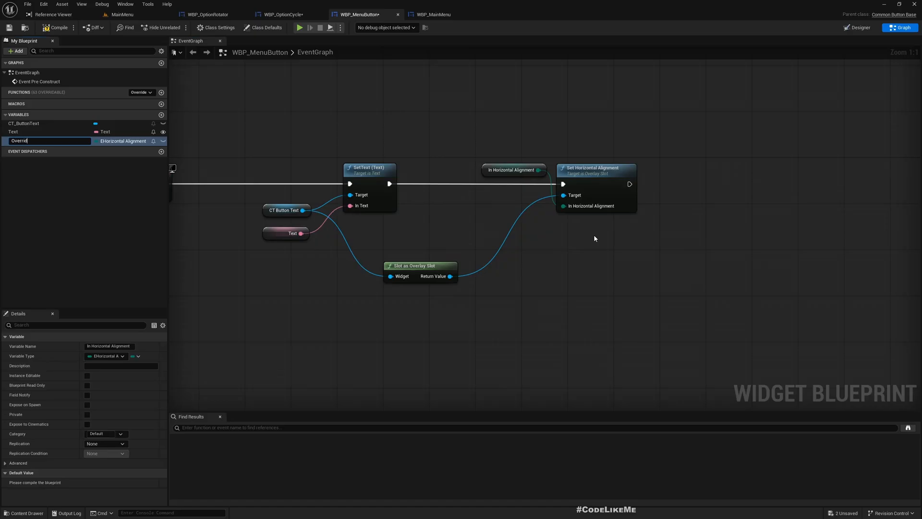
pyautogui.write('HorizontalAlignment')
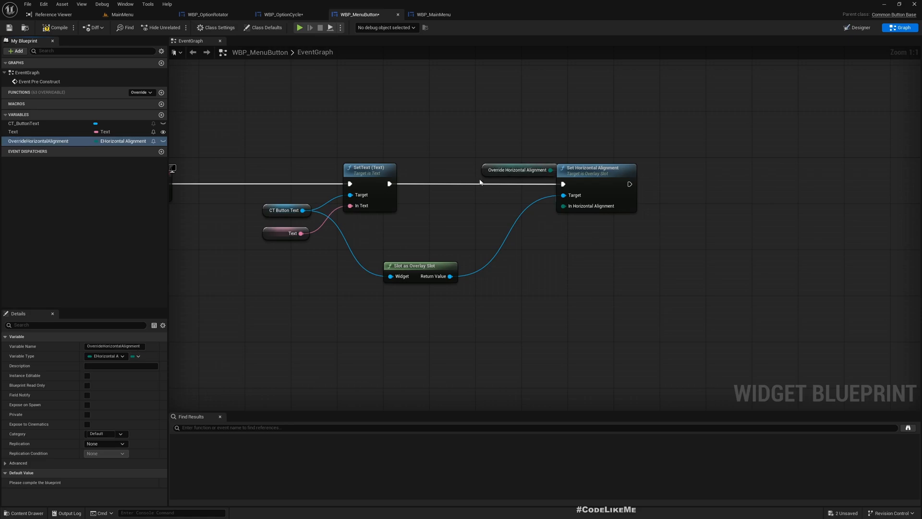
pyautogui.moveTo(518, 170); pyautogui.dragTo(420, 302)
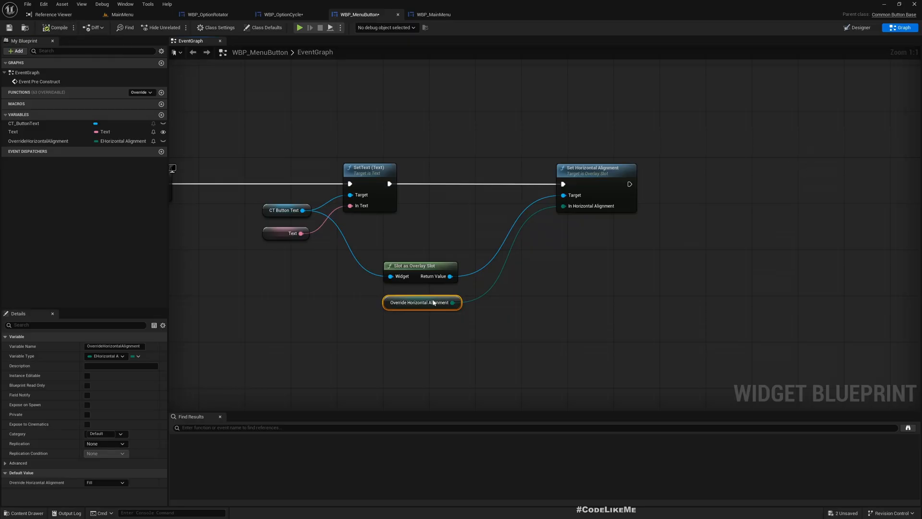
pyautogui.click(105, 482)
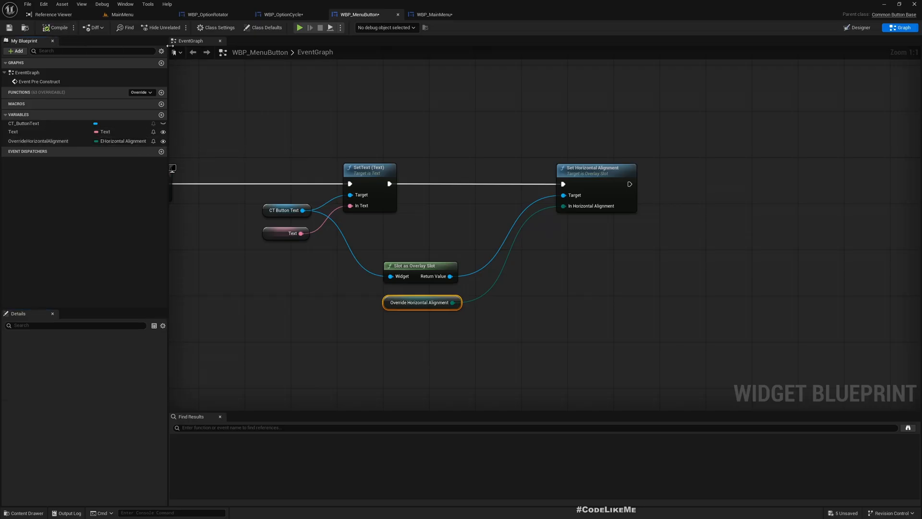
pyautogui.click(282, 14)
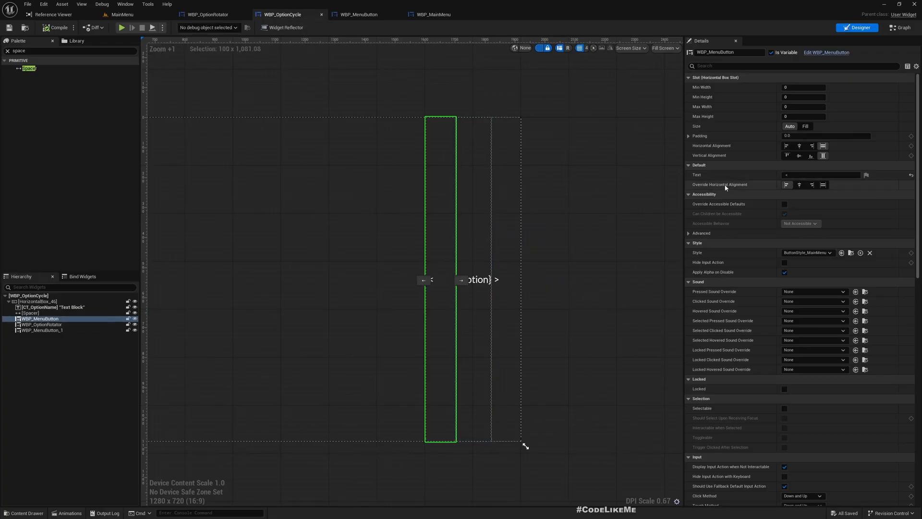
# Set the '<' menu button's Override Horizontal Alignment to centre in WBP_OptionCycle.
pyautogui.click(799, 184)
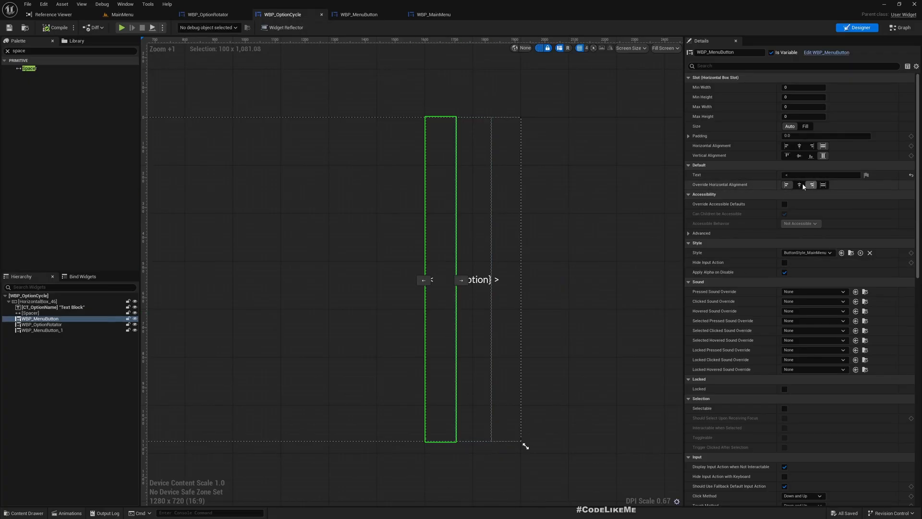
pyautogui.click(799, 184)
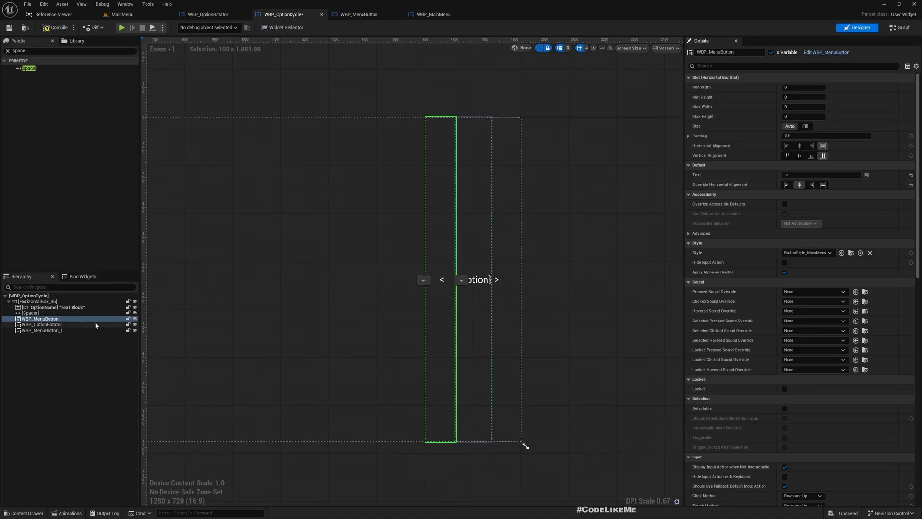
pyautogui.click(41, 330)
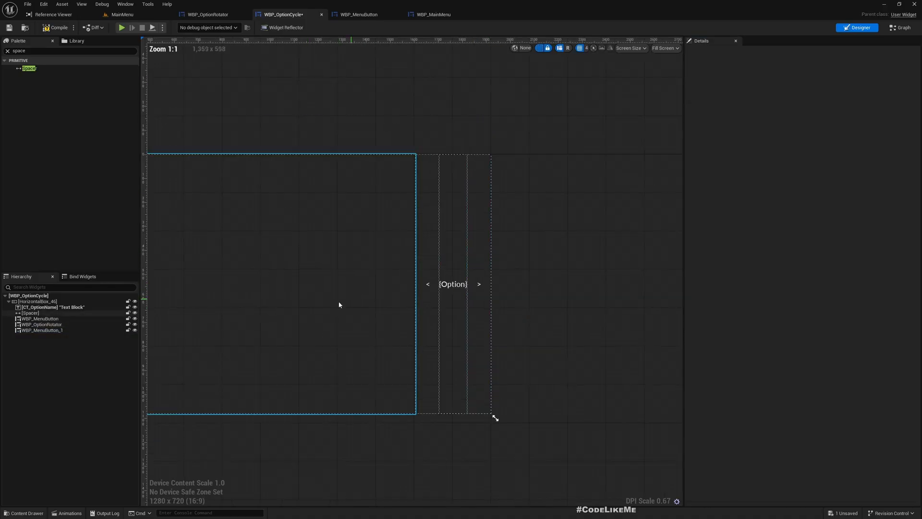
pyautogui.scroll(-3)
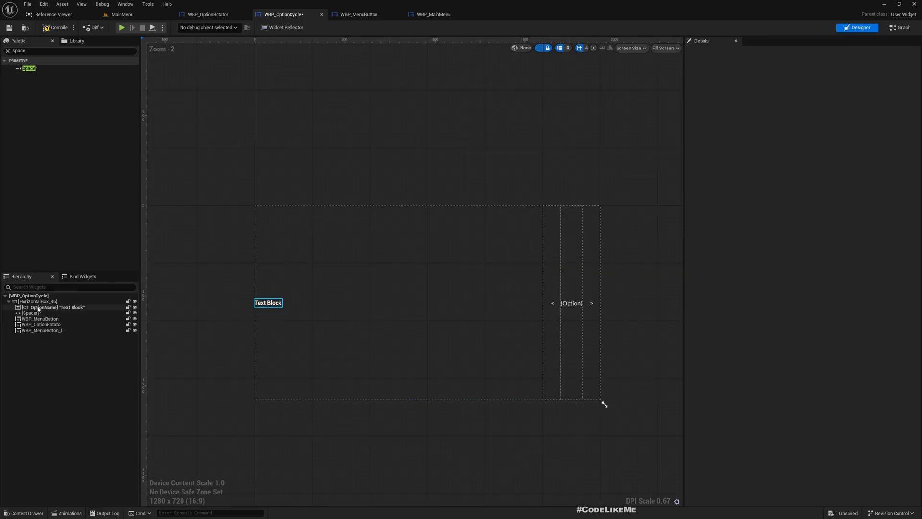
# Wrap the HorizontalBox in a Common Border styled BorderStyle_Background.
pyautogui.rightClick(33, 301)
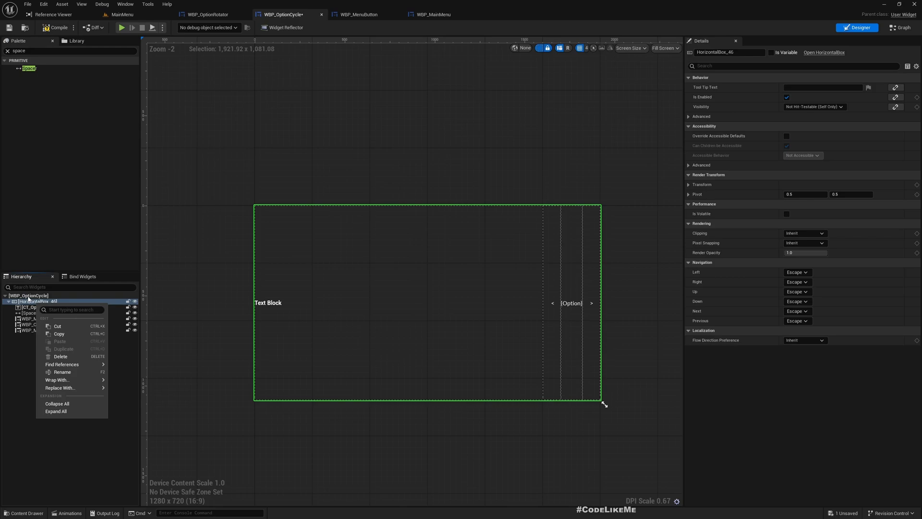
pyautogui.moveTo(34, 301)
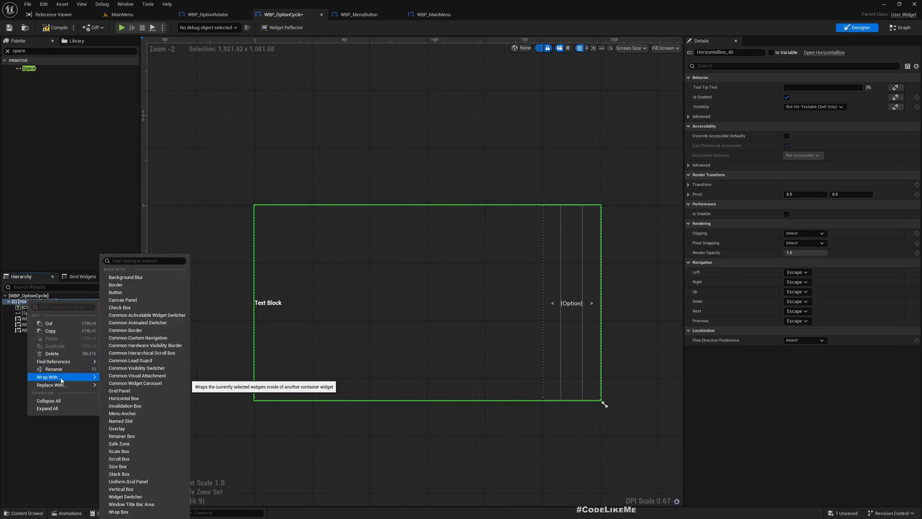
pyautogui.moveTo(138, 322)
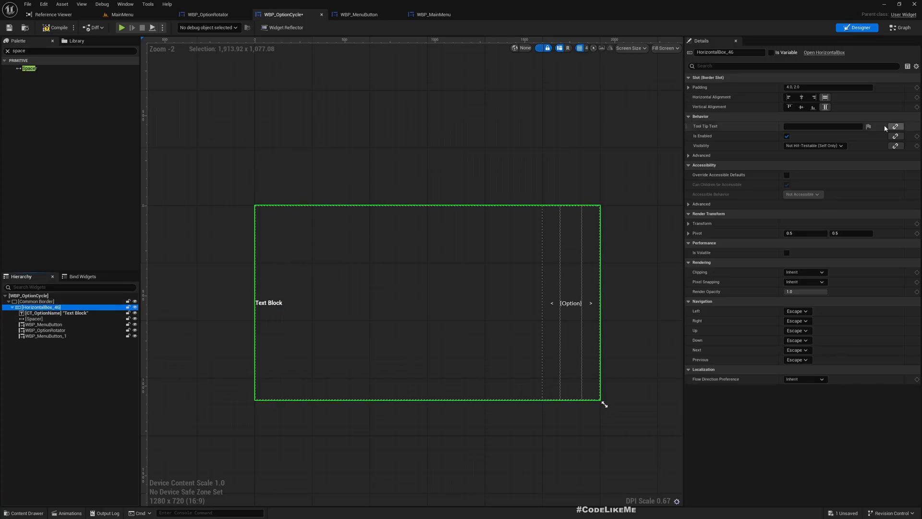
pyautogui.click(826, 87)
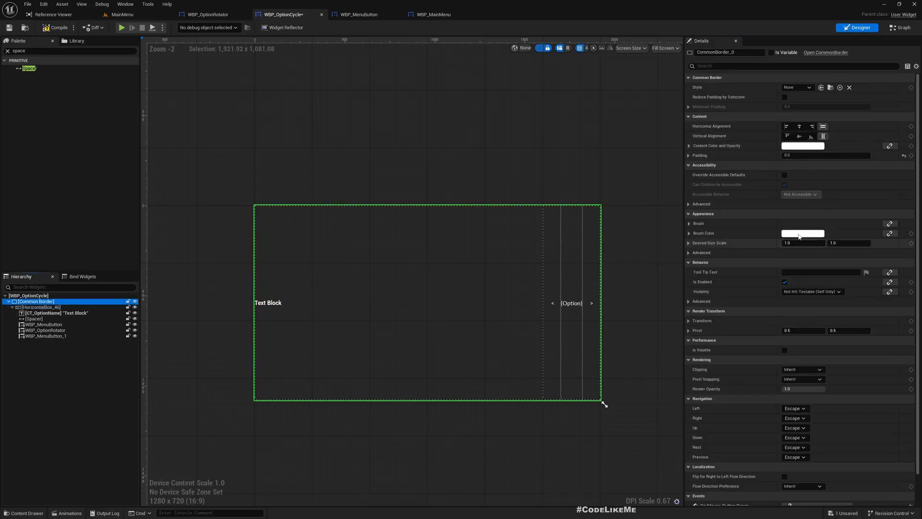
pyautogui.click(796, 87)
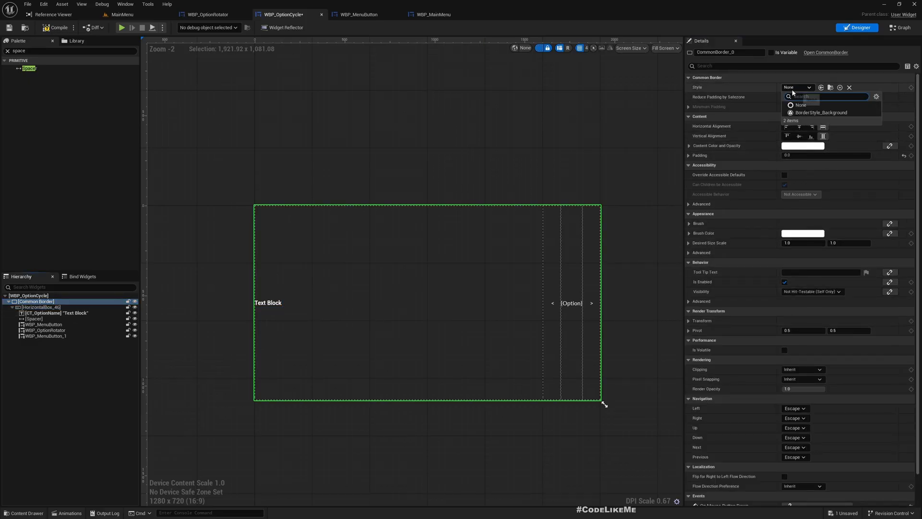
pyautogui.click(820, 112)
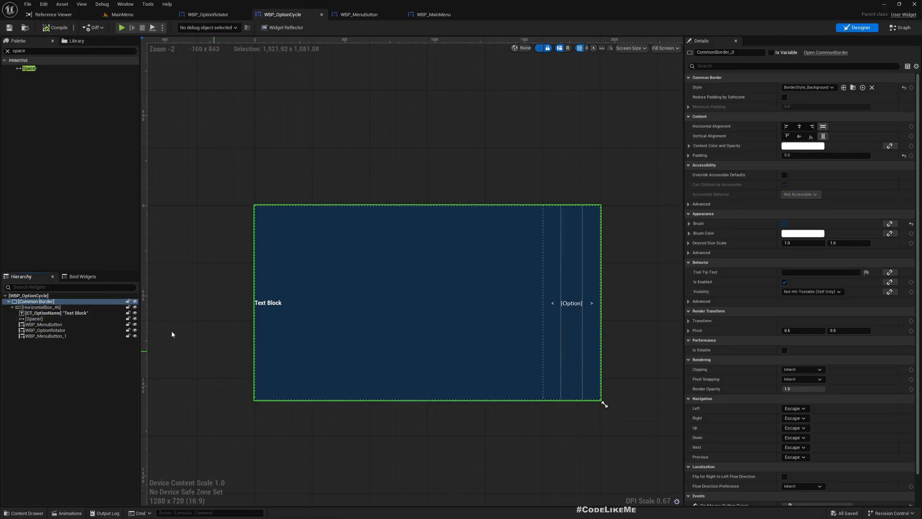
pyautogui.click(55, 312)
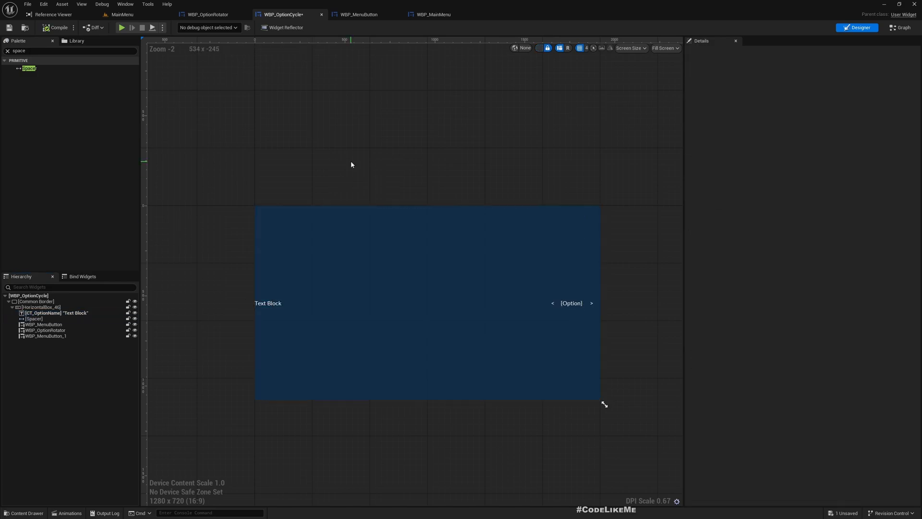
pyautogui.click(899, 27)
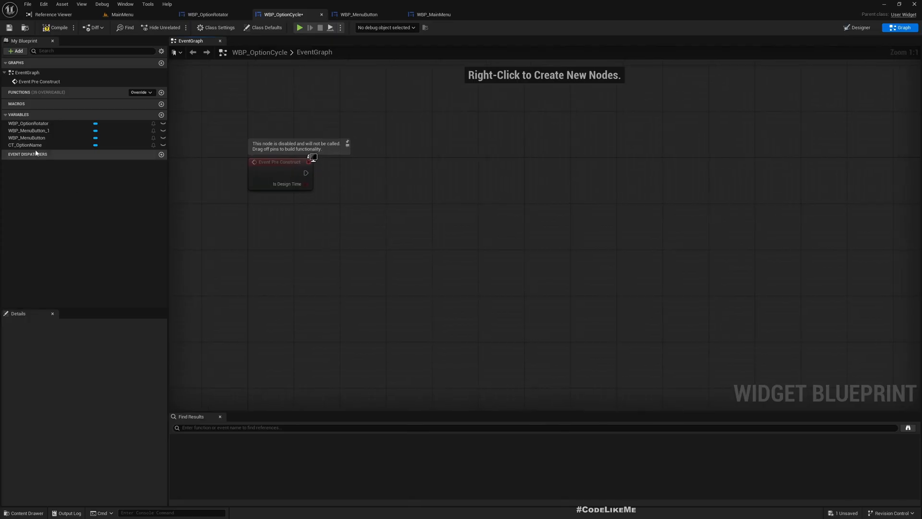
# Call Populate Text Labels on the rotator from Pre Construct using a new instance-editable OptionsArray.
pyautogui.click(28, 124)
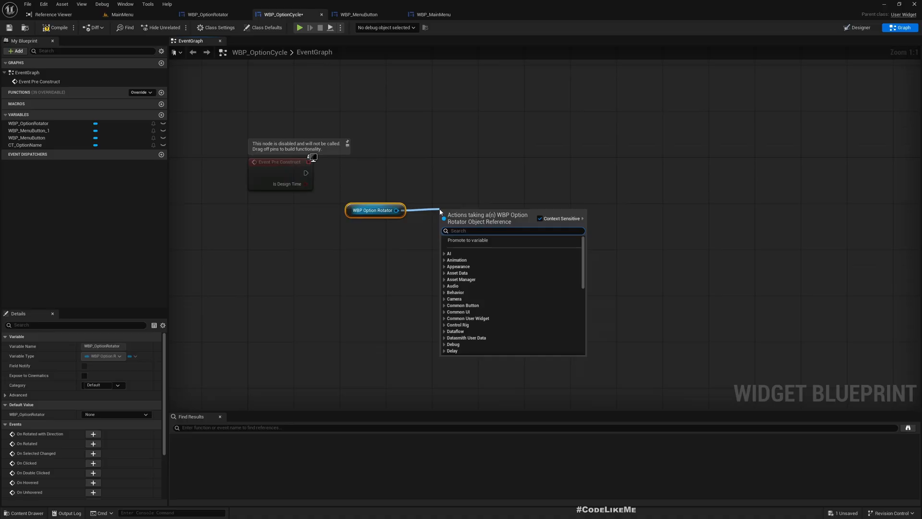
pyautogui.write('po')
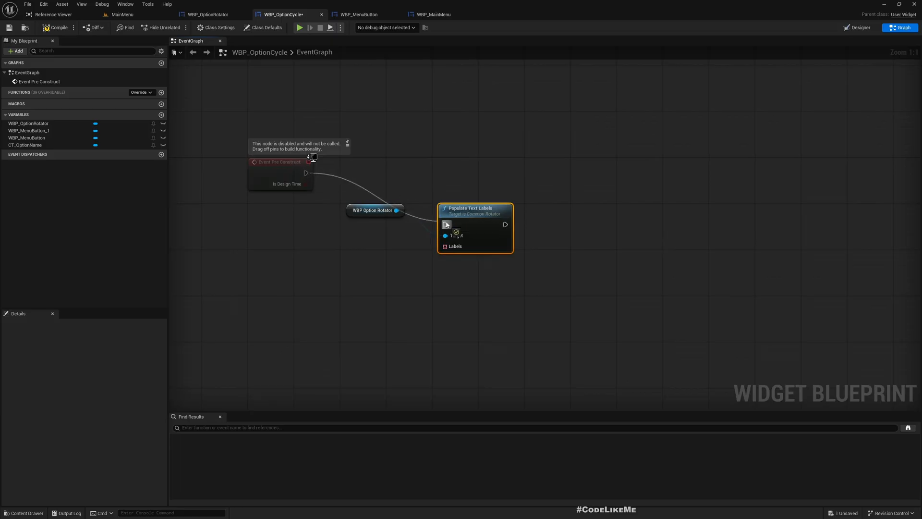
pyautogui.moveTo(475, 208); pyautogui.dragTo(504, 150)
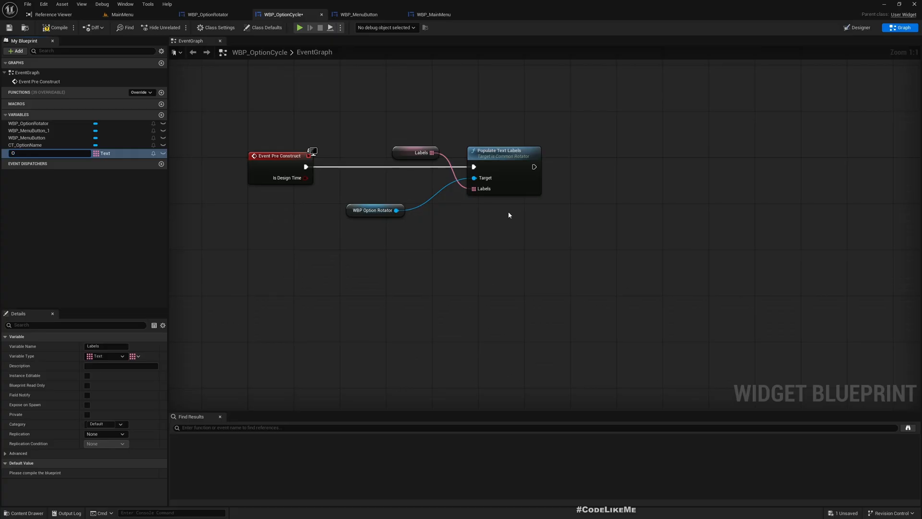
pyautogui.write('OptionsArray')
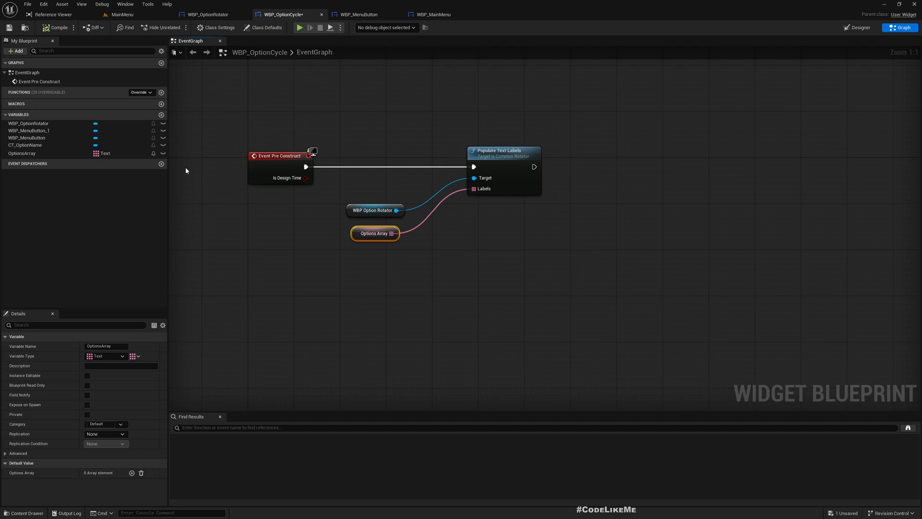
pyautogui.click(87, 375)
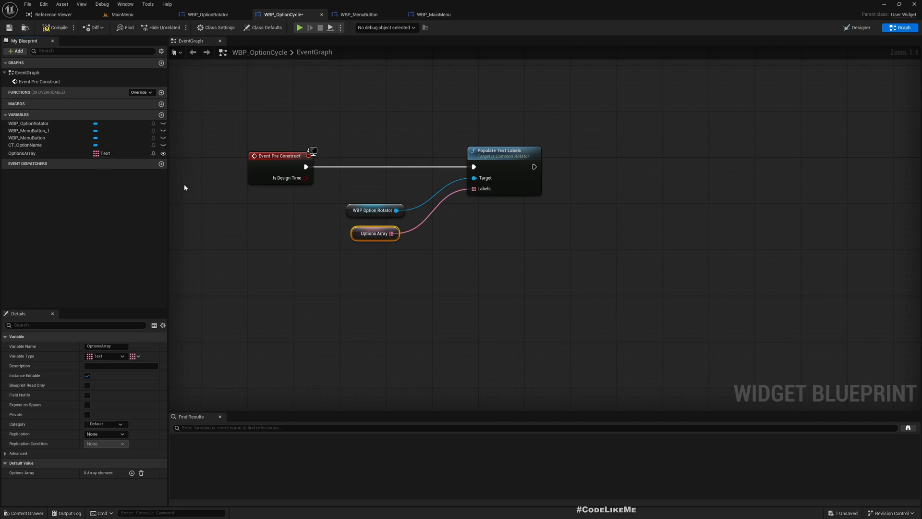
pyautogui.moveTo(552, 256)
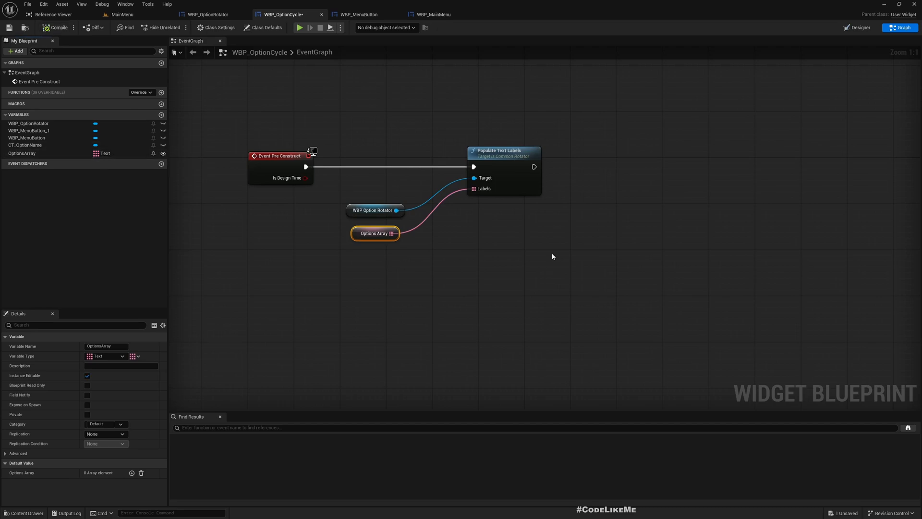
pyautogui.moveTo(878, 26)
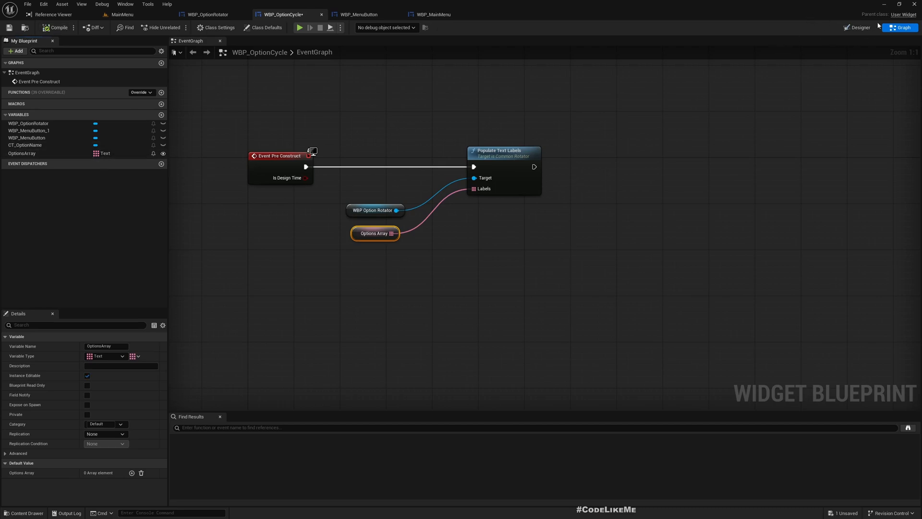
pyautogui.click(266, 27)
pyautogui.write('set selected')
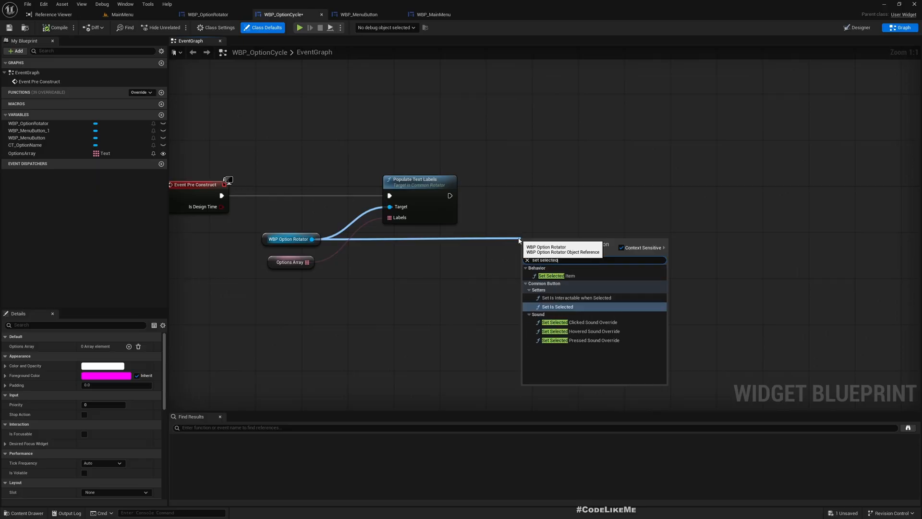
# Chain Set Selected Item after it, driven by a new DefaultSelectedIndex variable, and compile.
pyautogui.click(551, 275)
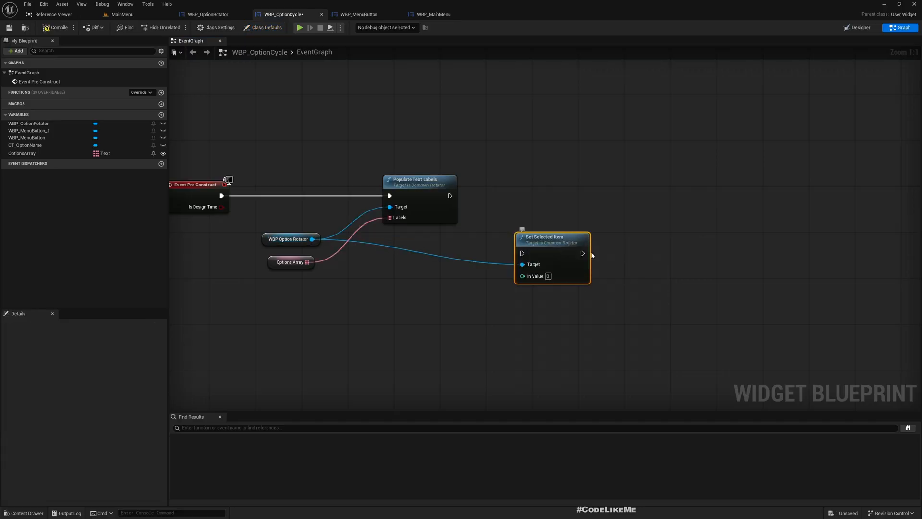
pyautogui.moveTo(451, 195); pyautogui.dragTo(522, 253)
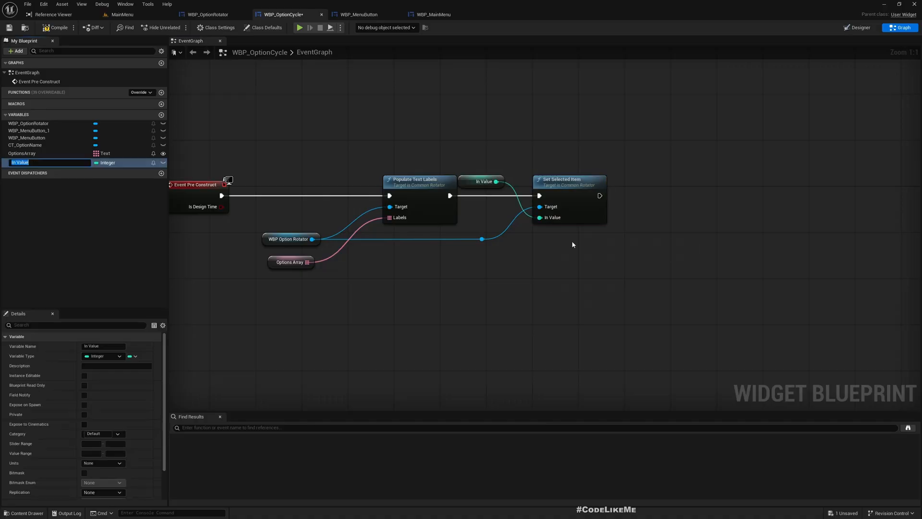
pyautogui.write('DefaultSelectedIndex')
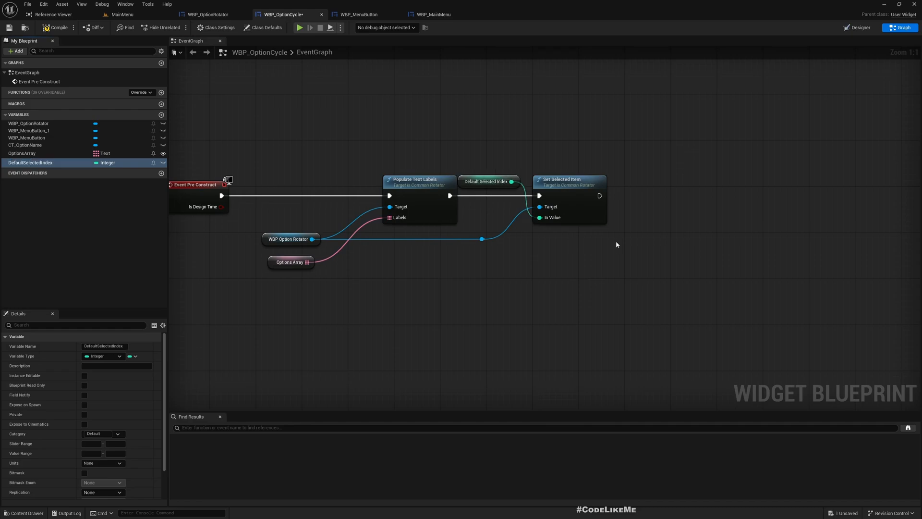
pyautogui.moveTo(487, 181); pyautogui.dragTo(454, 262)
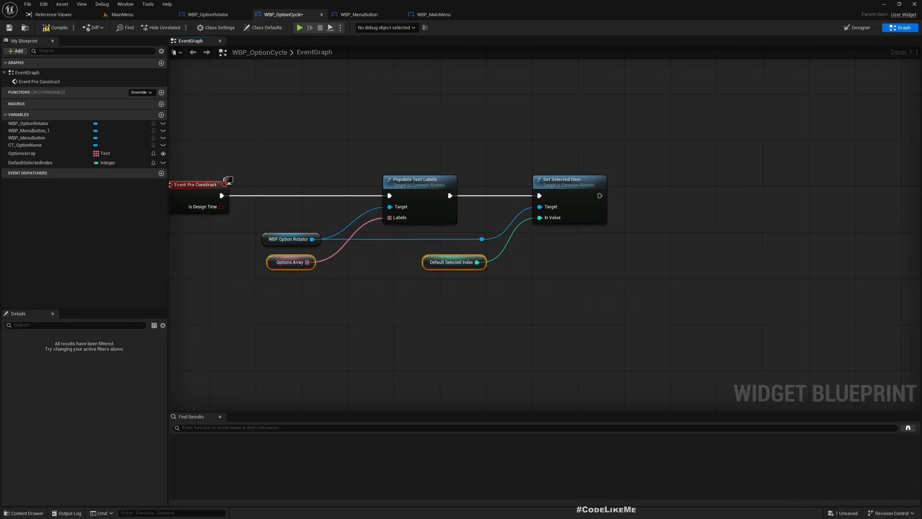
pyautogui.click(57, 27)
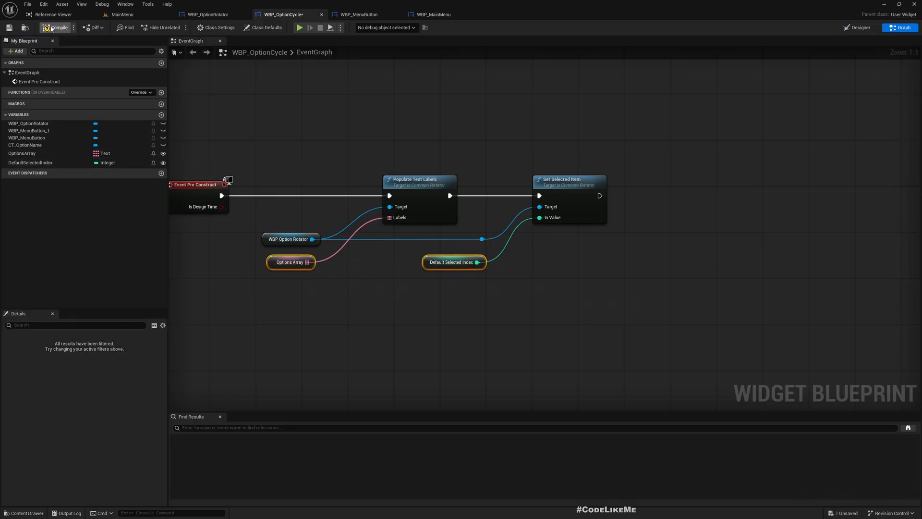
pyautogui.click(30, 162)
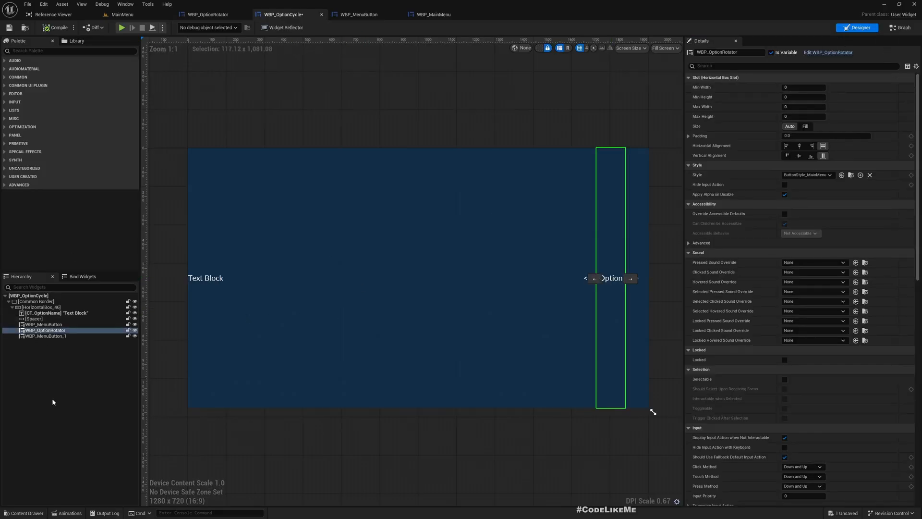
# Fill OptionsArray's default value with Low, Medium, High, Epic and Cinematic.
pyautogui.click(898, 28)
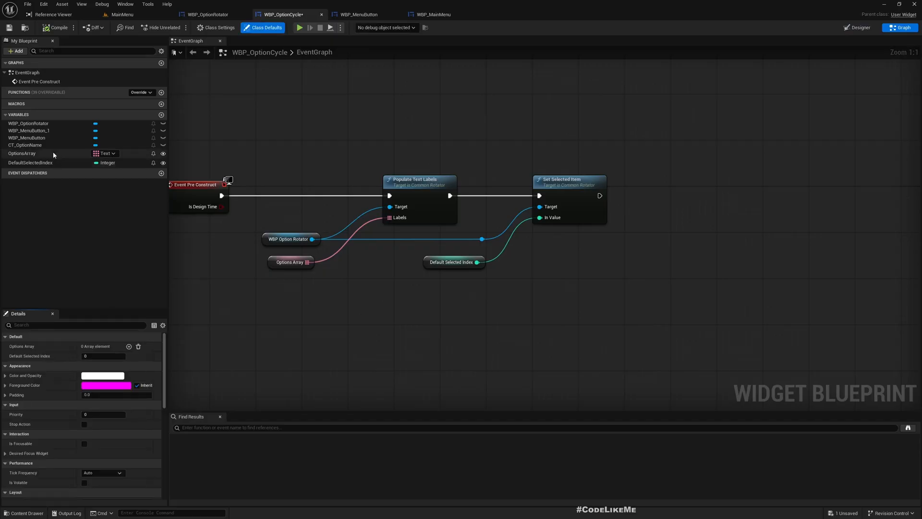
pyautogui.click(22, 154)
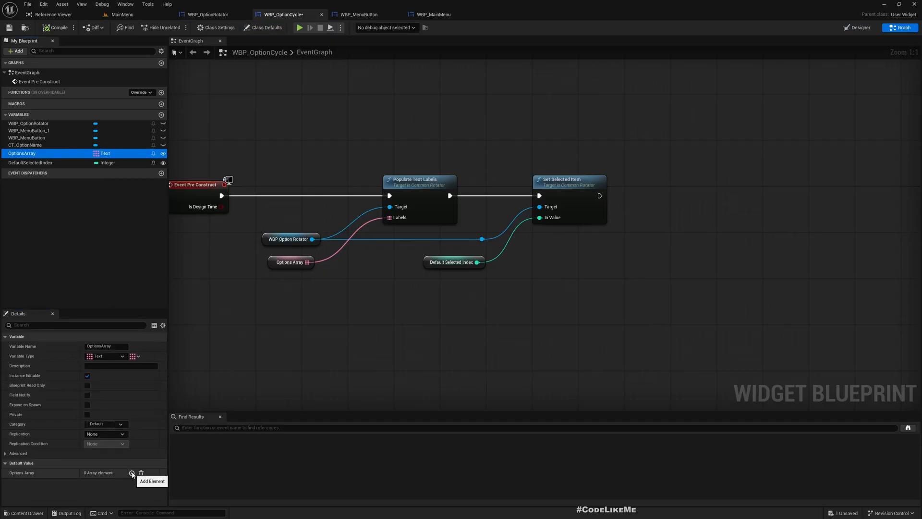
pyautogui.click(132, 472)
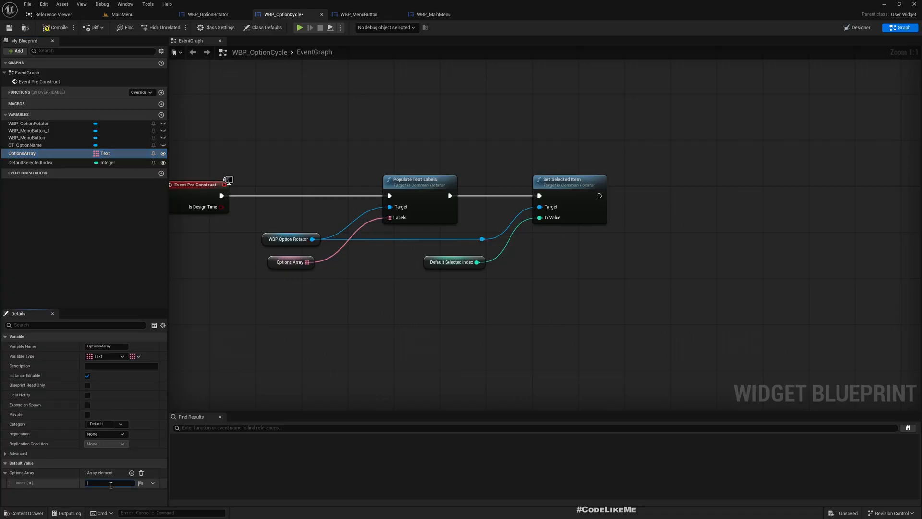
pyautogui.write('Low')
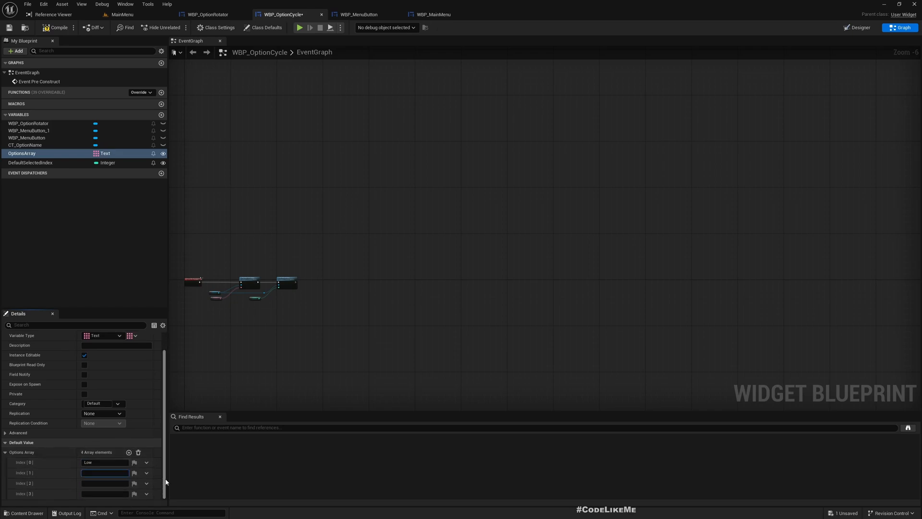
pyautogui.write('Medium')
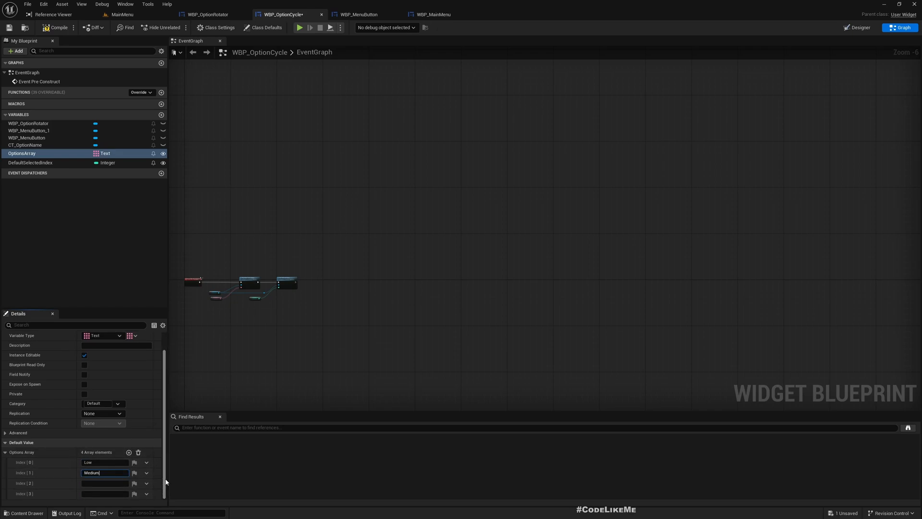
pyautogui.write('High')
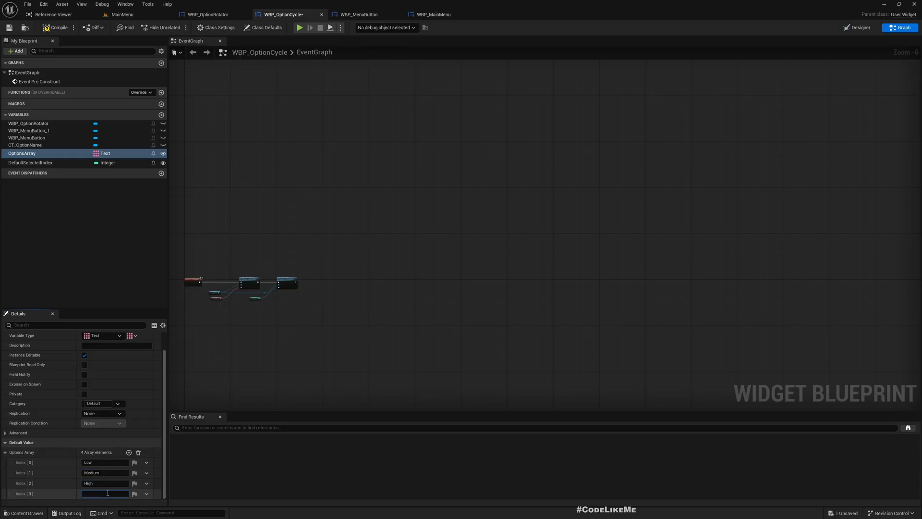
pyautogui.write('Epic')
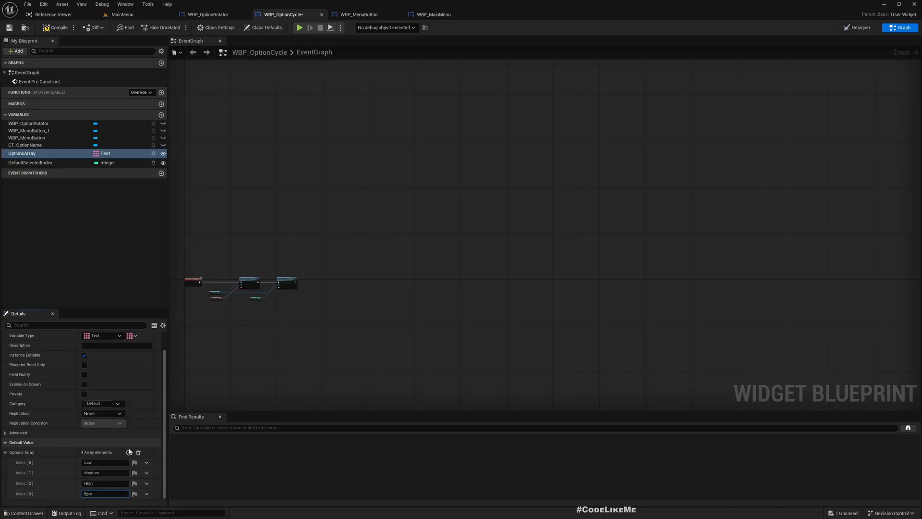
pyautogui.click(128, 452)
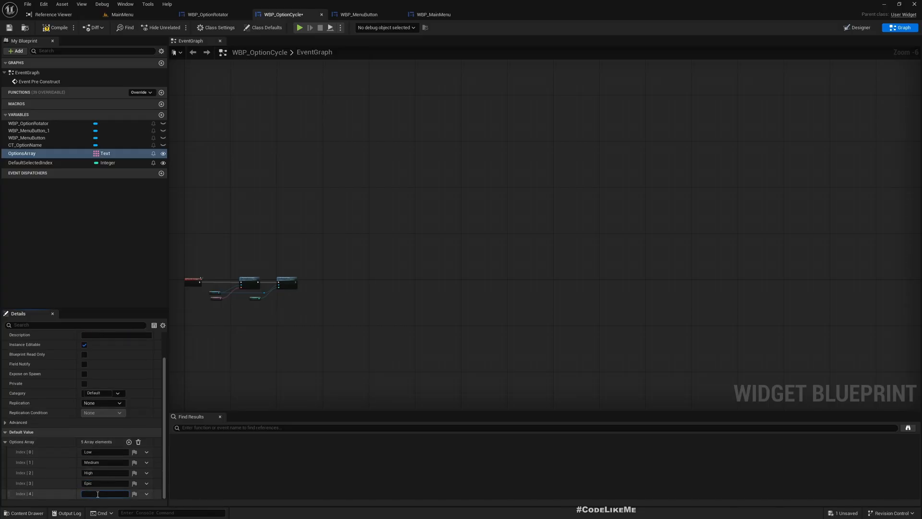
pyautogui.write('Cinematic')
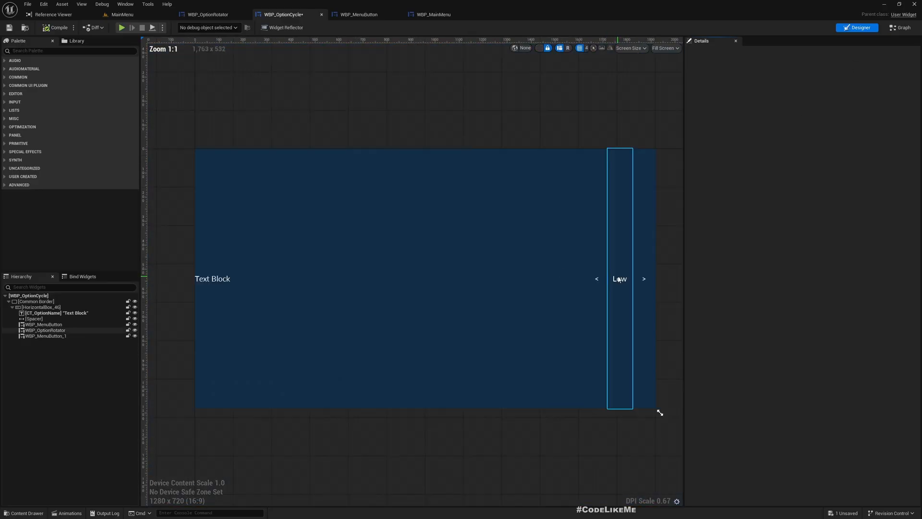
# Set DefaultSelectedIndex's default value to 3.
pyautogui.click(899, 27)
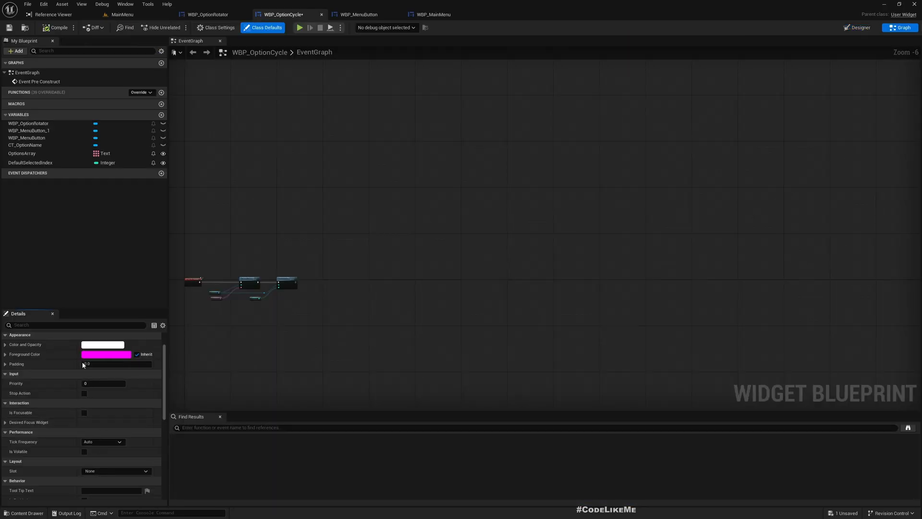
pyautogui.click(24, 153)
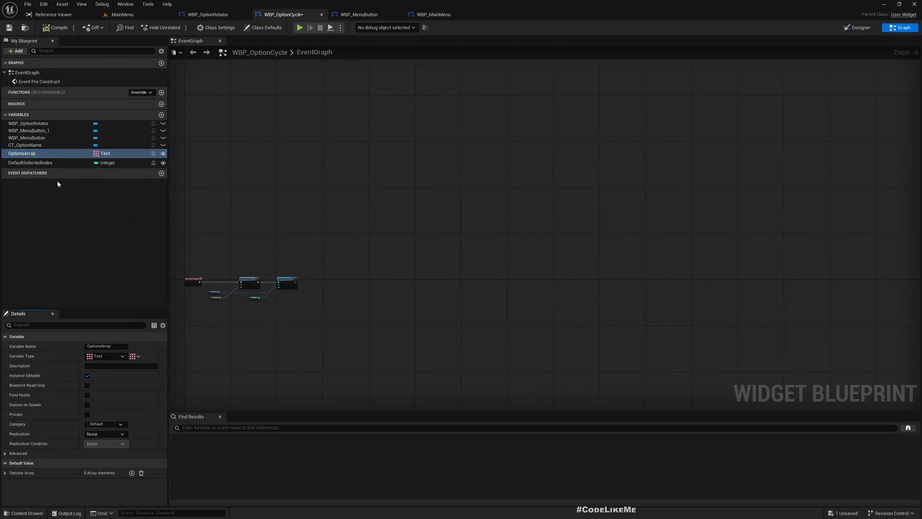
pyautogui.click(31, 163)
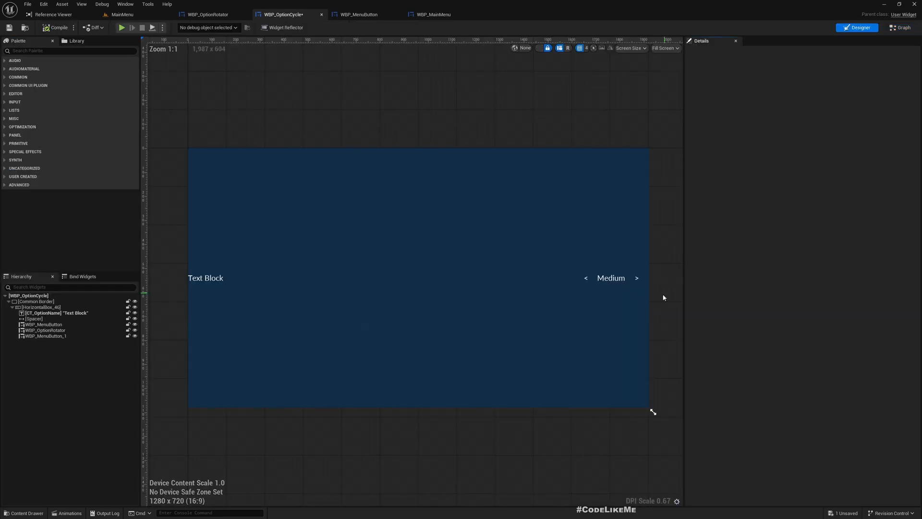
pyautogui.click(899, 27)
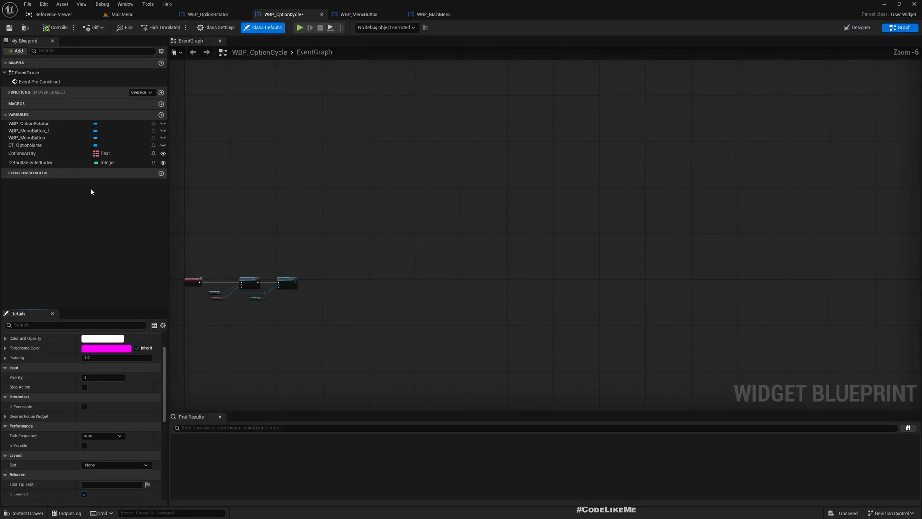
pyautogui.click(30, 162)
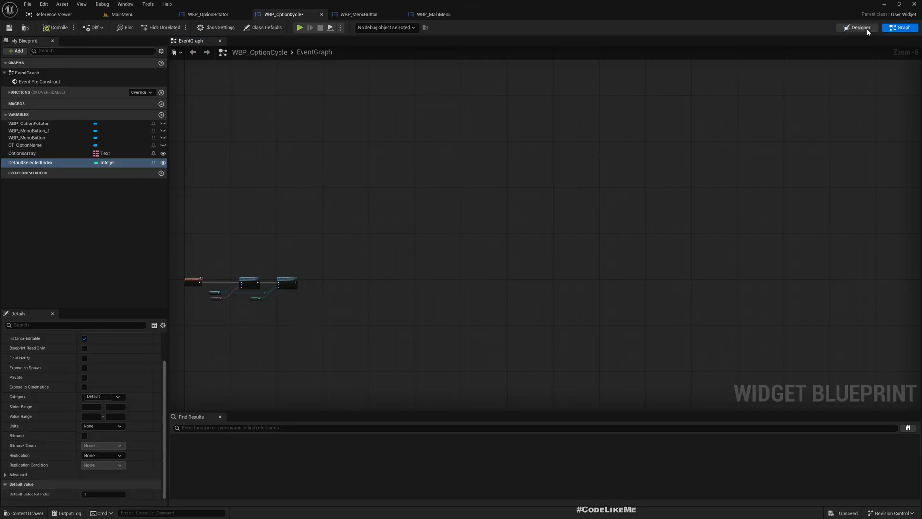
# Preview the rotator reading Epic in the Designer and select CT_OptionName.
pyautogui.click(859, 26)
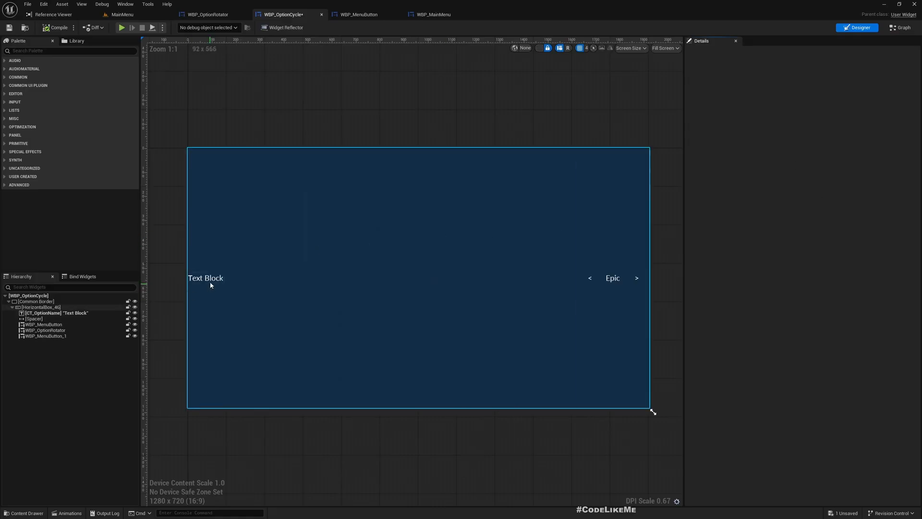
pyautogui.click(205, 277)
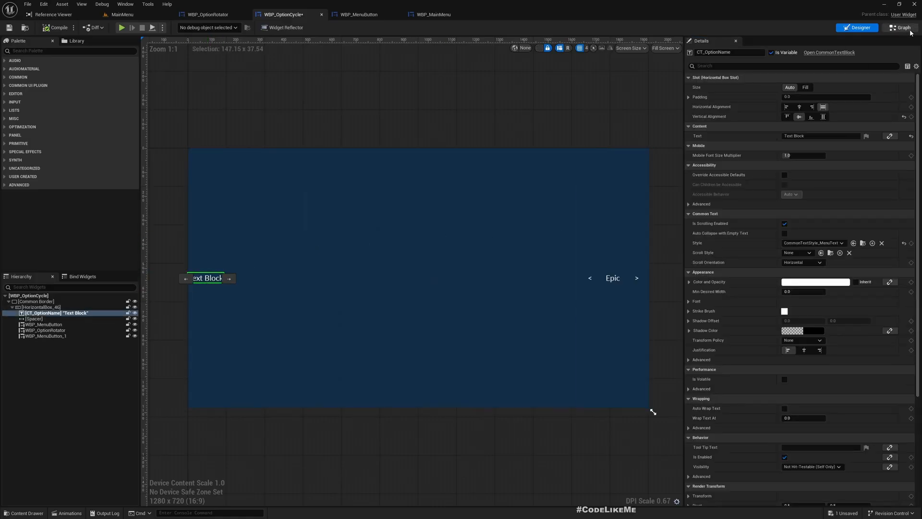
pyautogui.click(900, 27)
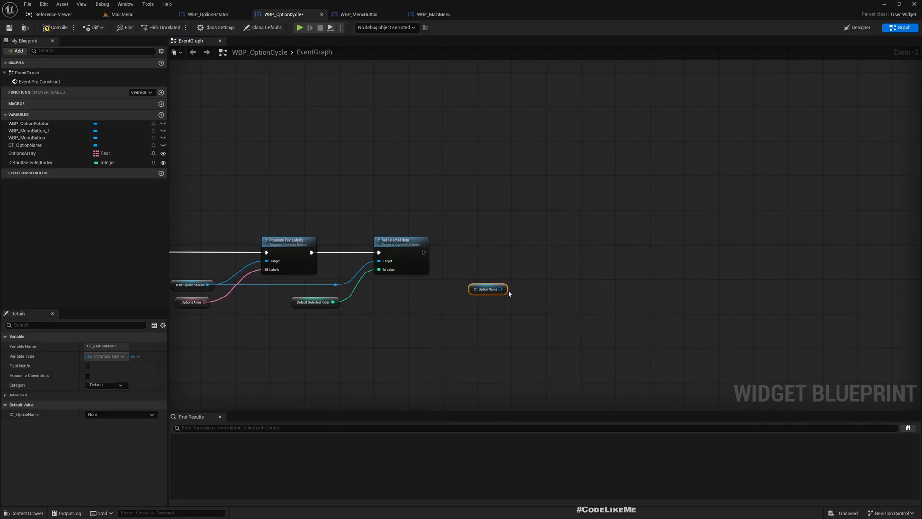
# Add SetText on CT_OptionName after Set Selected Item, fed by a new TextOptionName variable.
pyautogui.moveTo(502, 289); pyautogui.dragTo(528, 283)
pyautogui.write('settex')
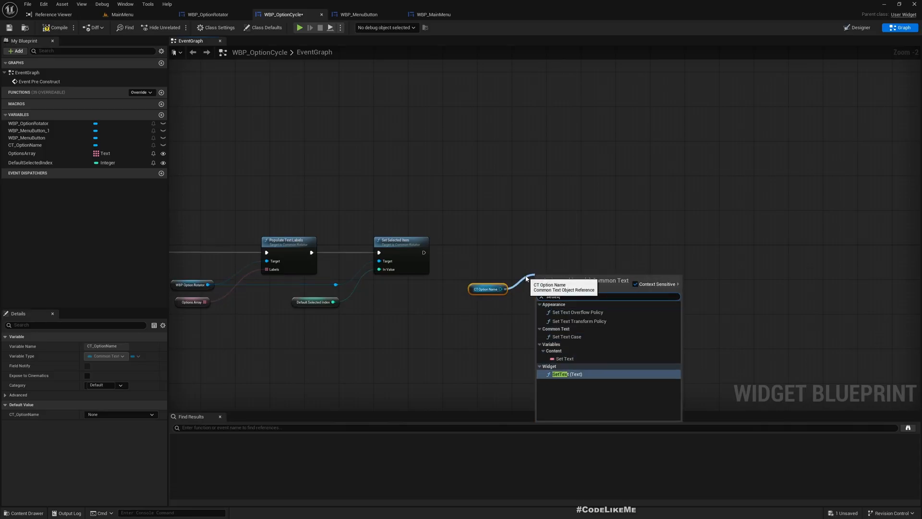
pyautogui.click(560, 374)
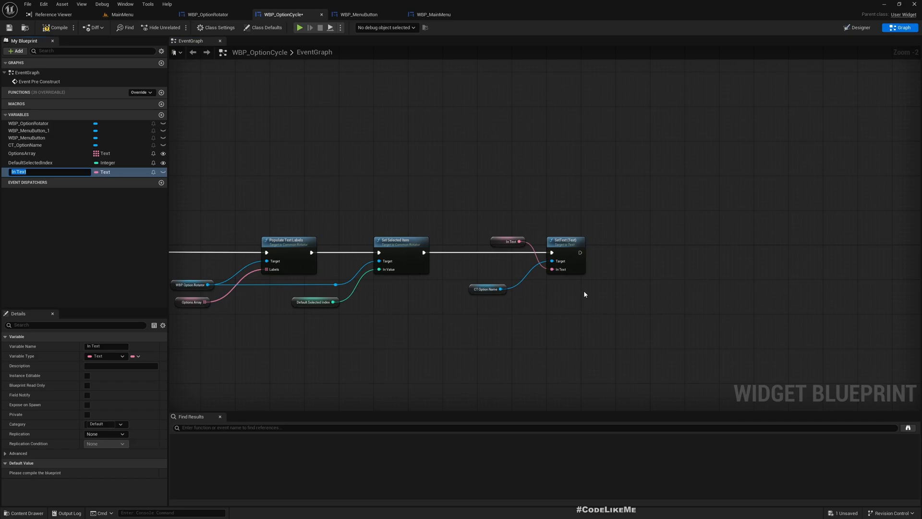
pyautogui.write('T')
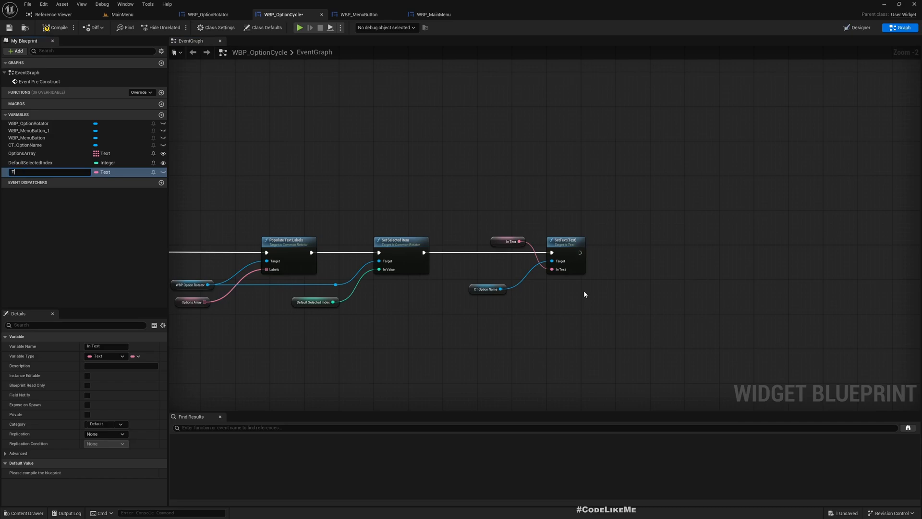
pyautogui.write('TextOptionName')
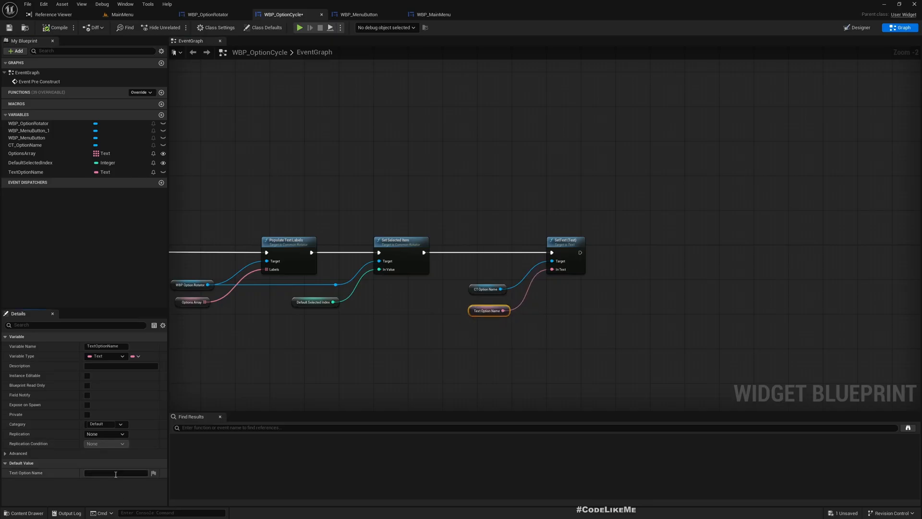
pyautogui.write('Option')
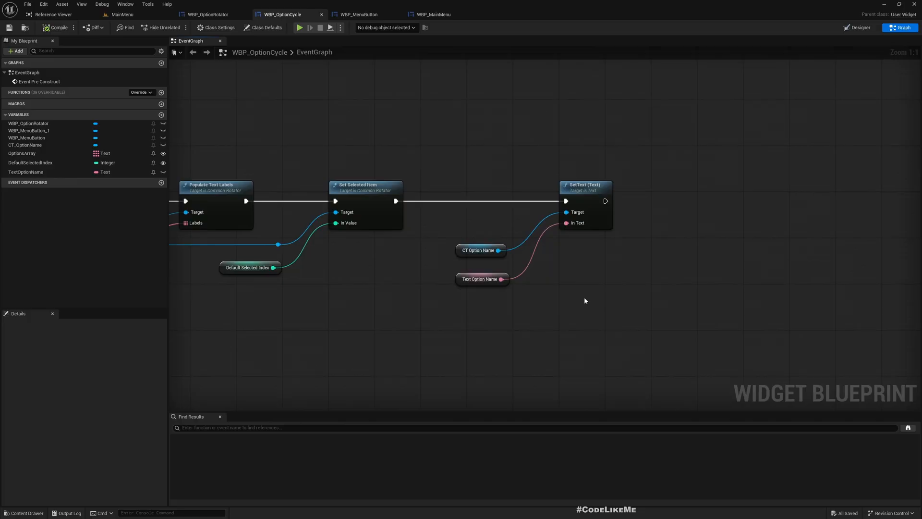
pyautogui.scroll(-3)
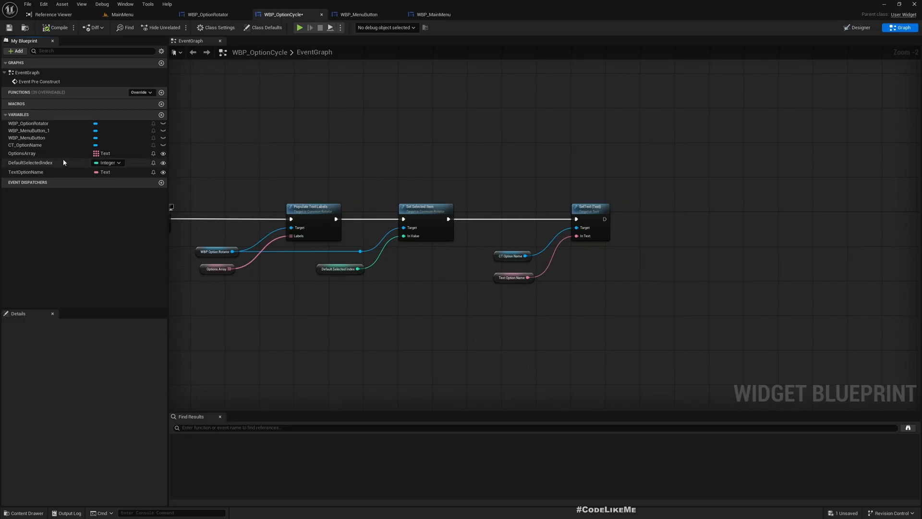
pyautogui.moveTo(373, 14)
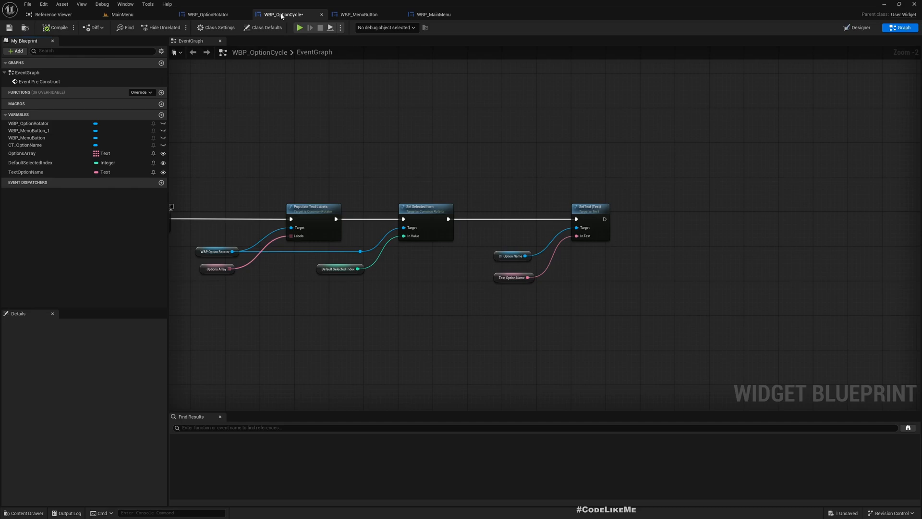
pyautogui.click(358, 14)
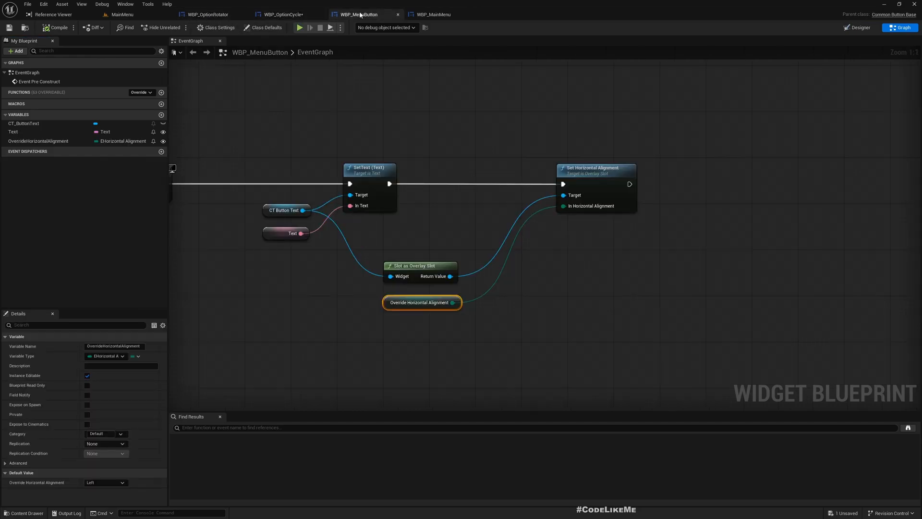
pyautogui.click(122, 14)
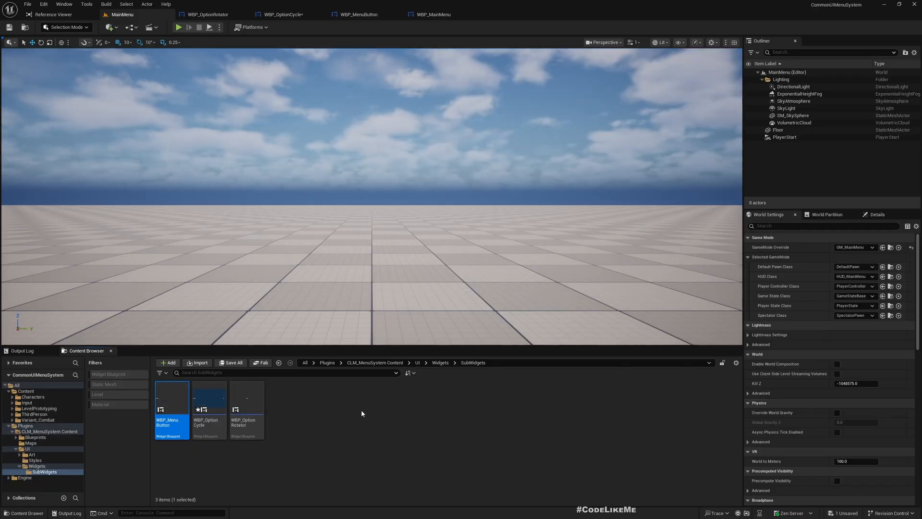
pyautogui.click(440, 362)
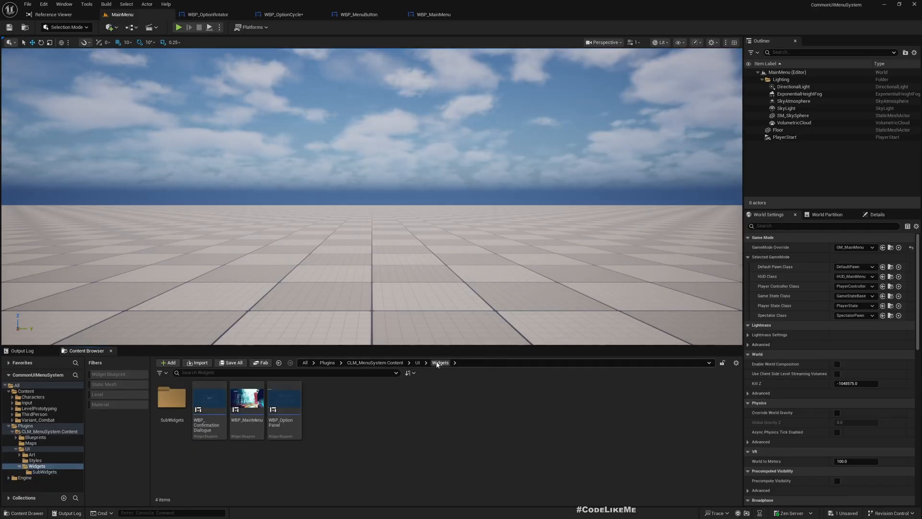
pyautogui.doubleClick(283, 400)
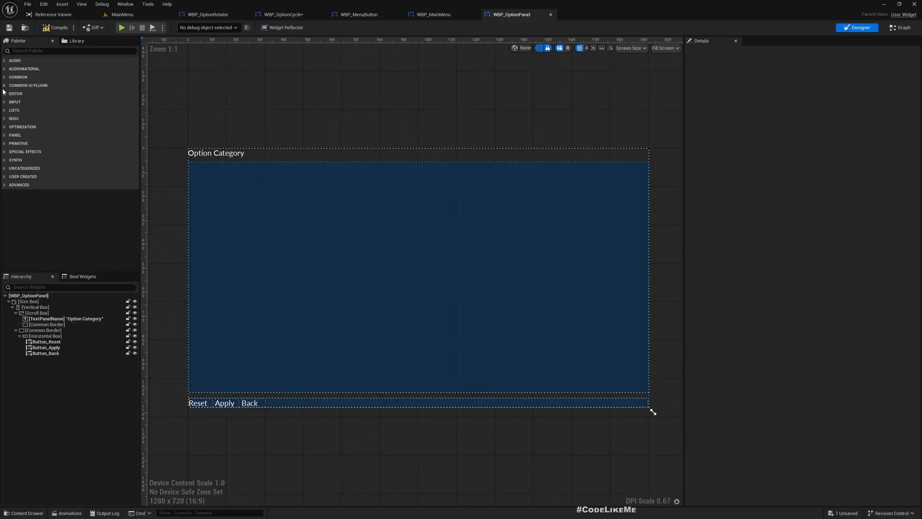
pyautogui.click(28, 85)
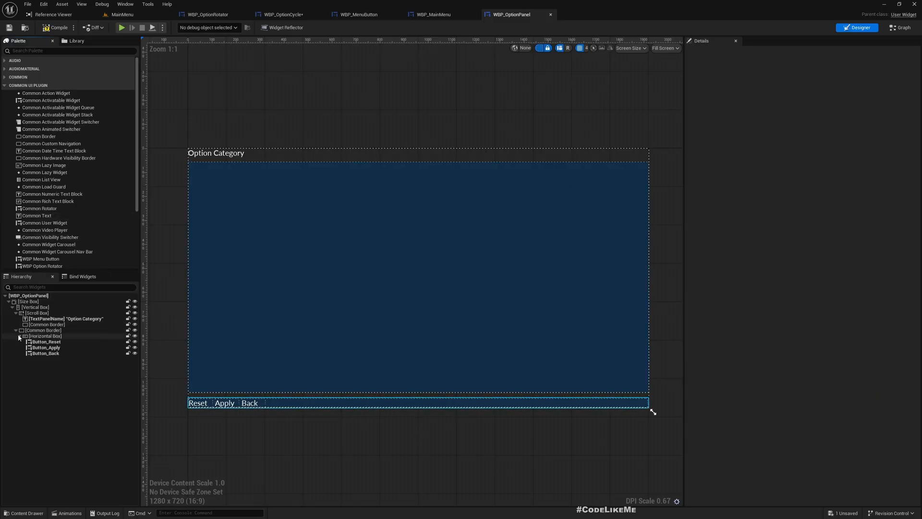
pyautogui.click(46, 324)
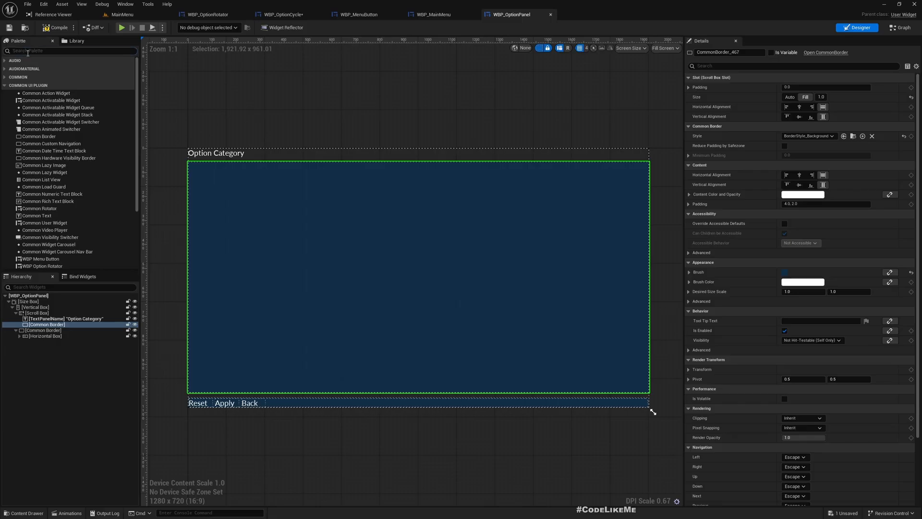
# Place a Vertical Box inside the panel's content border.
pyautogui.write('verti')
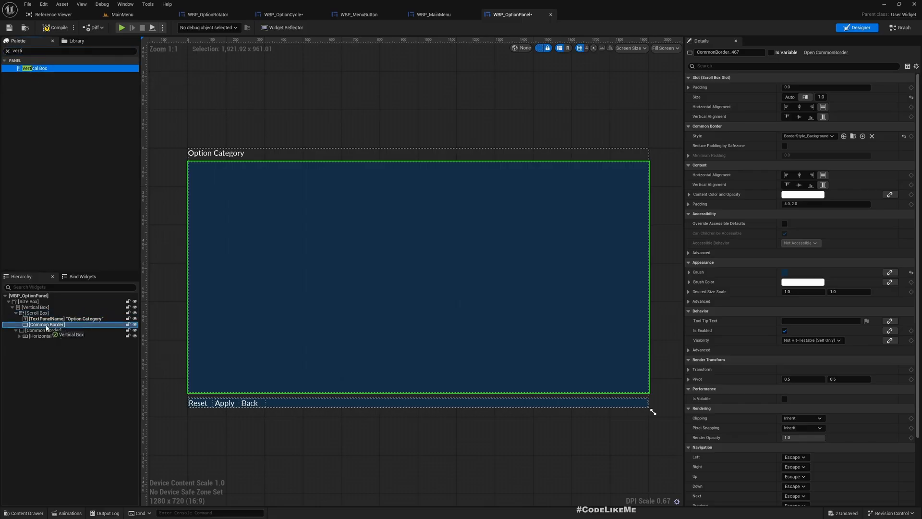
pyautogui.click(46, 329)
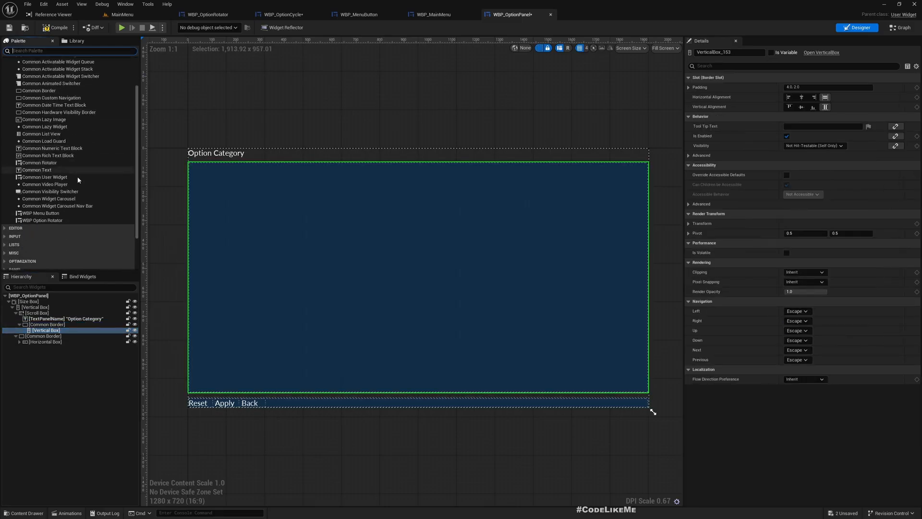
pyautogui.moveTo(41, 213)
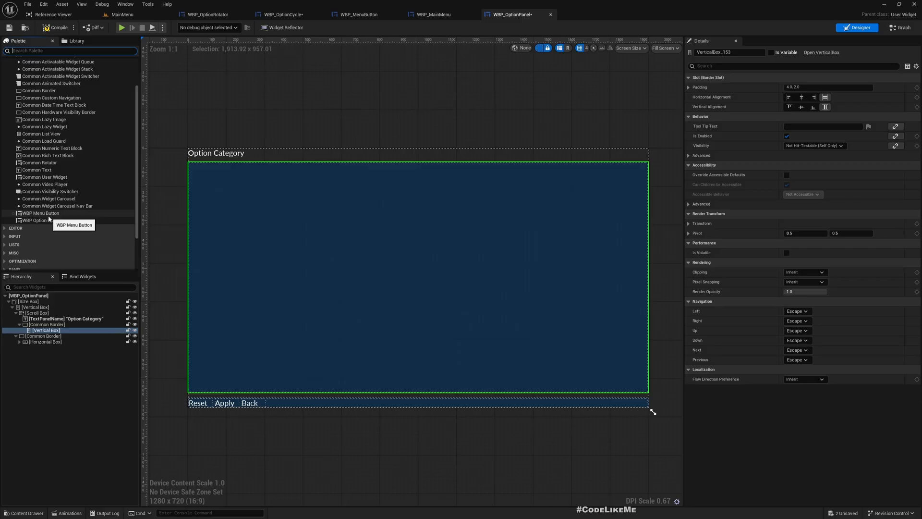
pyautogui.click(42, 220)
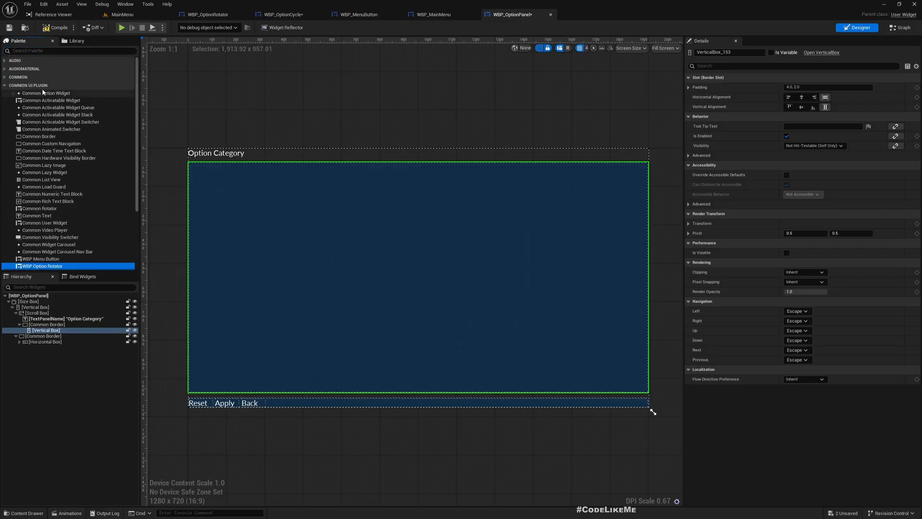
# Add a WBP_OptionCycle row inside the Vertical Box and select it.
pyautogui.write('o')
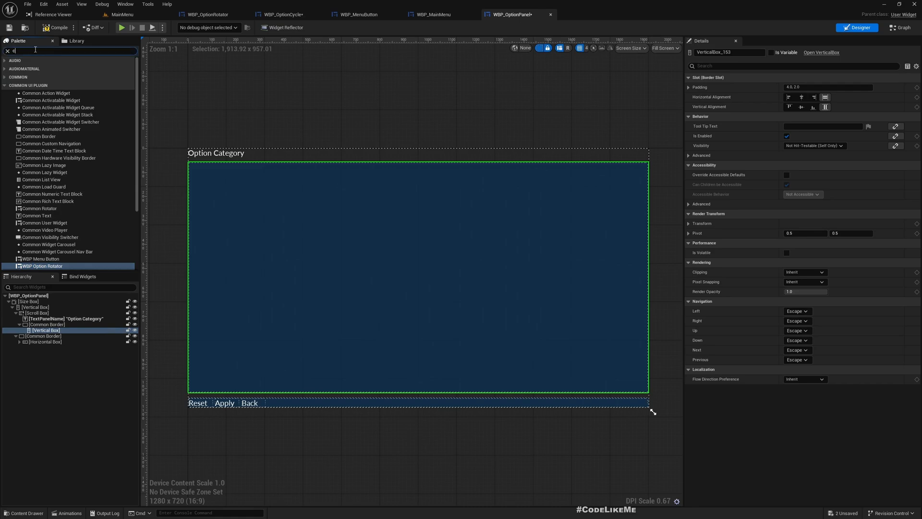
pyautogui.write('cycle')
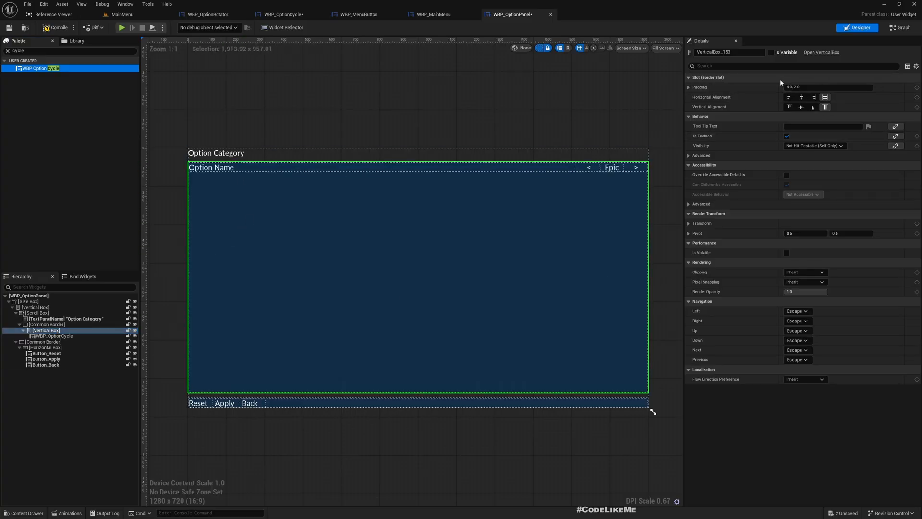
pyautogui.click(52, 336)
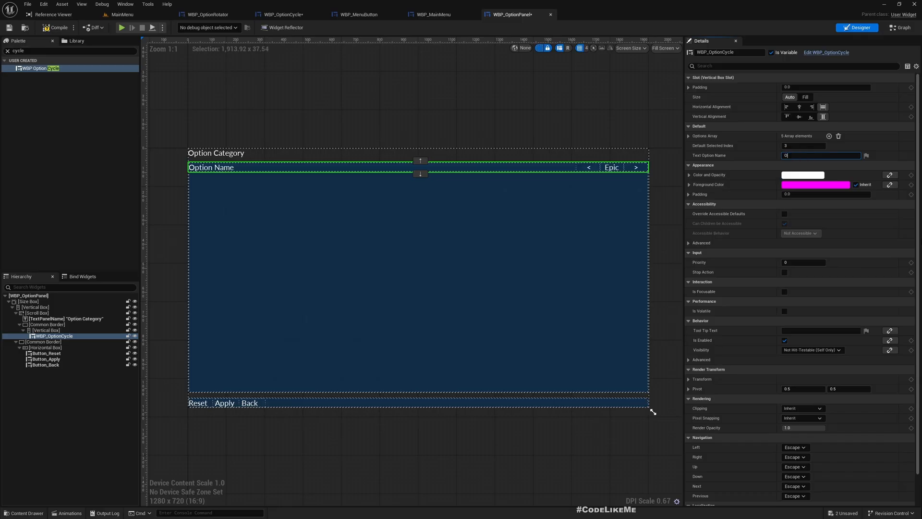
# Set the first row's Text Option Name to 'Overall Quality' and duplicate the row.
pyautogui.write('Overall Graphic')
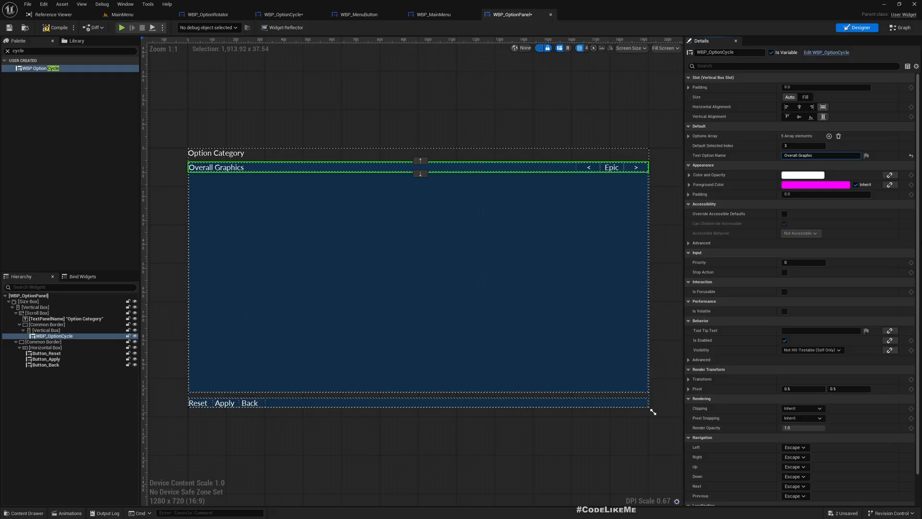
pyautogui.press('backspace')
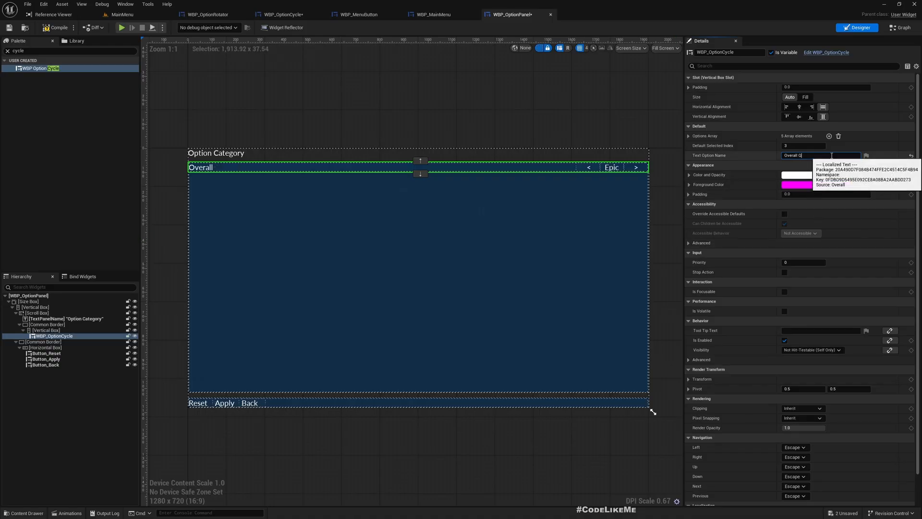
pyautogui.write('Quality')
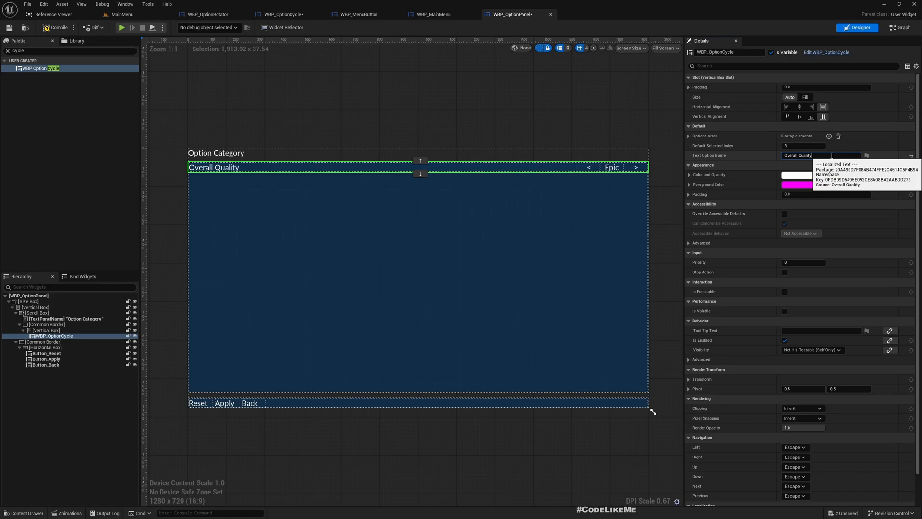
pyautogui.click(47, 330)
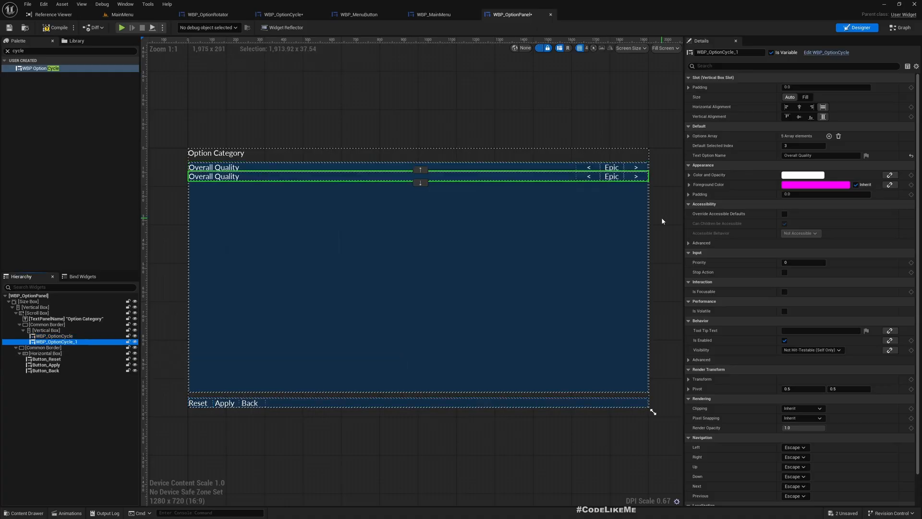
pyautogui.moveTo(829, 136)
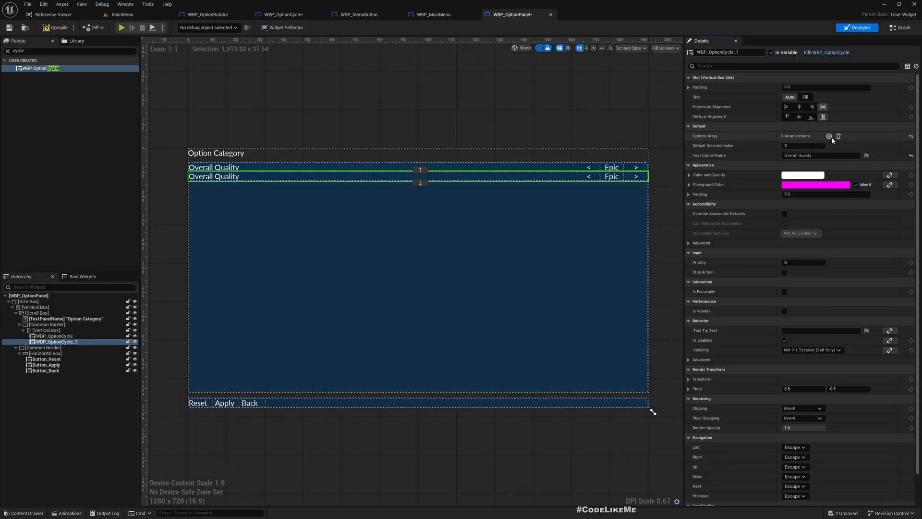
# Give WBP_OptionCycle_1 an options array of Enabled and Disabled.
pyautogui.click(829, 136)
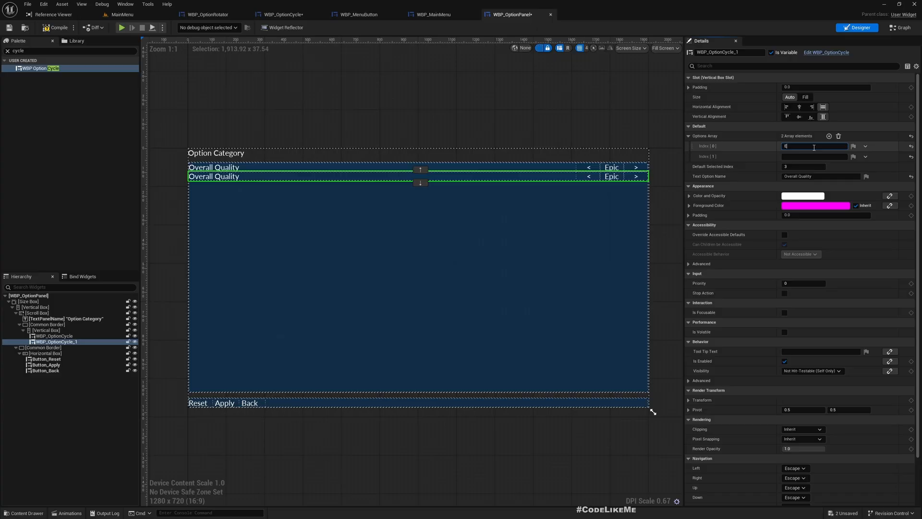
pyautogui.write('Enabled')
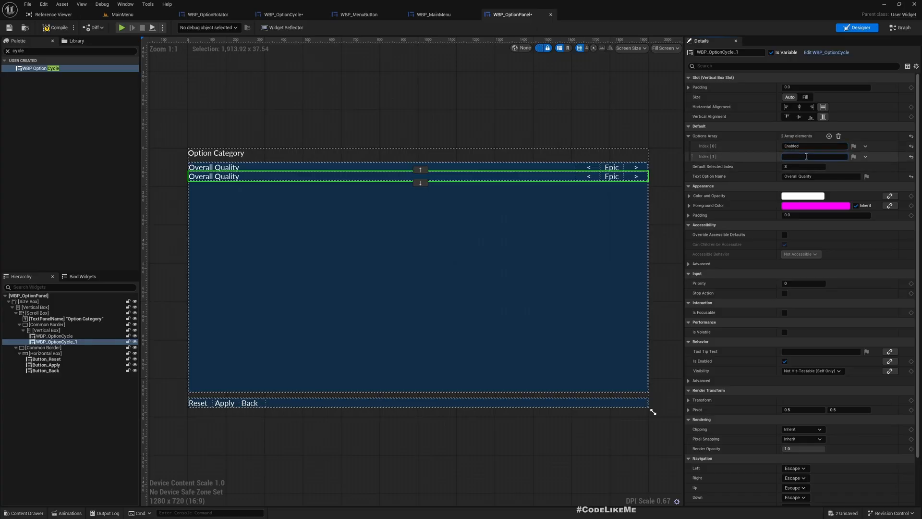
pyautogui.write('Disabled')
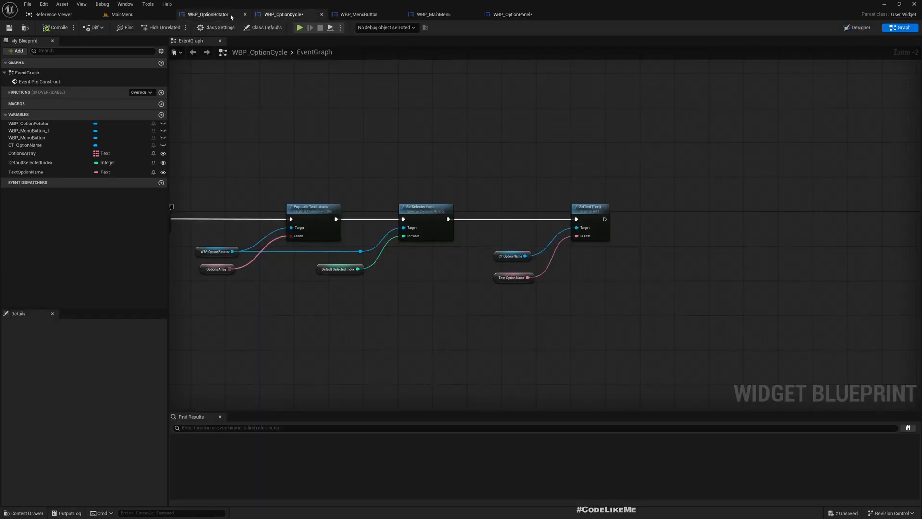
# Set MyText in WBP_OptionRotator to a Min Desired Width of 150.
pyautogui.click(284, 14)
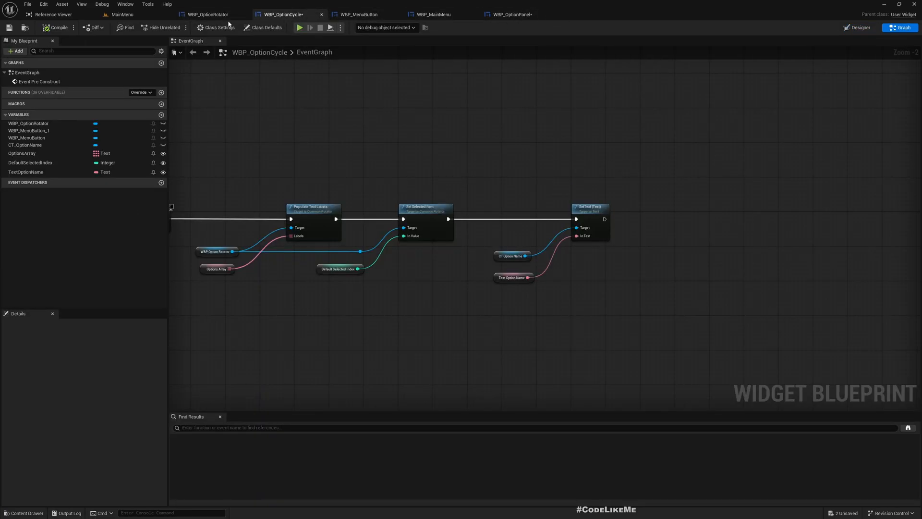
pyautogui.click(207, 14)
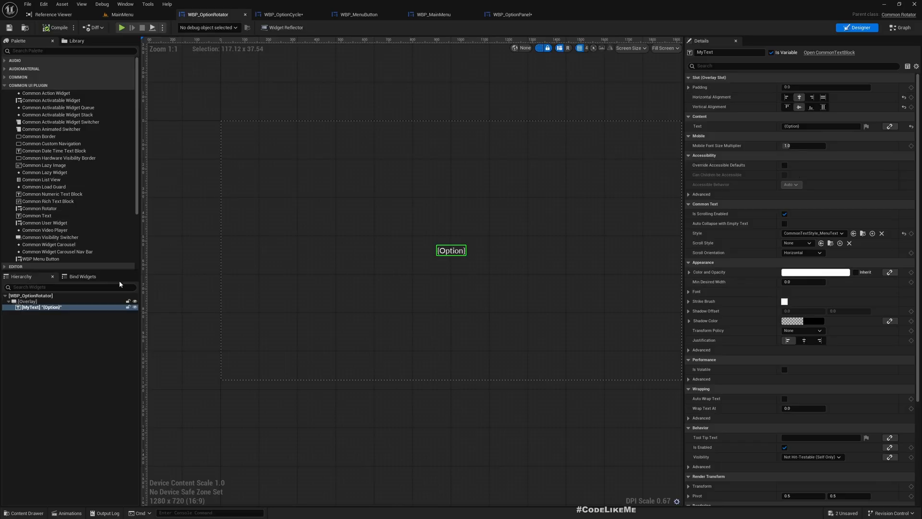
pyautogui.click(802, 281)
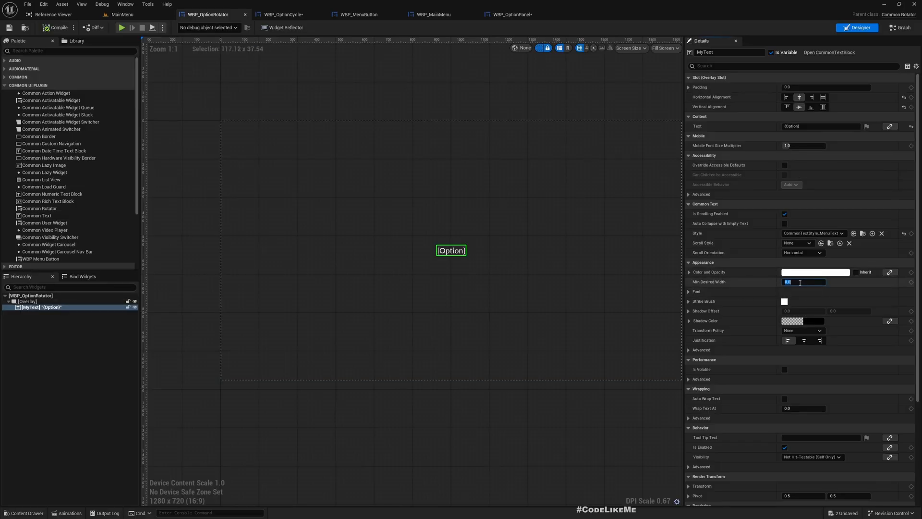
pyautogui.write('150')
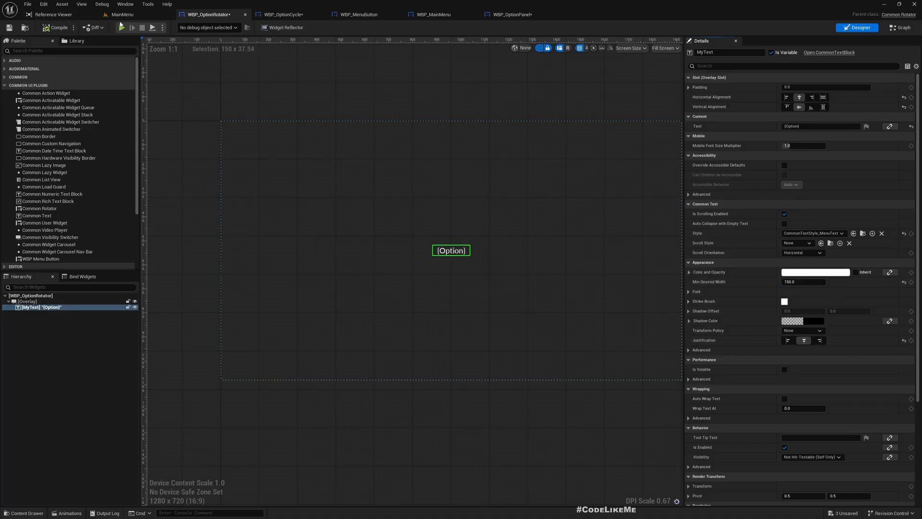
# Rename the second row's Text Option Name to 'V-Sync' in WBP_OptionPanel.
pyautogui.click(512, 14)
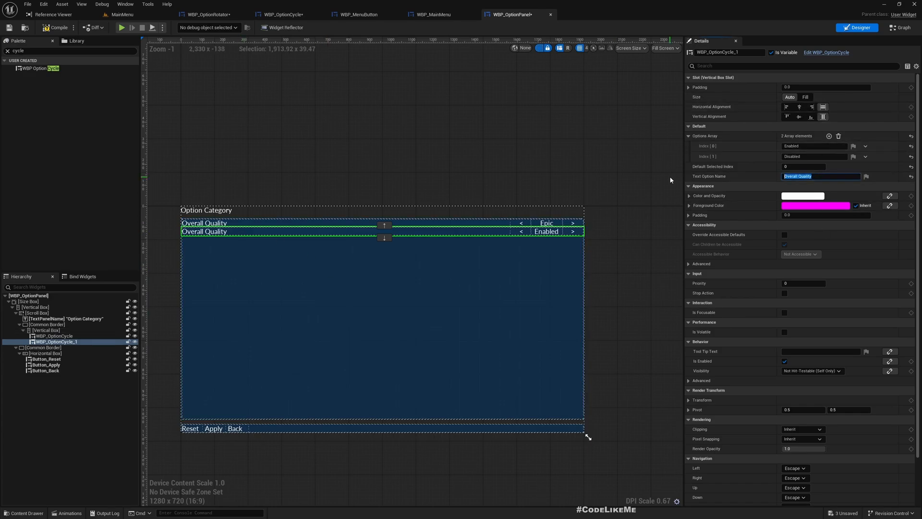
pyautogui.write('V-Sync')
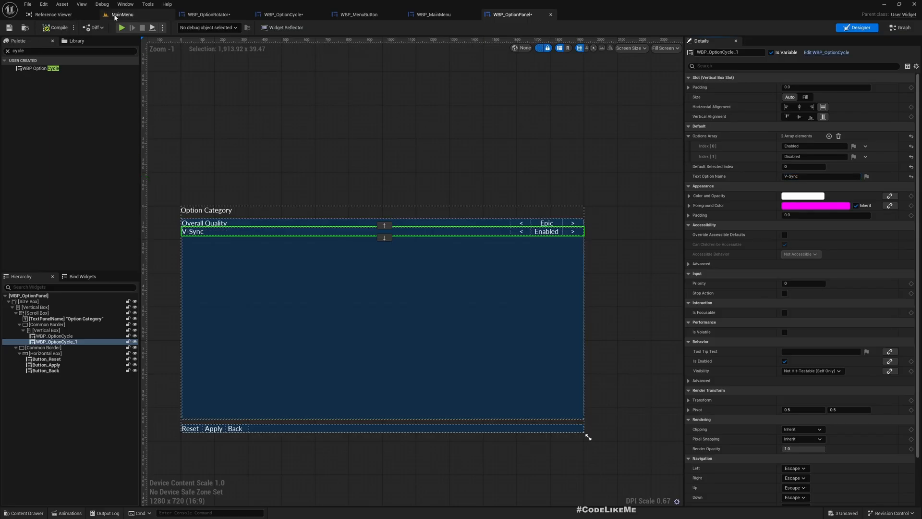
pyautogui.click(123, 14)
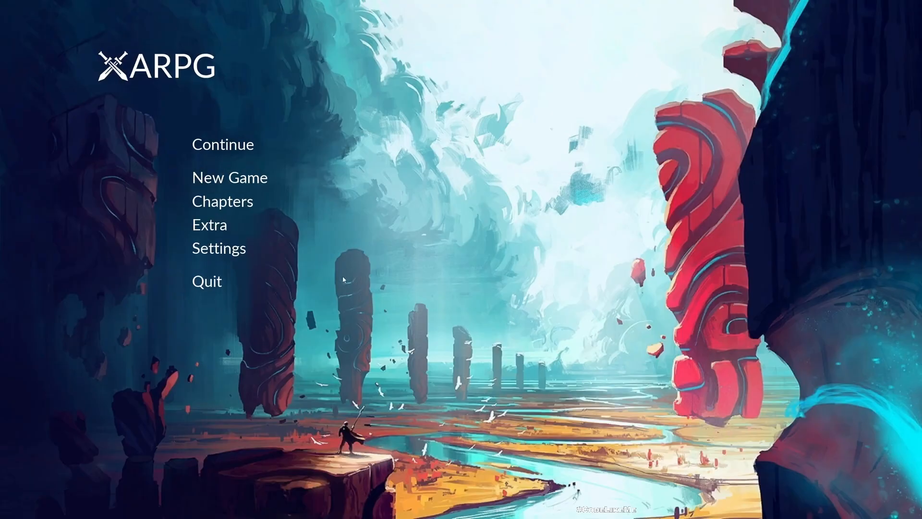
# Run the ARPG main menu as a play test and return to the level editor.
pyautogui.click(218, 247)
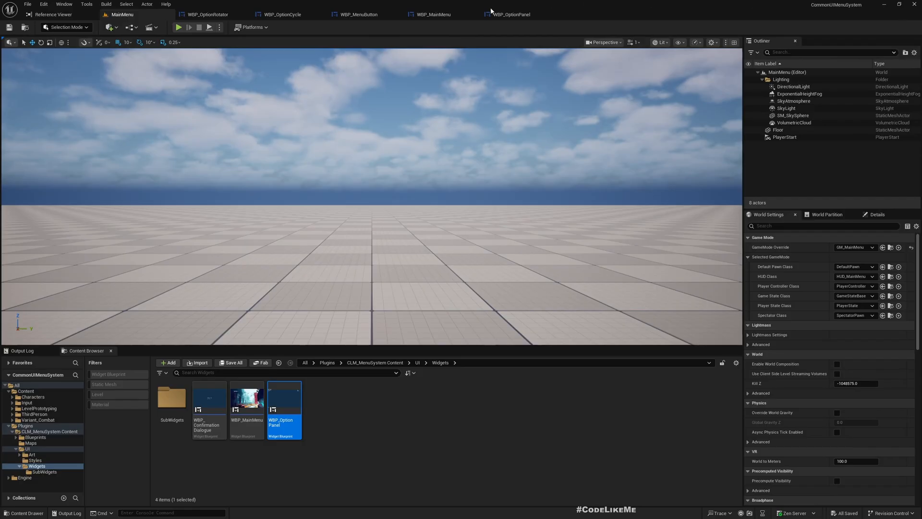
# Rename the two WBP_MenuButton arrows in WBP_OptionCycle's hierarchy to CB_Prev and CB_Next.
pyautogui.click(282, 14)
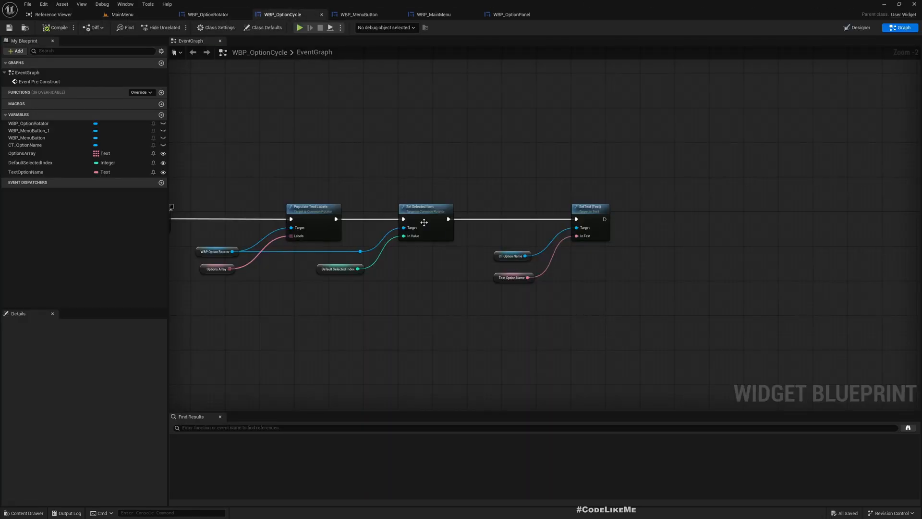
pyautogui.moveTo(859, 27)
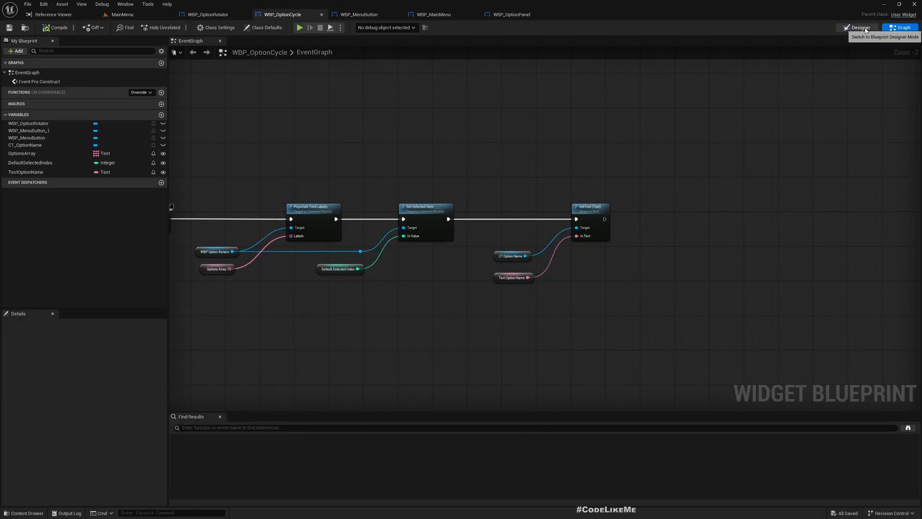
pyautogui.click(859, 27)
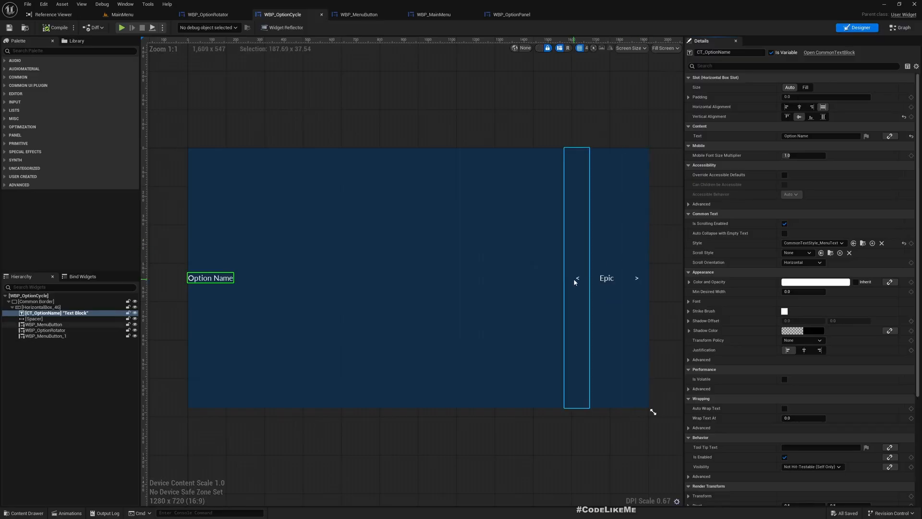
pyautogui.click(44, 324)
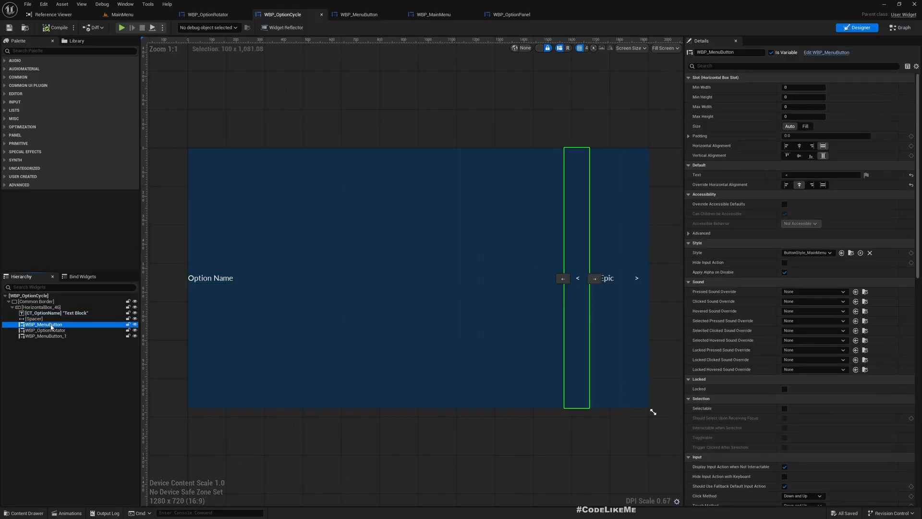
pyautogui.doubleClick(42, 325)
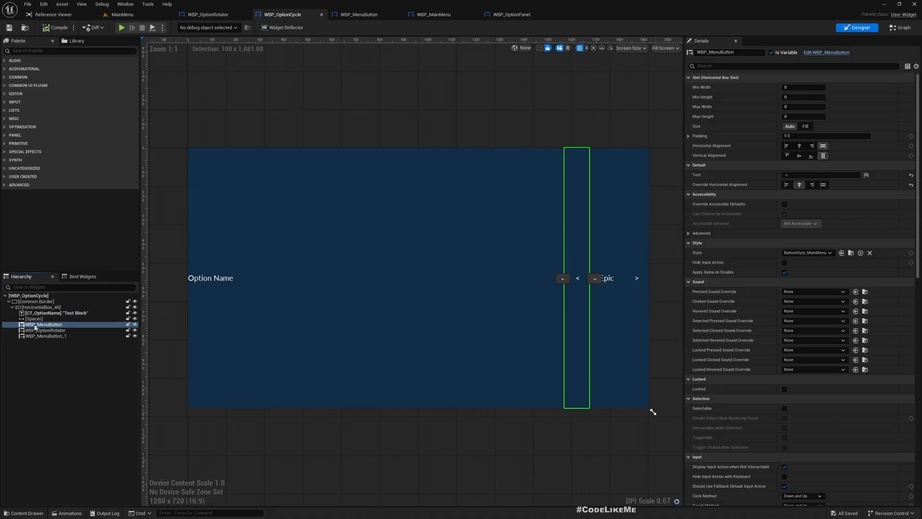
pyautogui.doubleClick(43, 325)
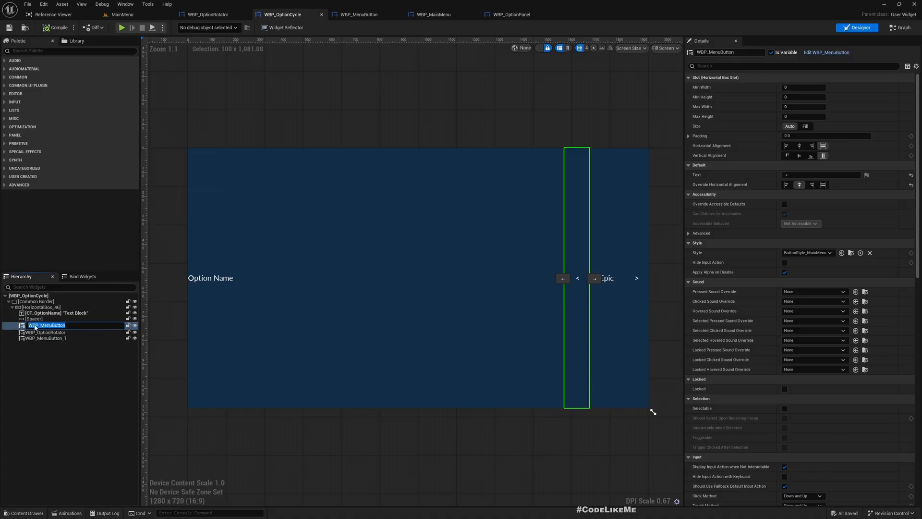
pyautogui.write('CB_Pre')
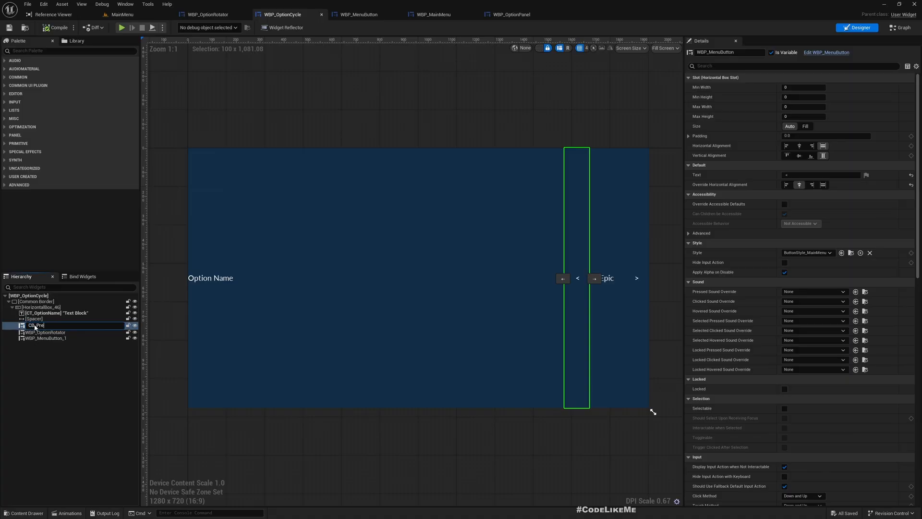
pyautogui.click(36, 325)
pyautogui.write('CB_Next')
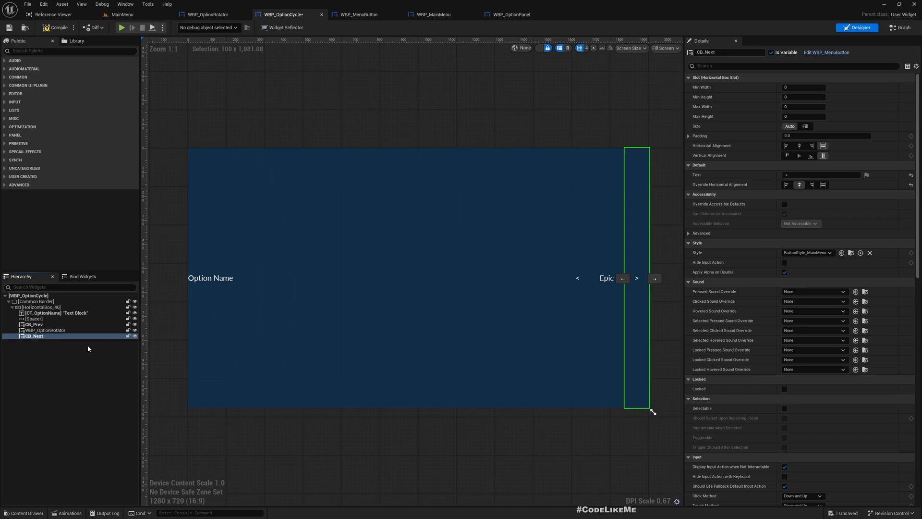
pyautogui.click(33, 324)
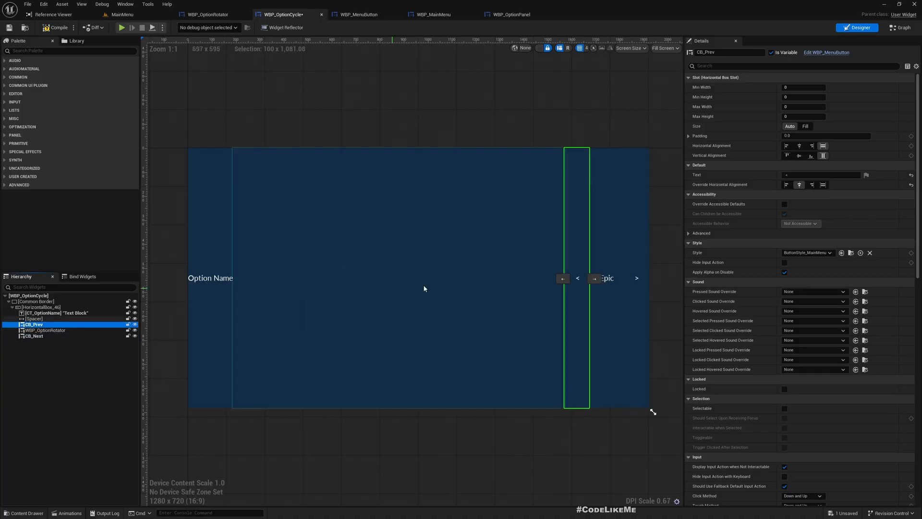
pyautogui.scroll(-3)
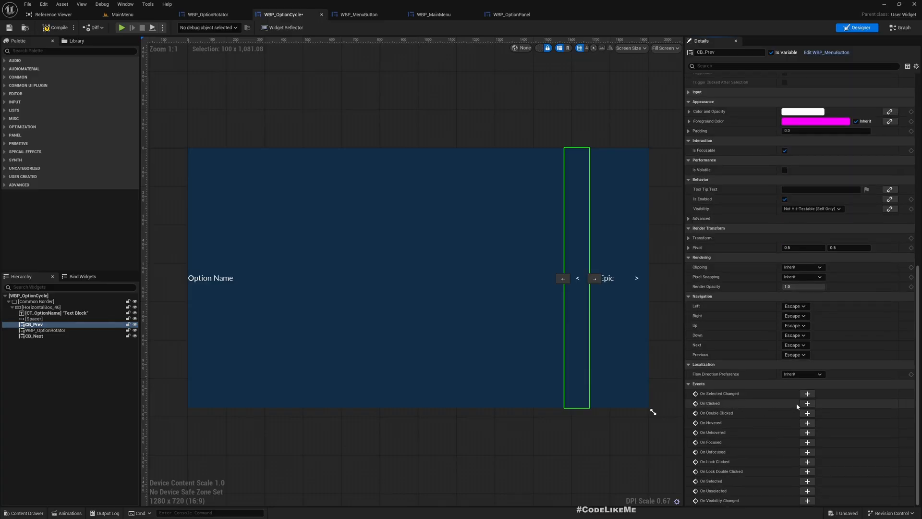
# Wire CB_Prev's On Clicked event to Shift Text Left on the option rotator.
pyautogui.click(899, 26)
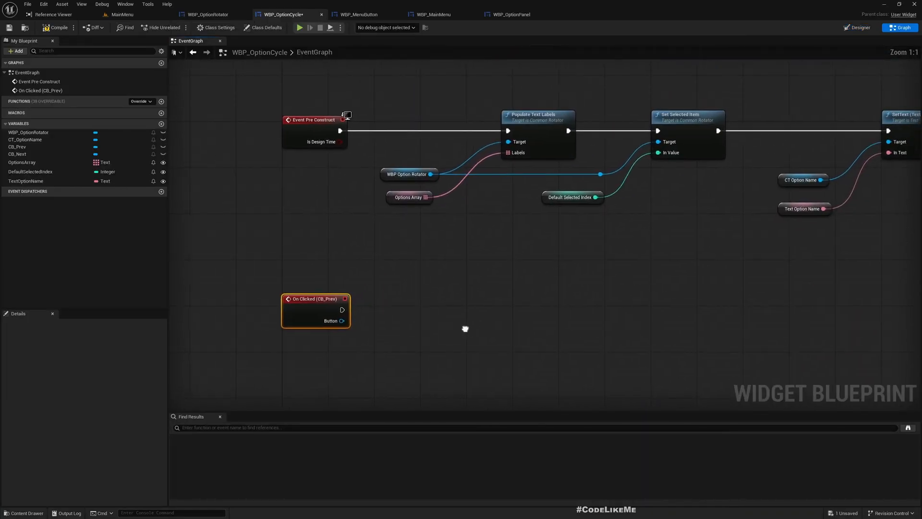
pyautogui.click(405, 174)
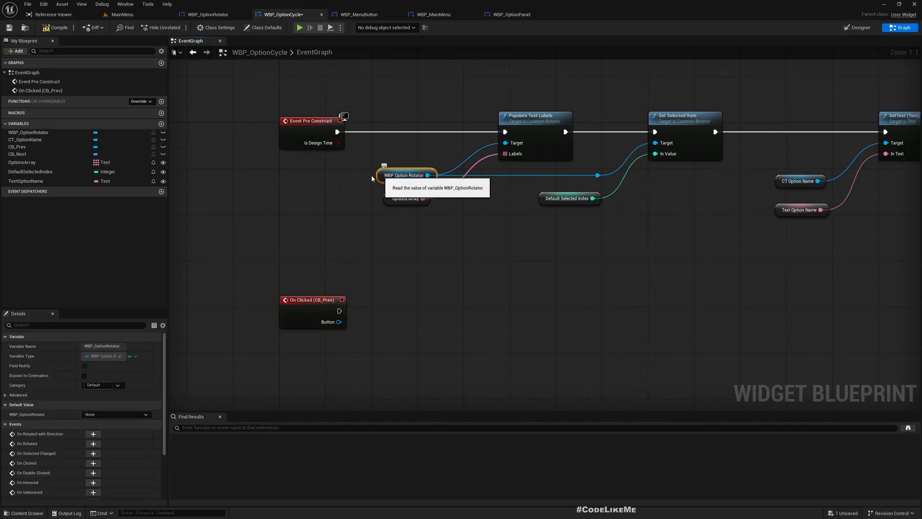
pyautogui.moveTo(394, 356)
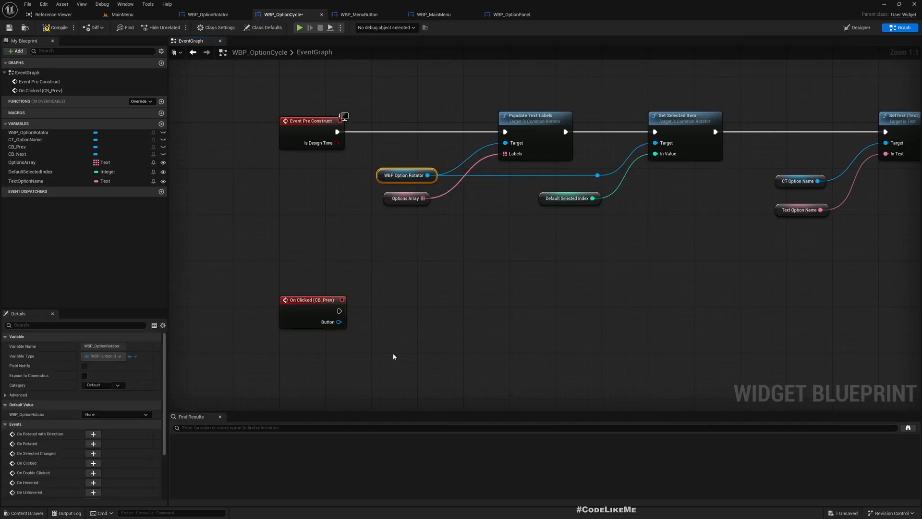
pyautogui.moveTo(428, 175); pyautogui.dragTo(445, 360)
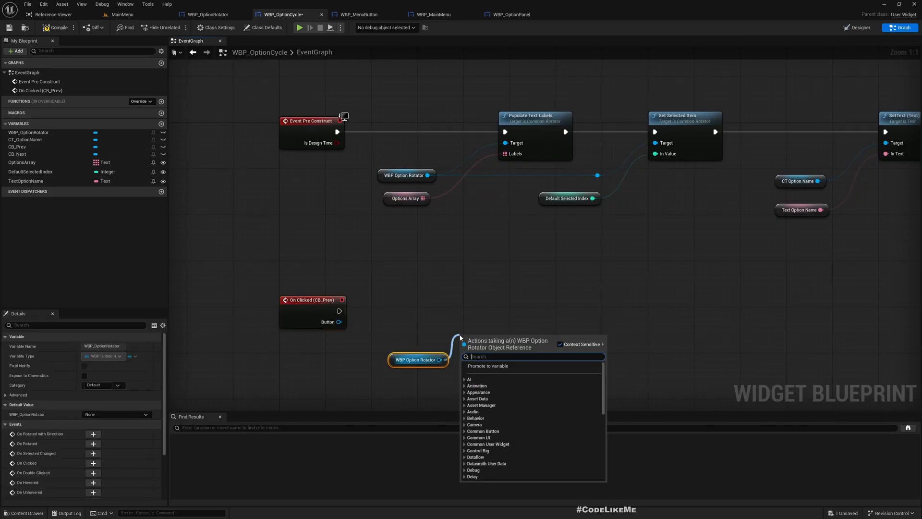
pyautogui.write('shift')
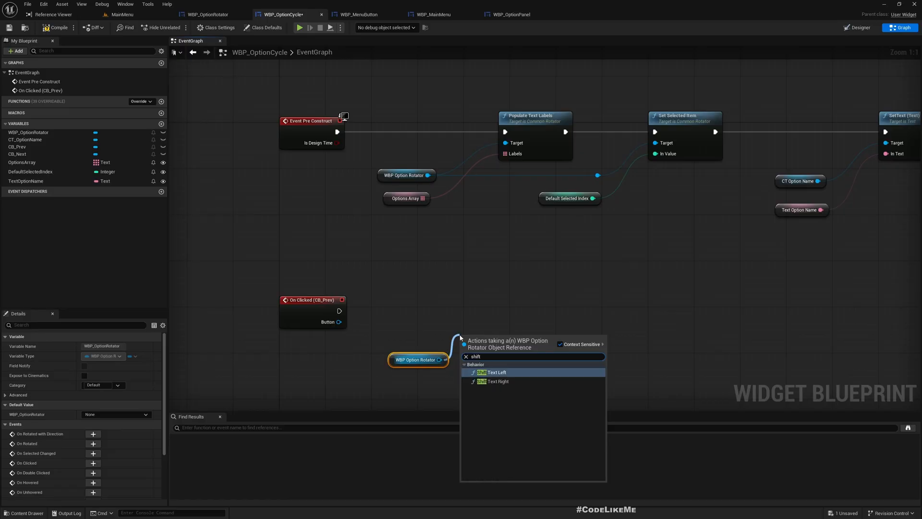
pyautogui.click(497, 372)
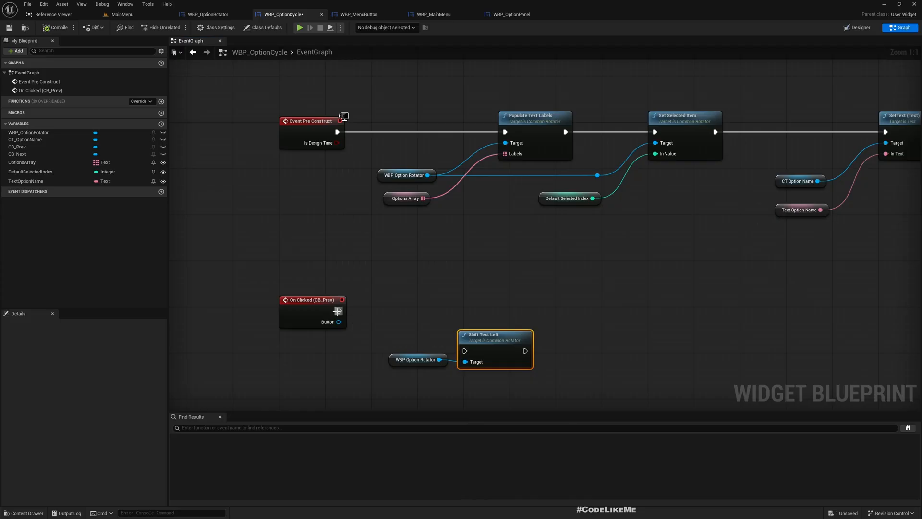
pyautogui.moveTo(494, 334); pyautogui.dragTo(500, 293)
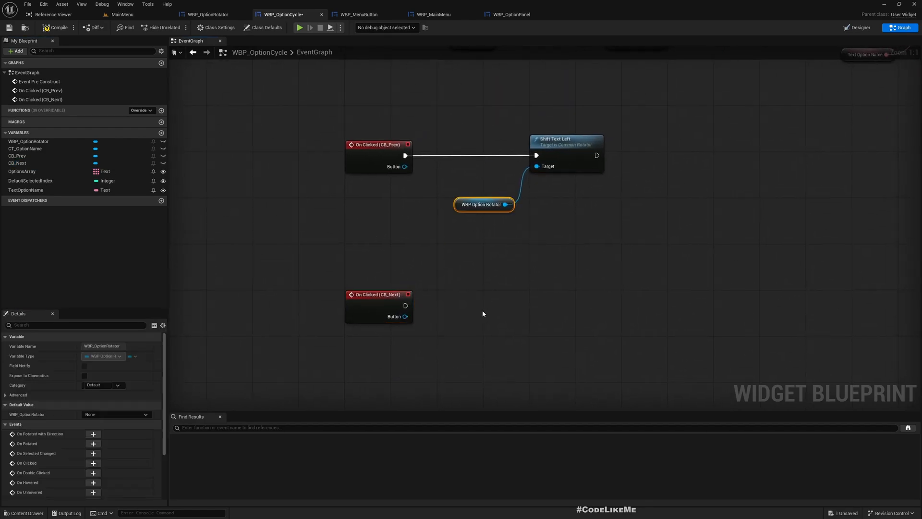
# Wire CB_Next's On Clicked event to Shift Text Right on the option rotator.
pyautogui.moveTo(484, 204); pyautogui.dragTo(494, 330)
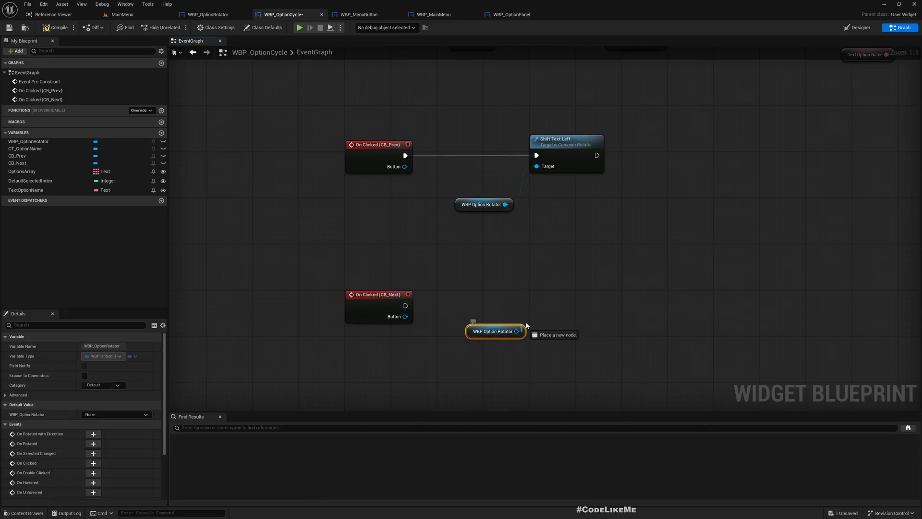
pyautogui.write('shoft')
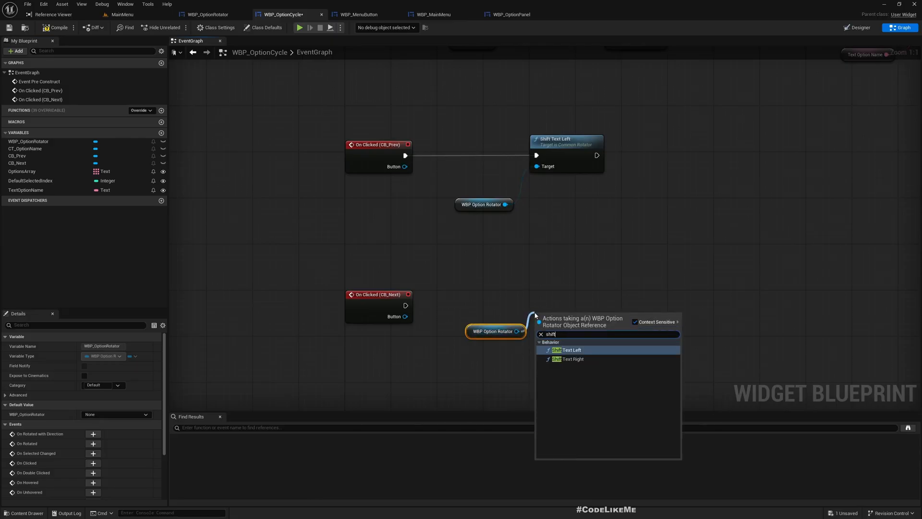
pyautogui.click(572, 359)
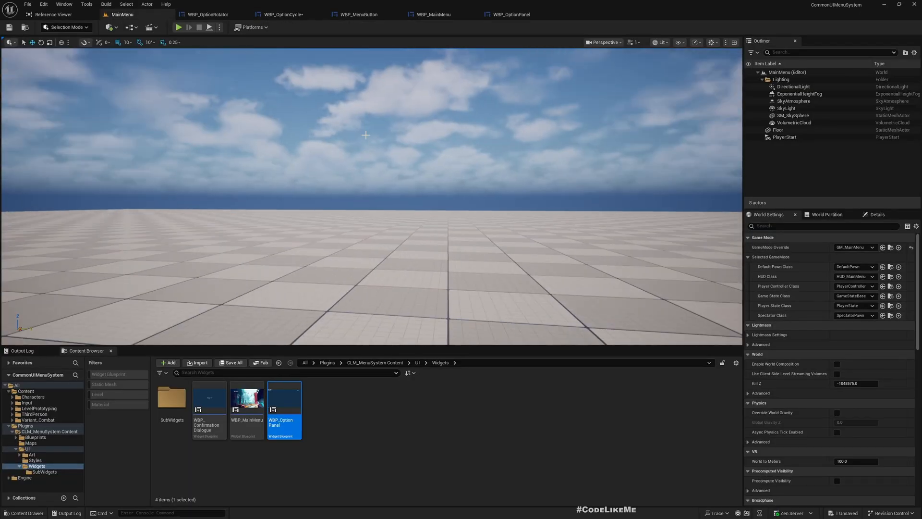
# Play the menu, open Settings and cycle Overall Quality with its < and > arrows.
pyautogui.click(179, 27)
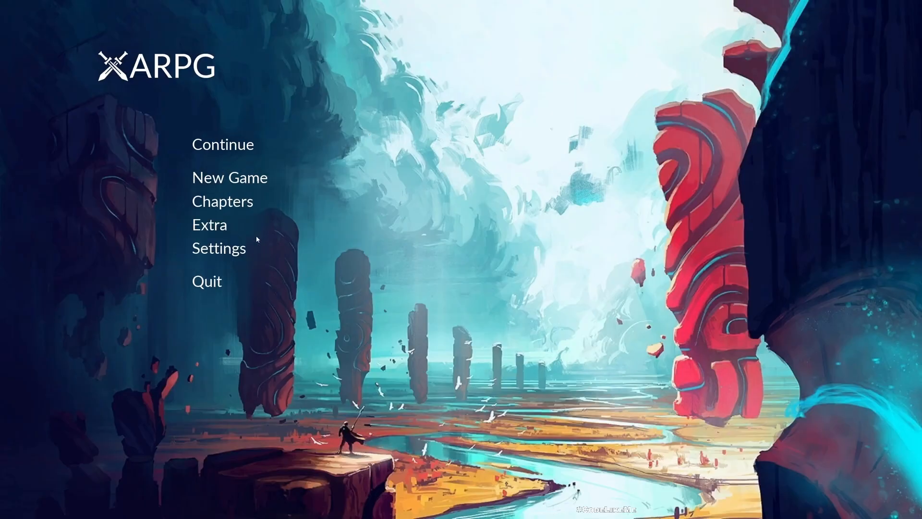
pyautogui.click(218, 248)
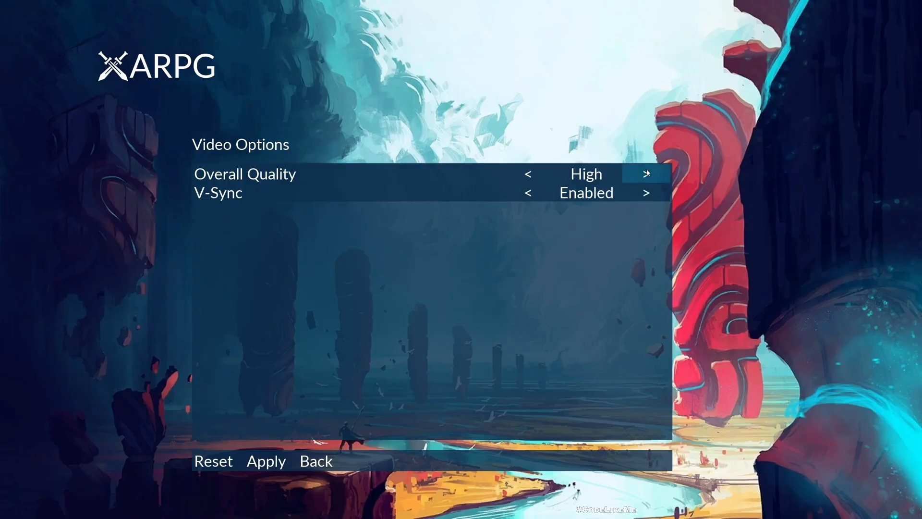
pyautogui.click(527, 174)
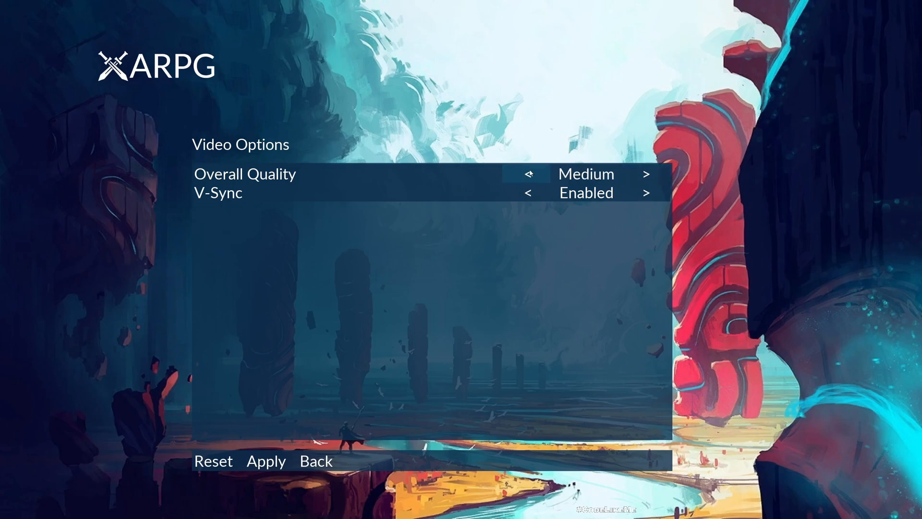
pyautogui.click(645, 173)
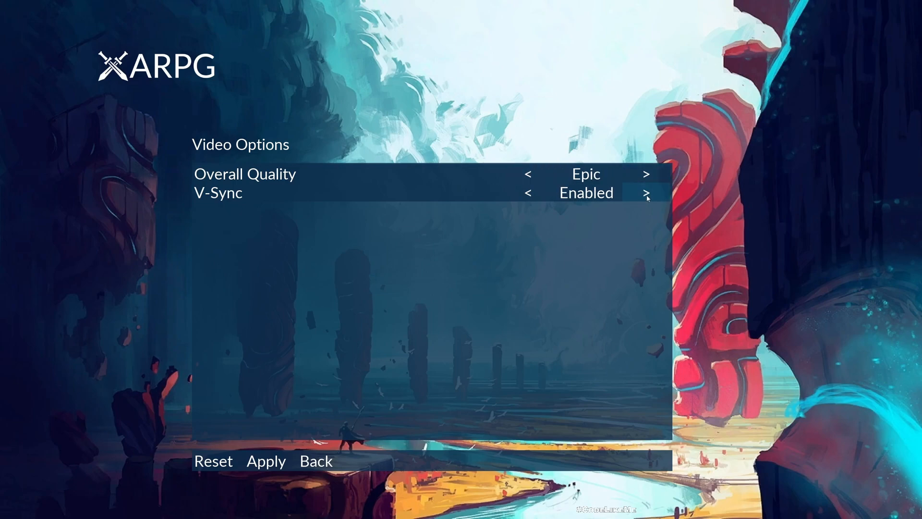
pyautogui.moveTo(419, 303)
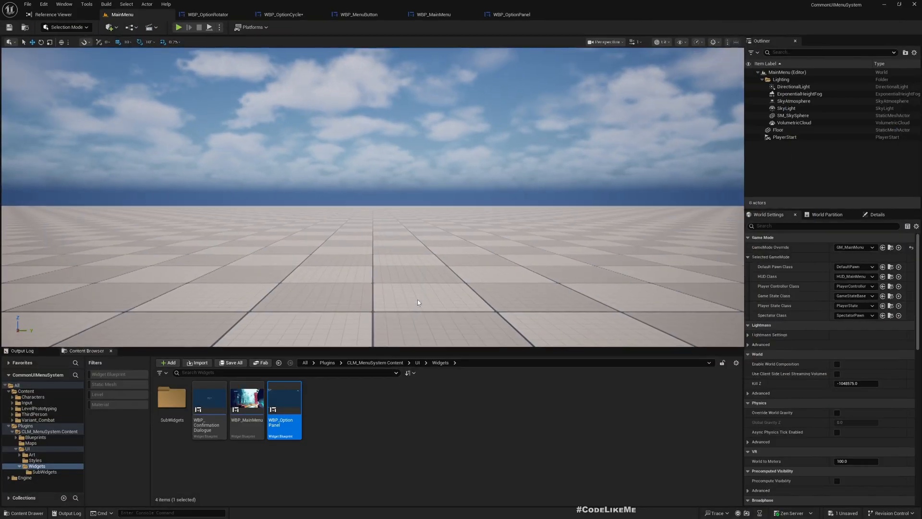
# Play the game and cycle Monitor and Screen Resolution through Epic up to Cinematic.
pyautogui.click(178, 27)
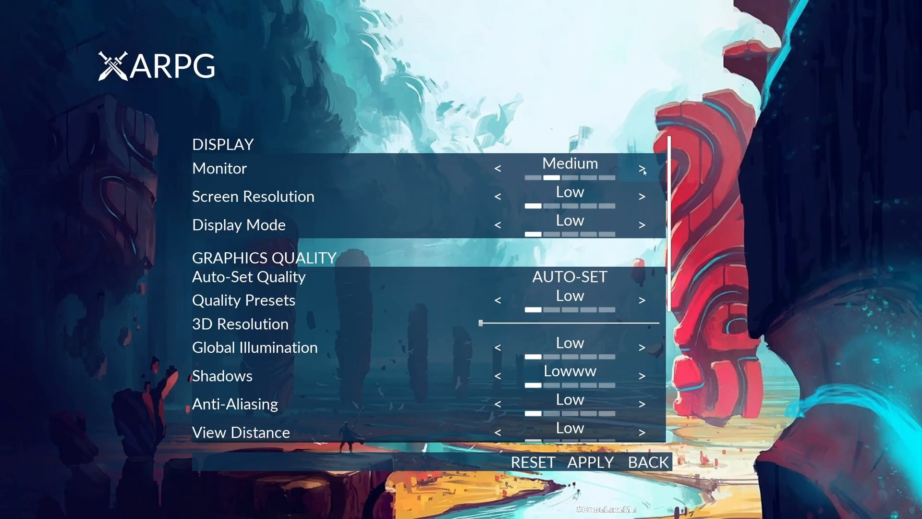
pyautogui.click(643, 167)
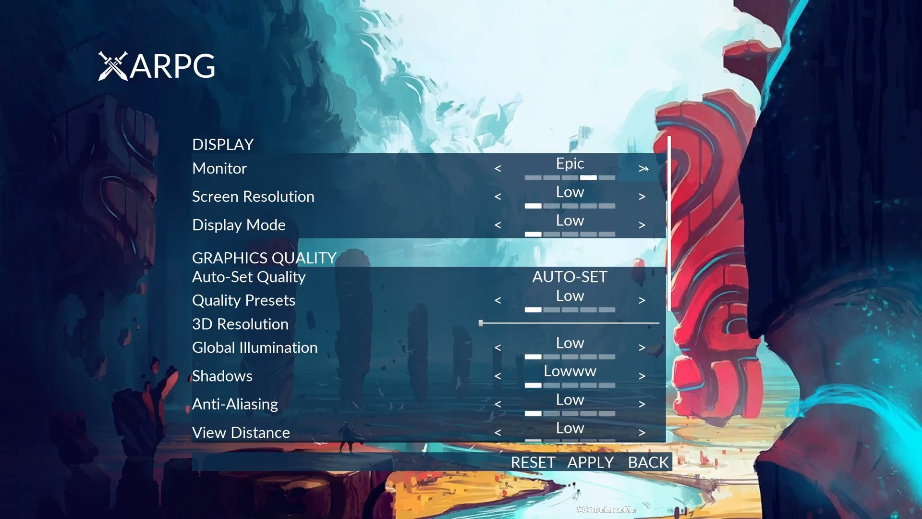
pyautogui.click(642, 168)
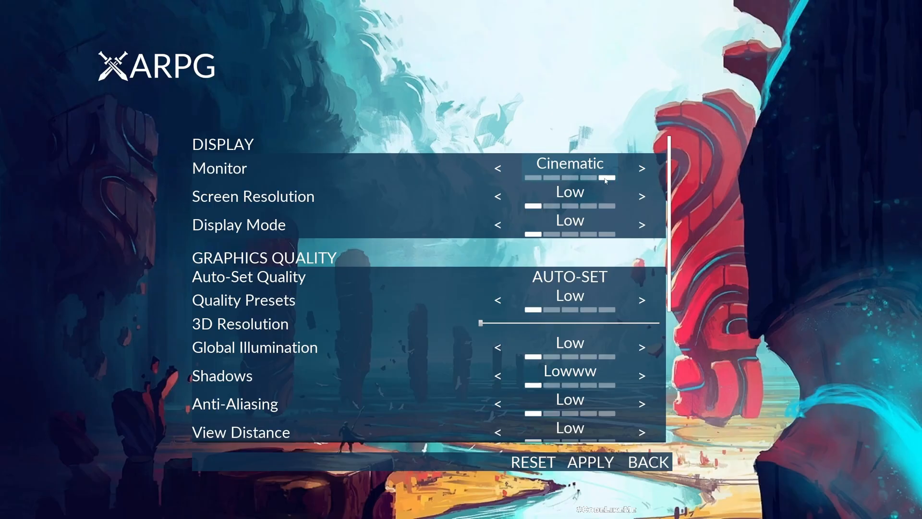
pyautogui.moveTo(642, 197)
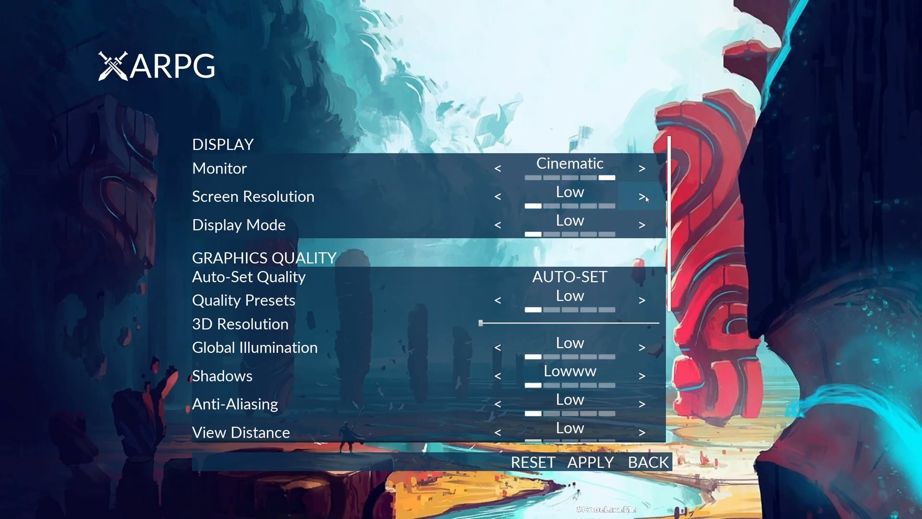
pyautogui.click(642, 196)
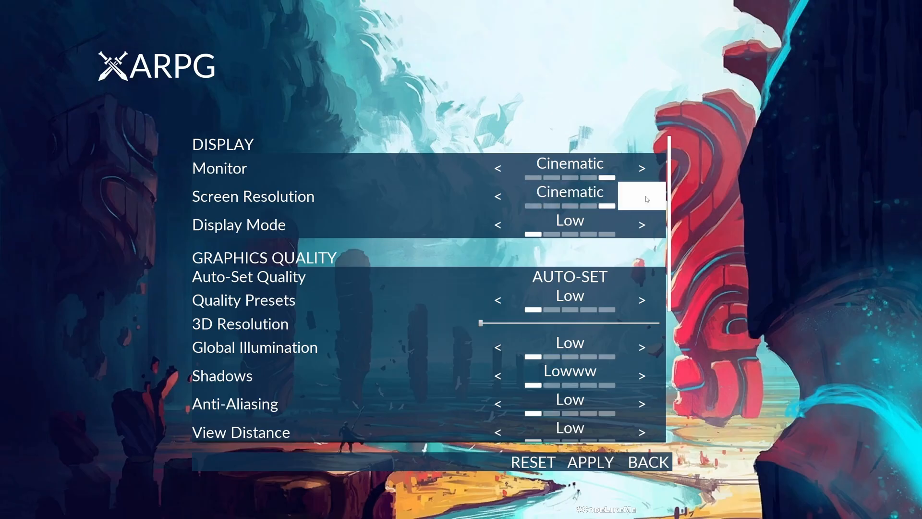
pyautogui.scroll(-3)
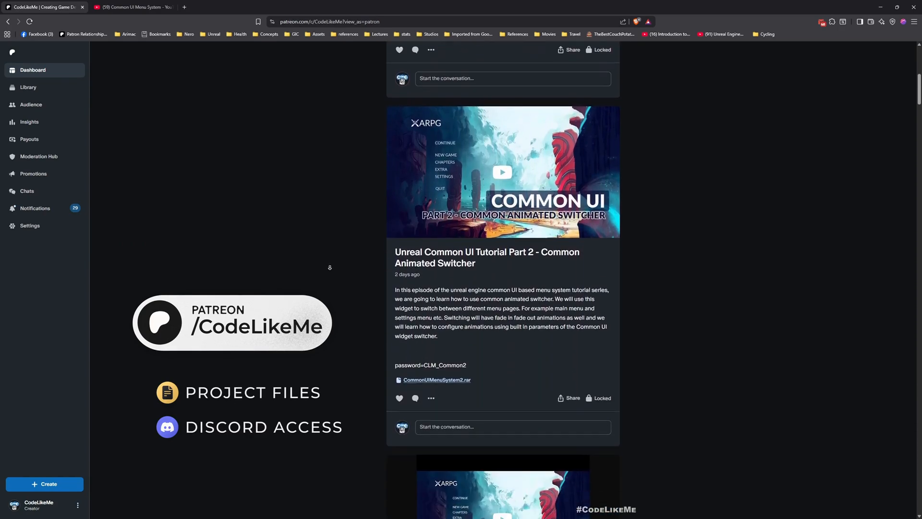
# Scroll the Patreon feed to the Common UI Part 1 and Wrong Ingredients posts.
pyautogui.scroll(-3)
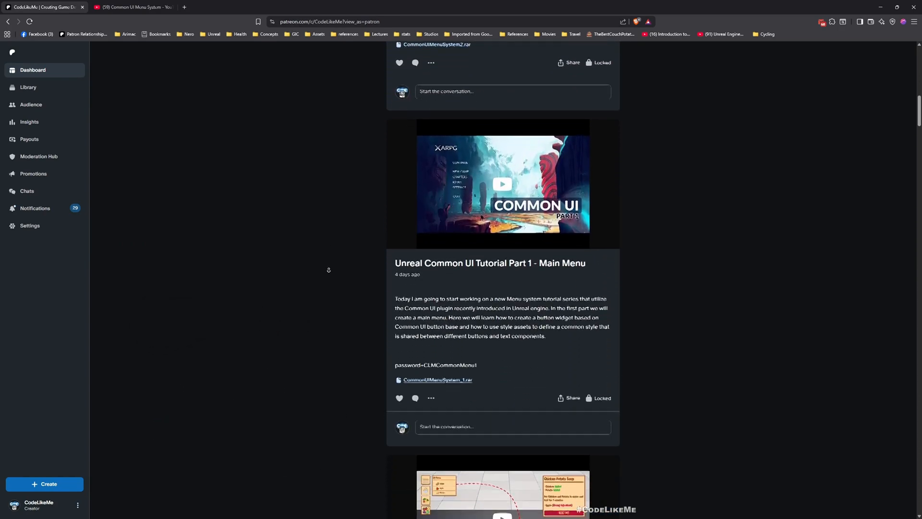
pyautogui.scroll(-3)
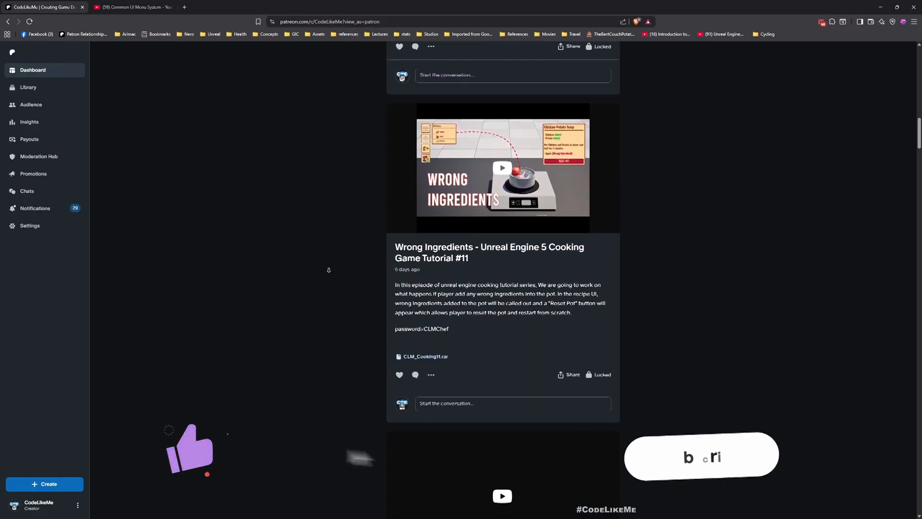